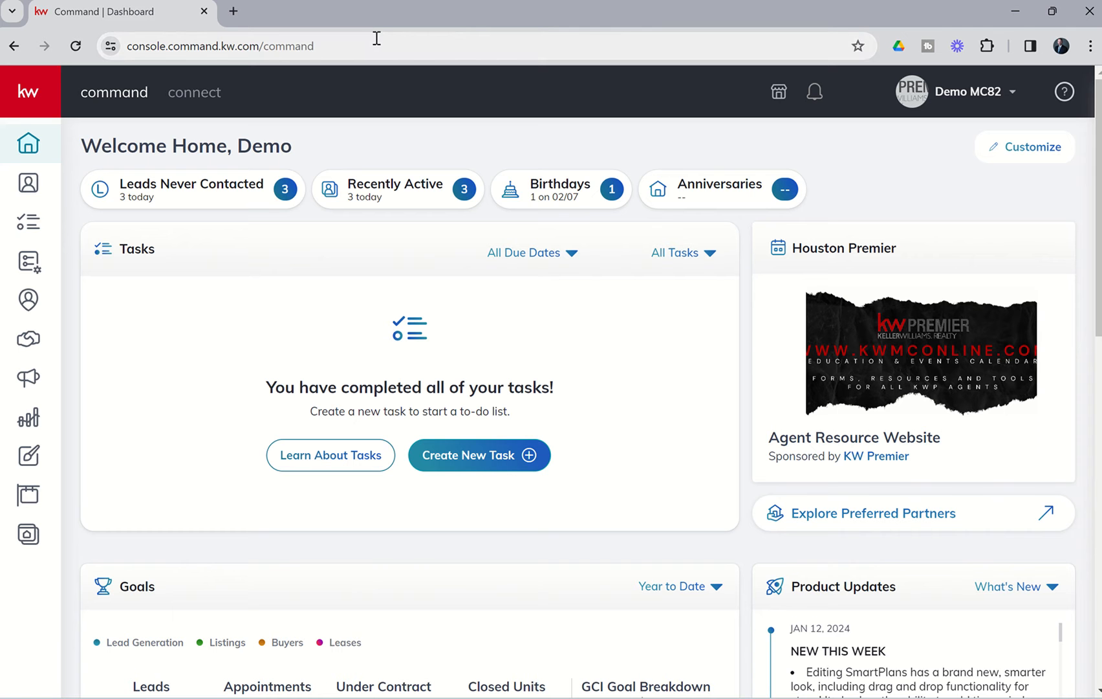
pyautogui.moveTo(173, 315)
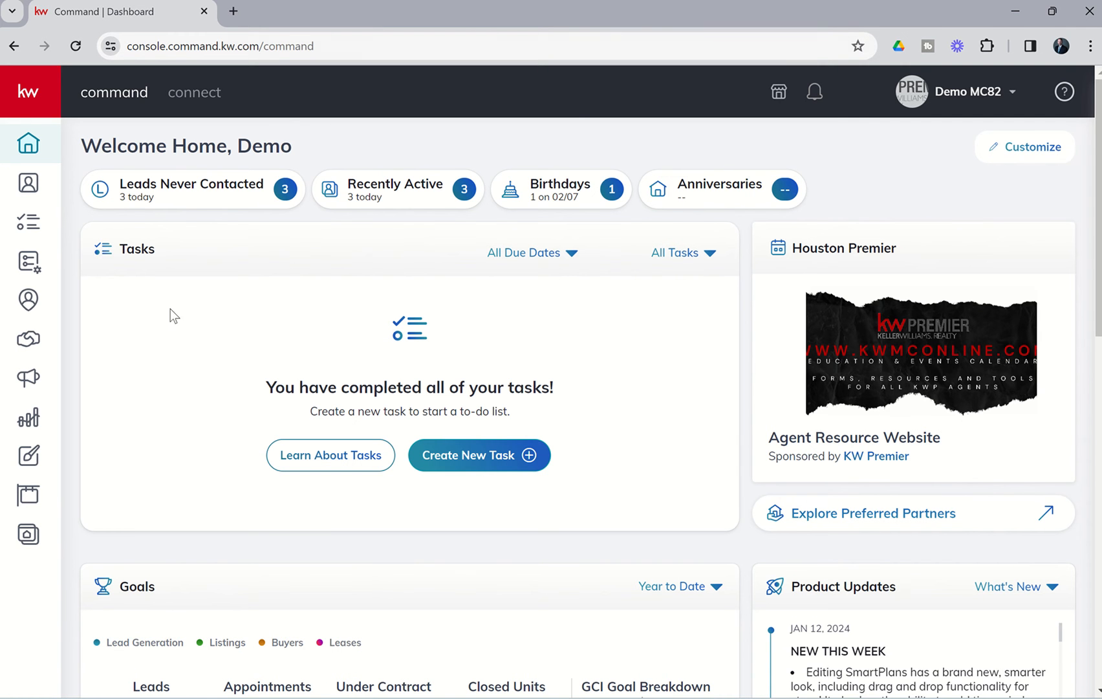
pyautogui.moveTo(94, 538)
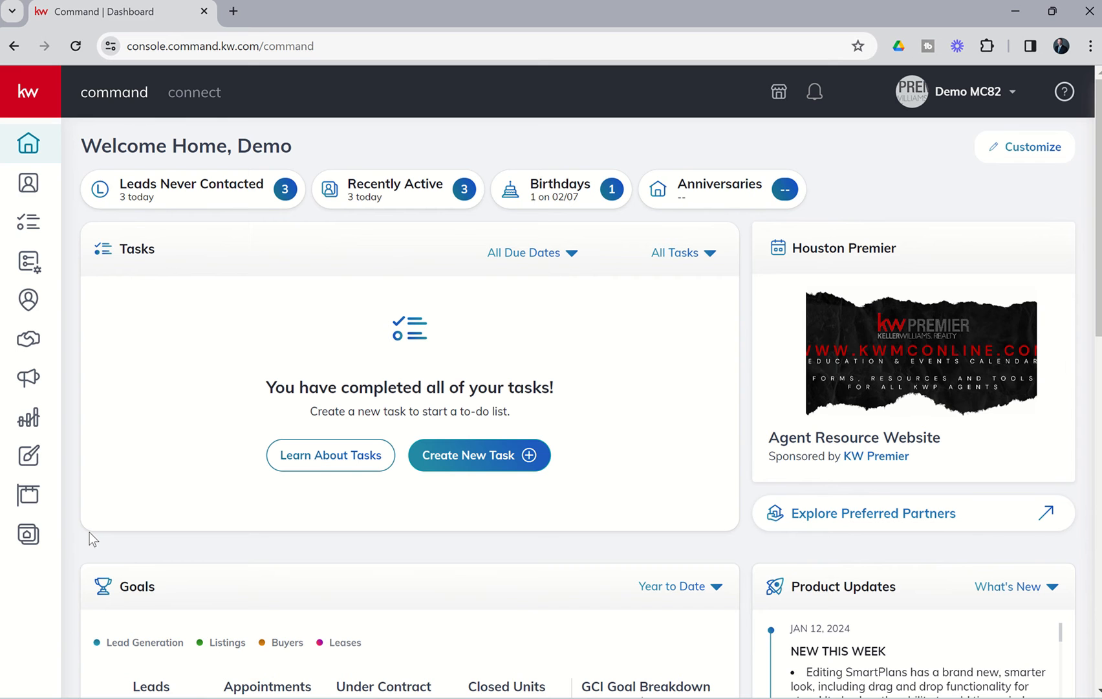
pyautogui.moveTo(28, 535)
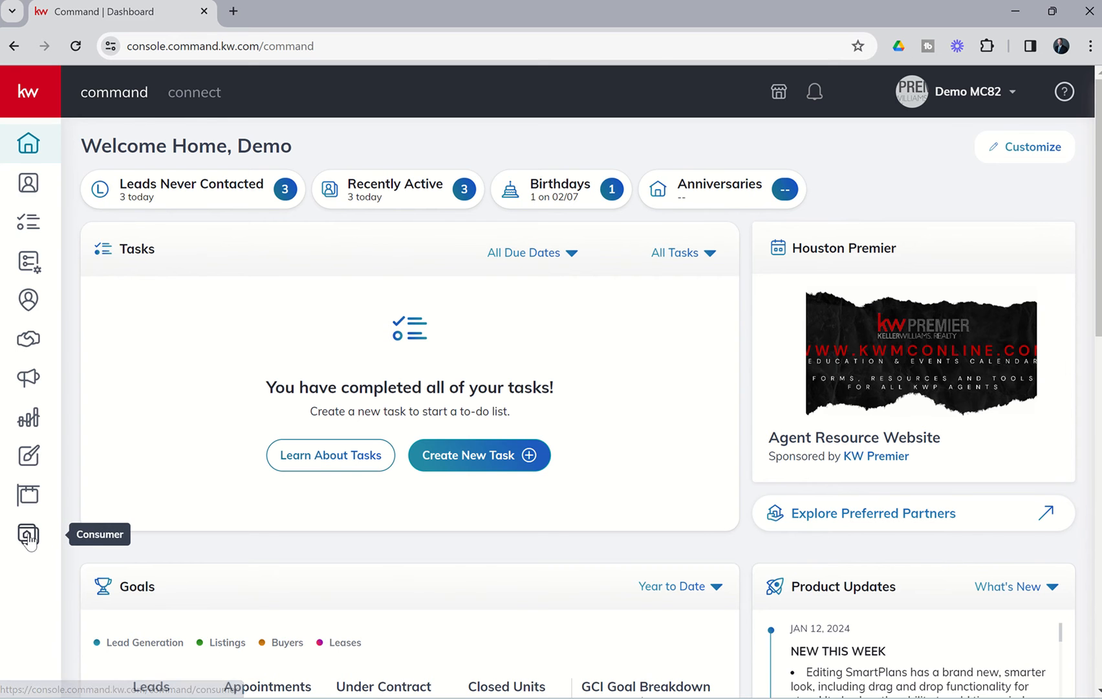
pyautogui.moveTo(27, 538)
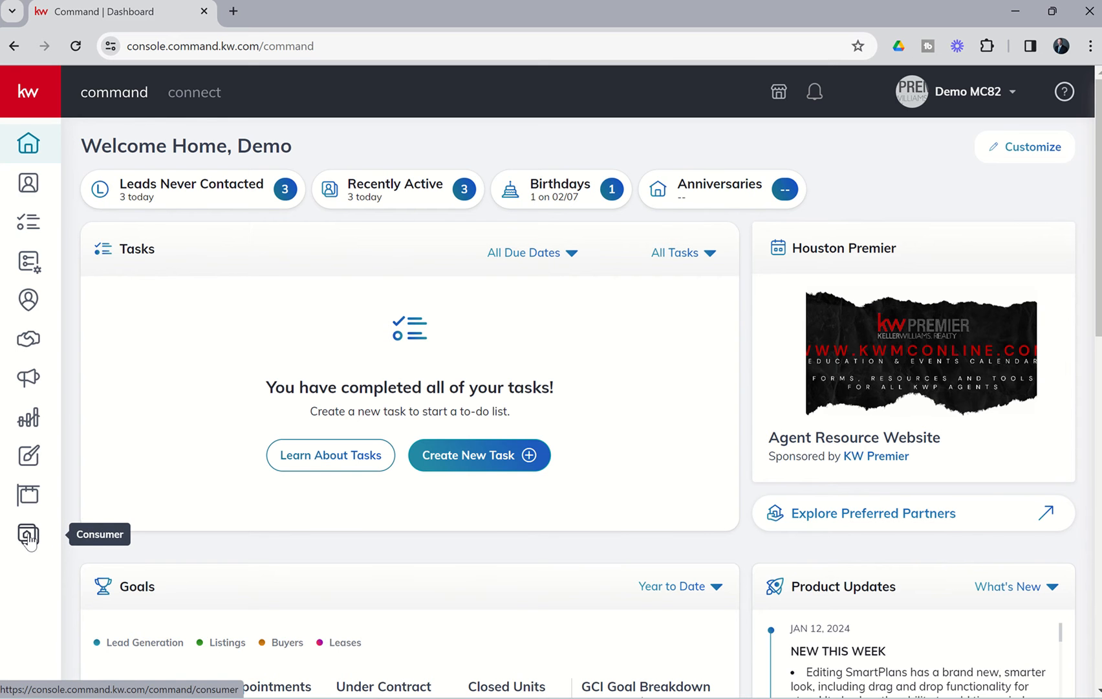
# - Launch Edit My Website from the Consumer sidebar to open the Brightspot CMS dashboard
pyautogui.click(28, 538)
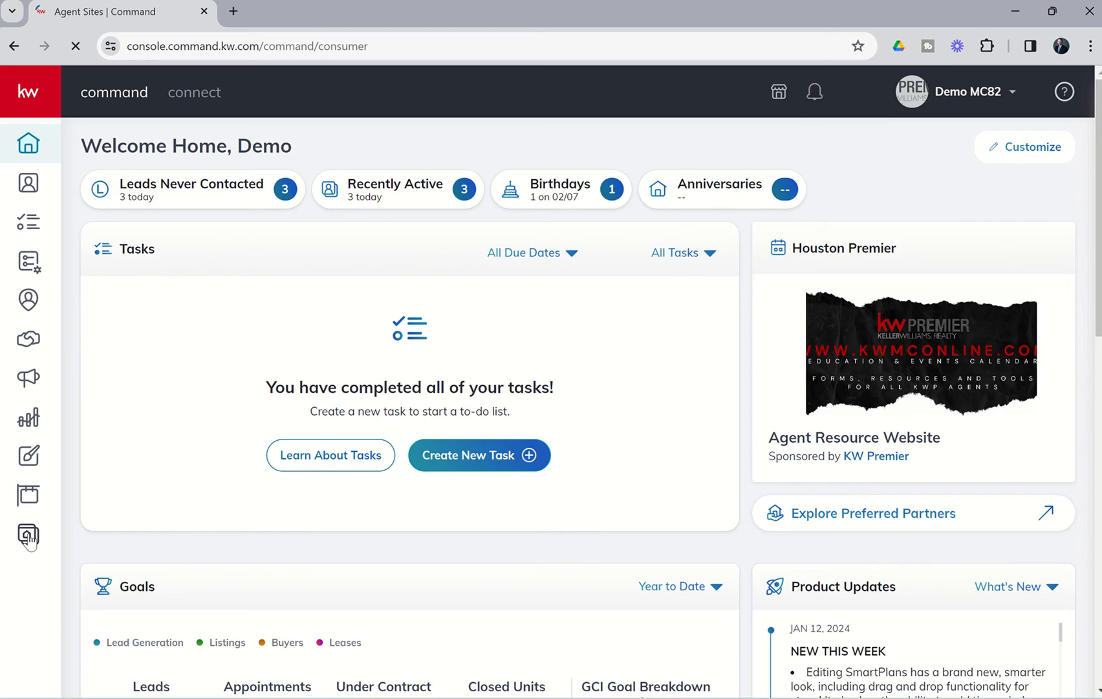
pyautogui.click(29, 536)
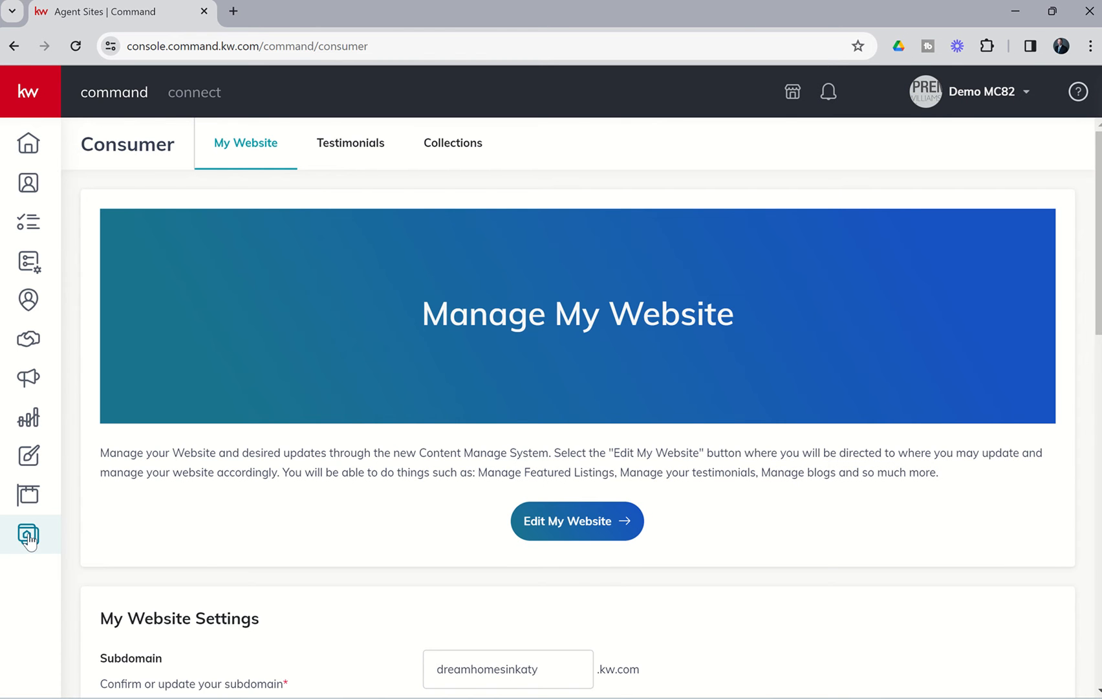
pyautogui.moveTo(410, 562)
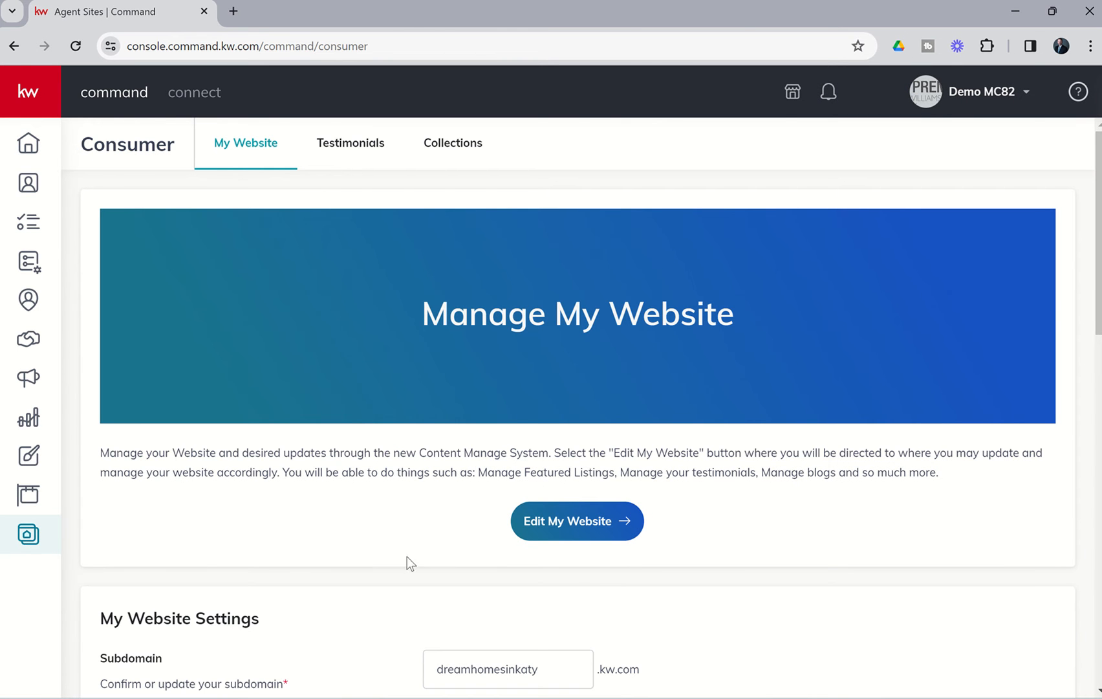
pyautogui.click(577, 521)
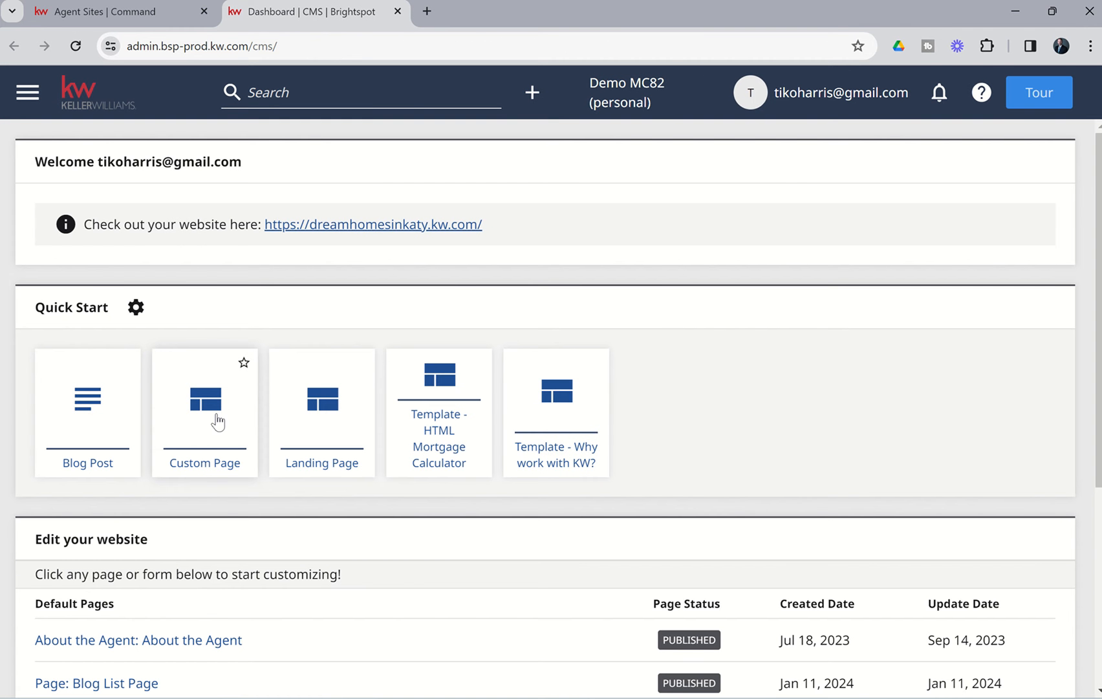
pyautogui.moveTo(201, 392)
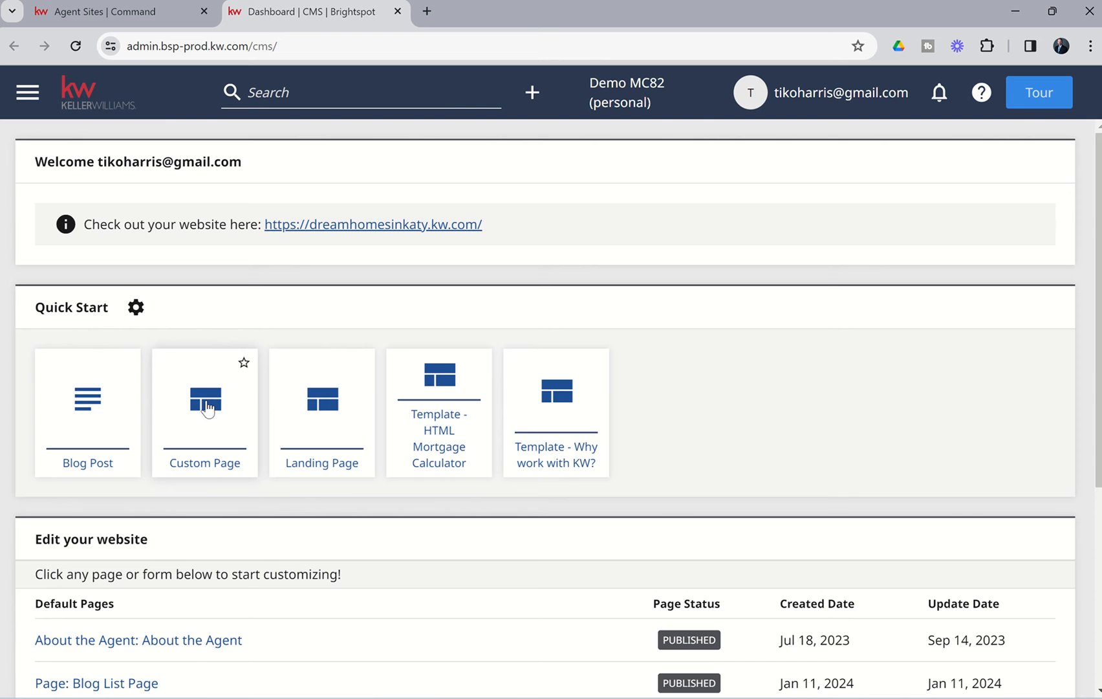
# - Start a Quick Start custom page and title it 'Home Valuation Tool'
pyautogui.click(205, 412)
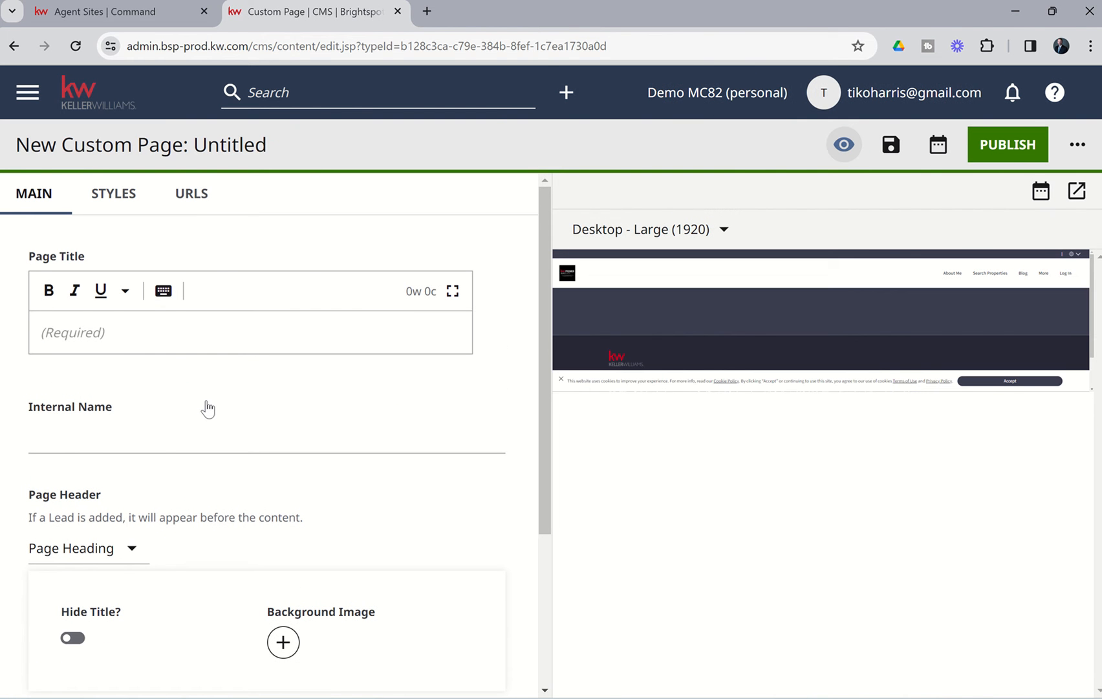
pyautogui.moveTo(86, 372)
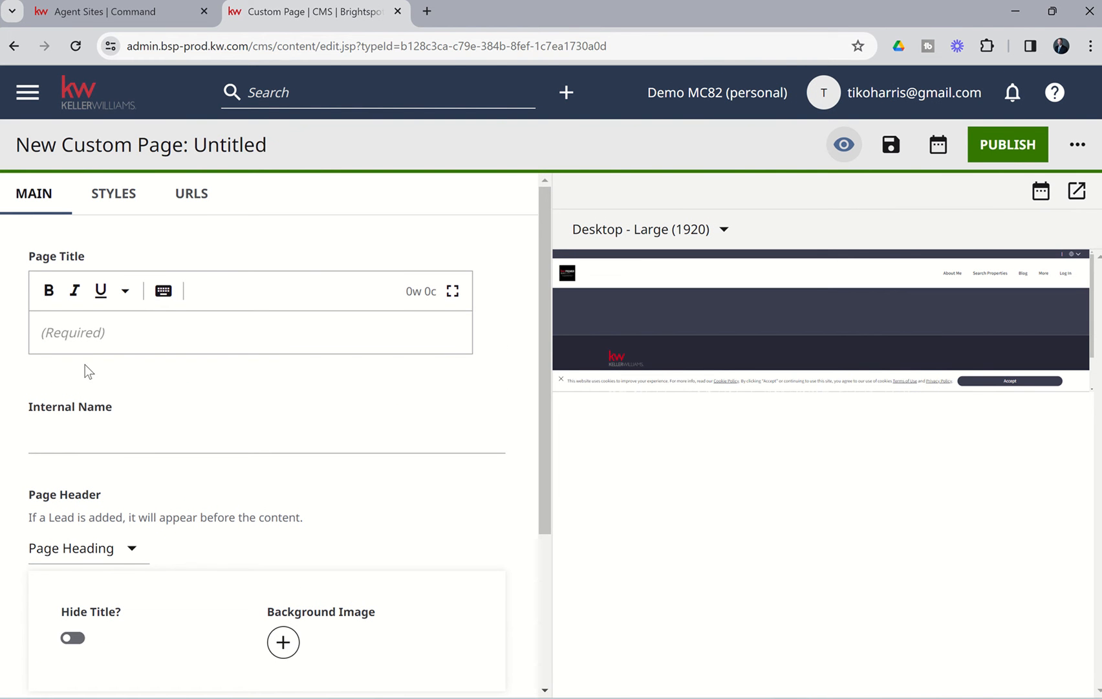
pyautogui.moveTo(872, 324)
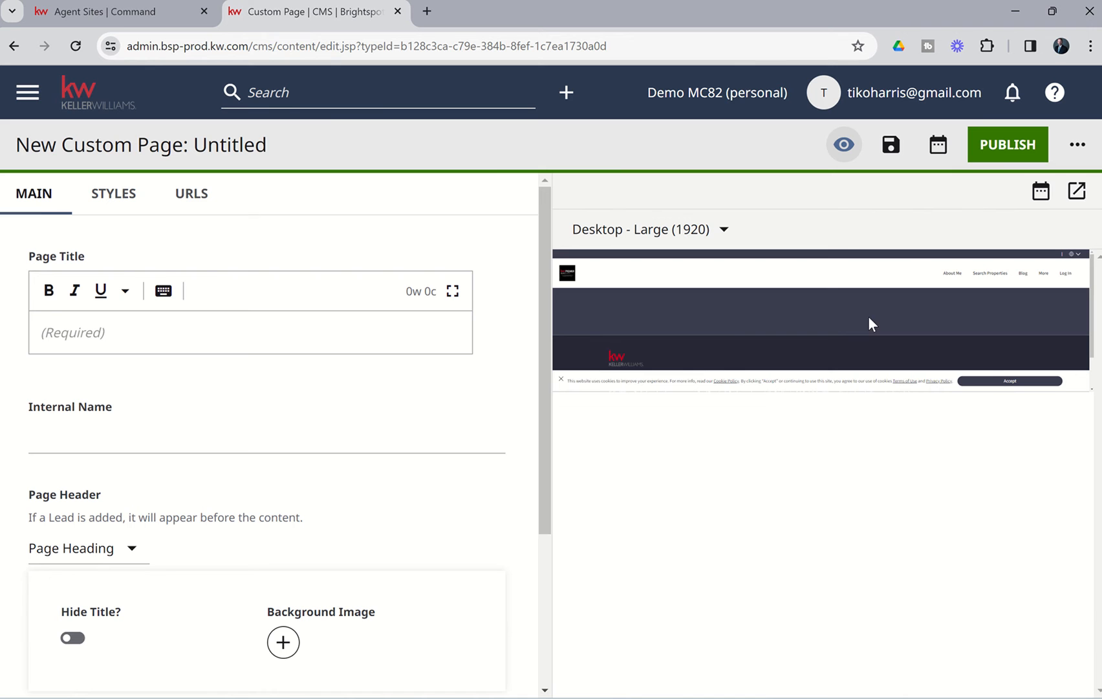
pyautogui.moveTo(788, 333)
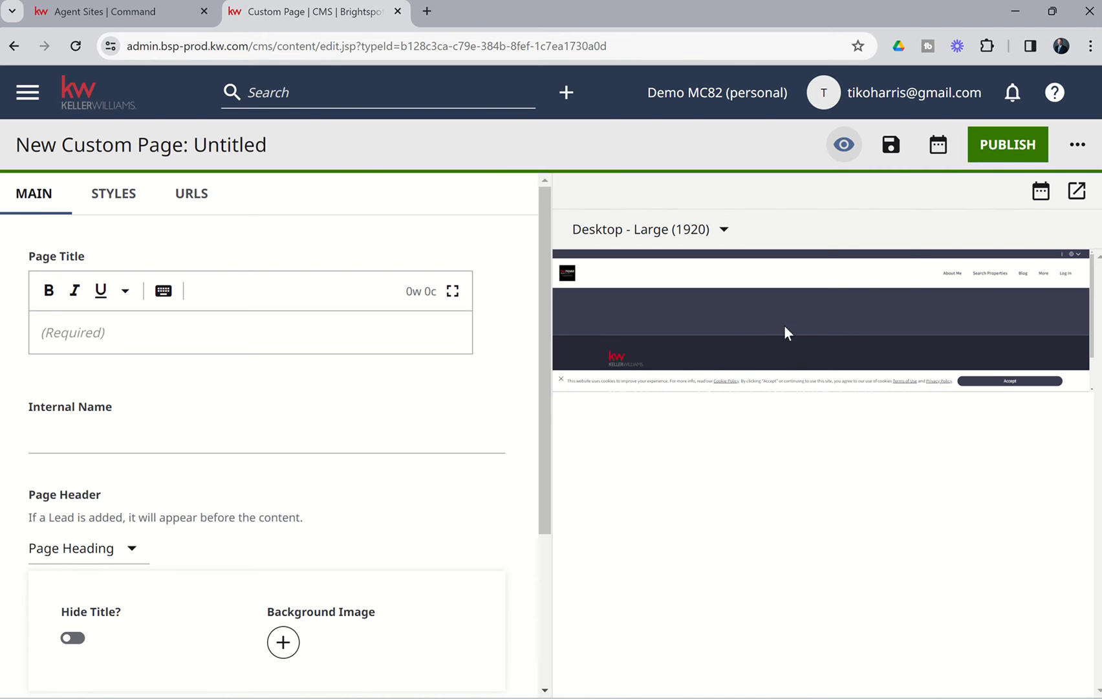
pyautogui.moveTo(764, 340)
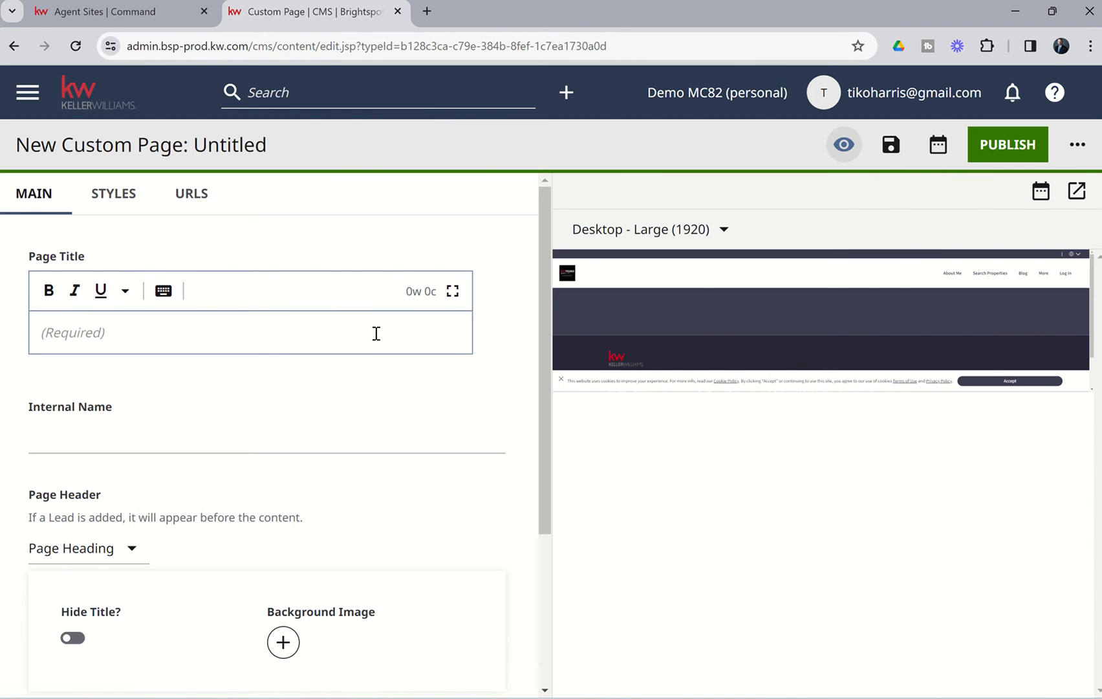
pyautogui.write('Home V')
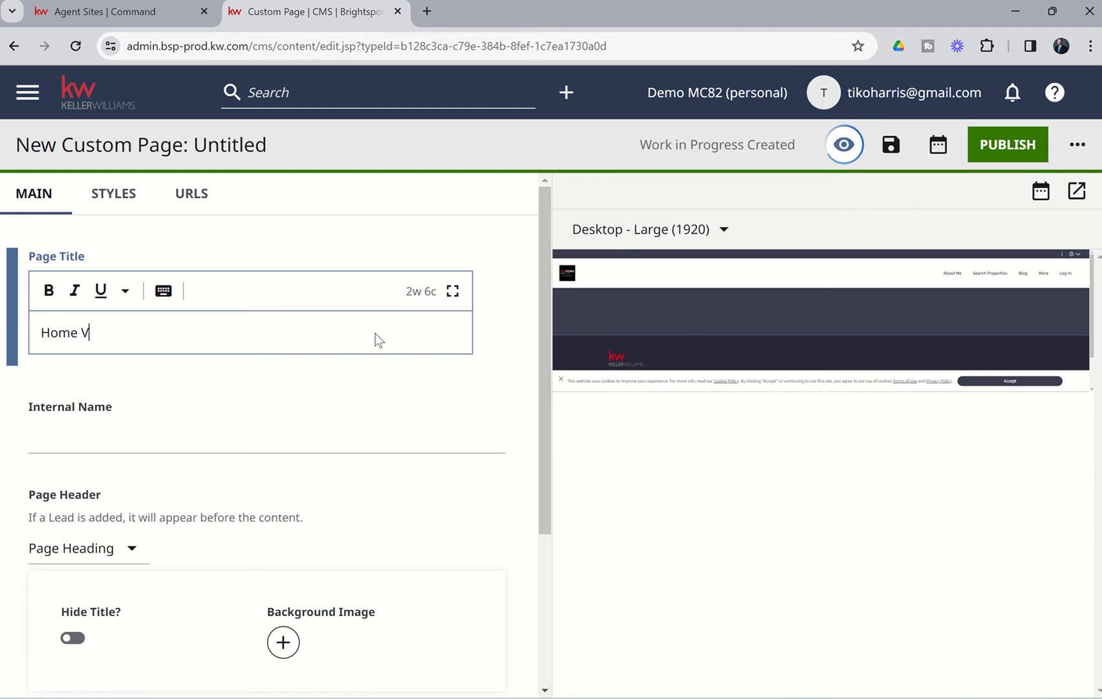
pyautogui.write('aluation TOo')
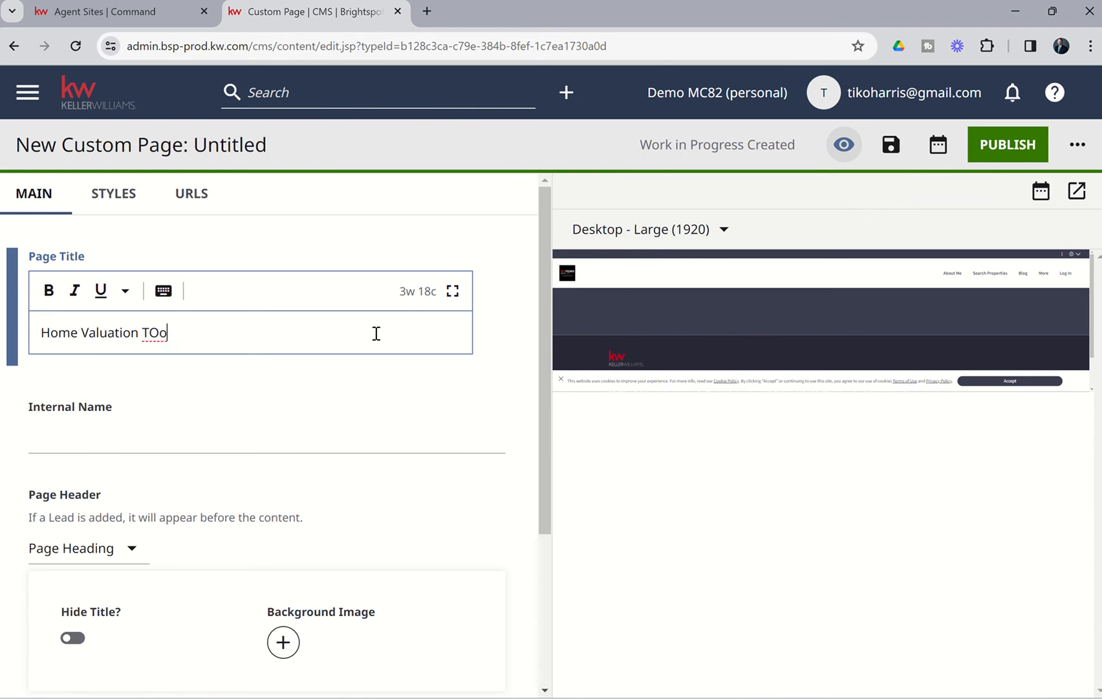
pyautogui.write('ool')
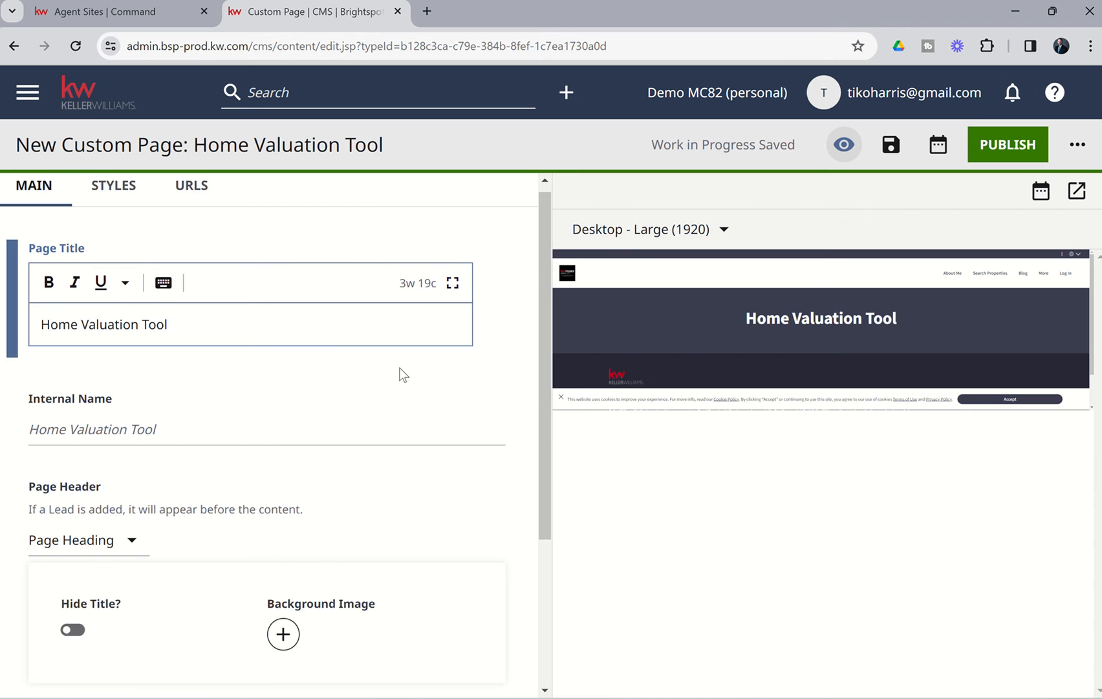
# - Add a Home Value Search Component module to the page contents
pyautogui.scroll(-3)
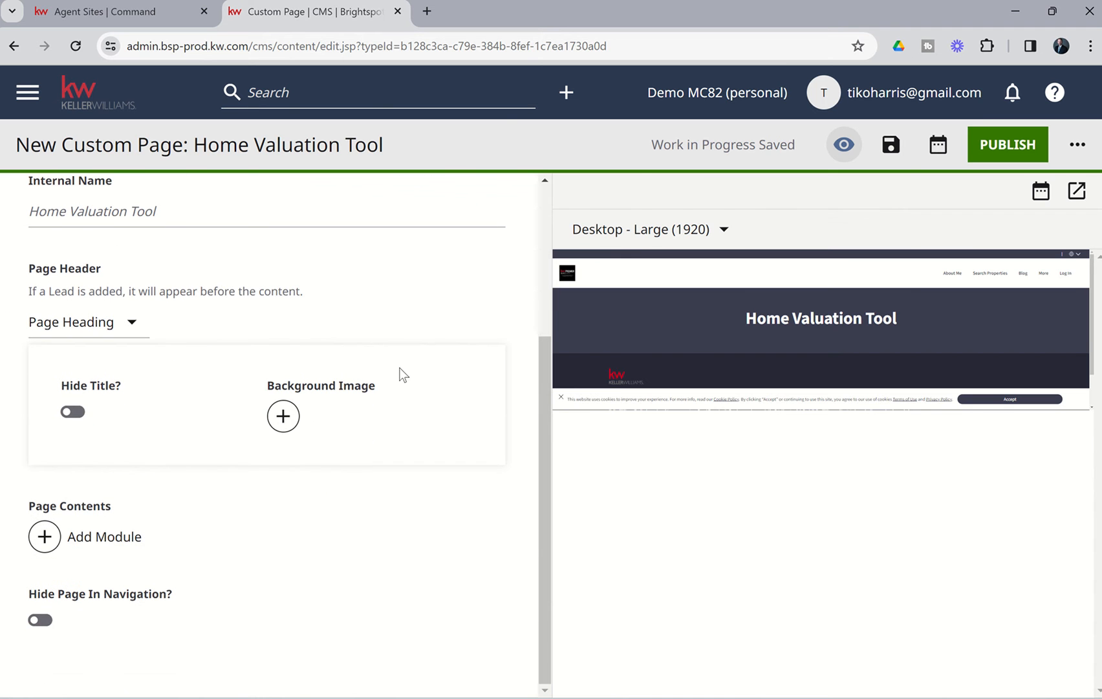
pyautogui.moveTo(104, 536)
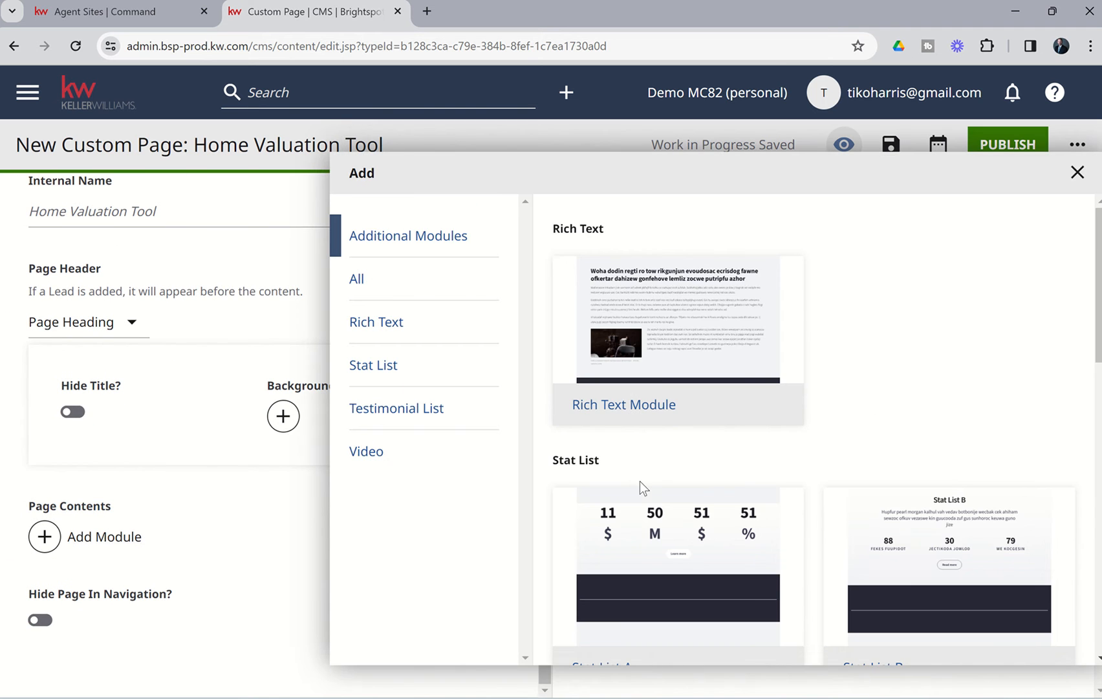
pyautogui.scroll(-3)
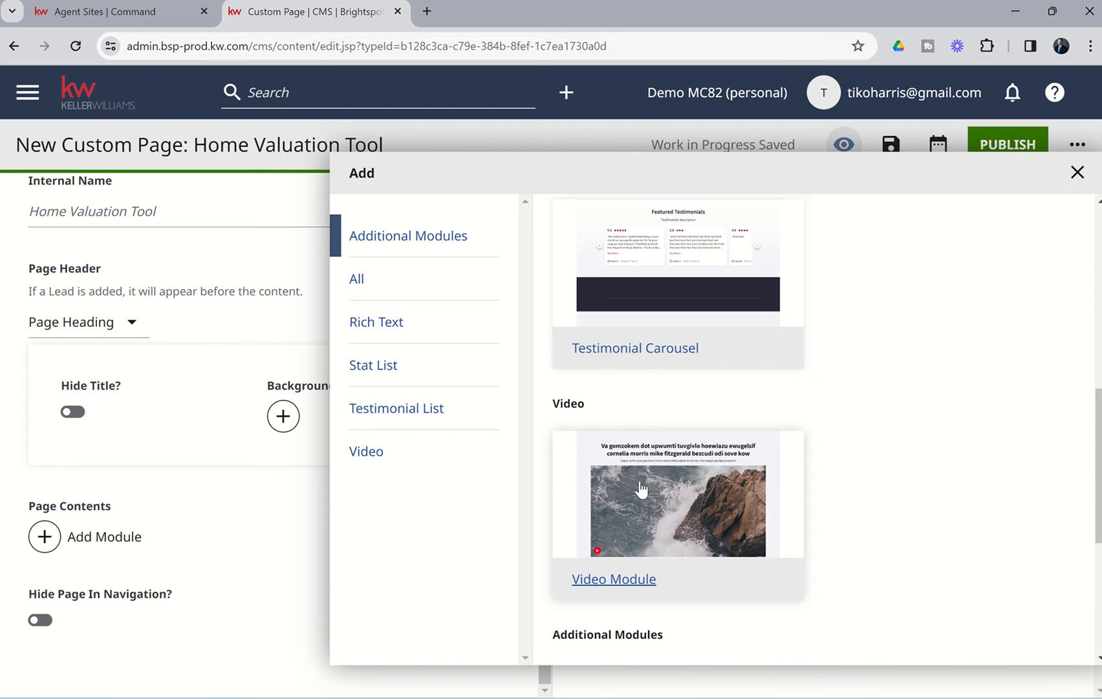
pyautogui.scroll(-3)
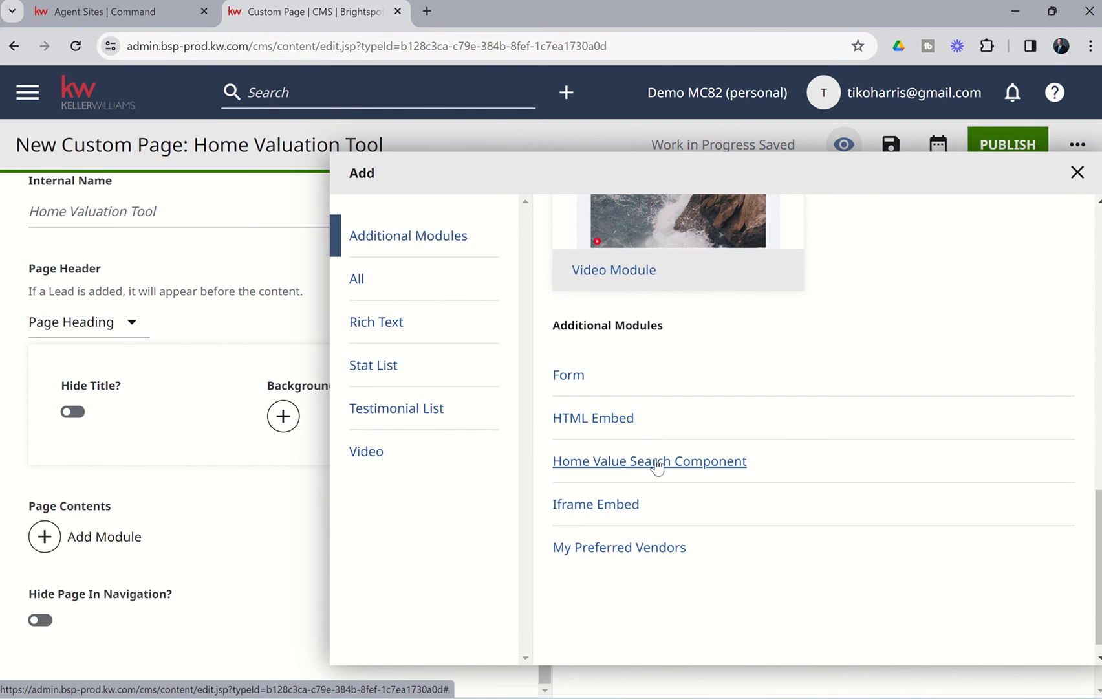
pyautogui.click(649, 461)
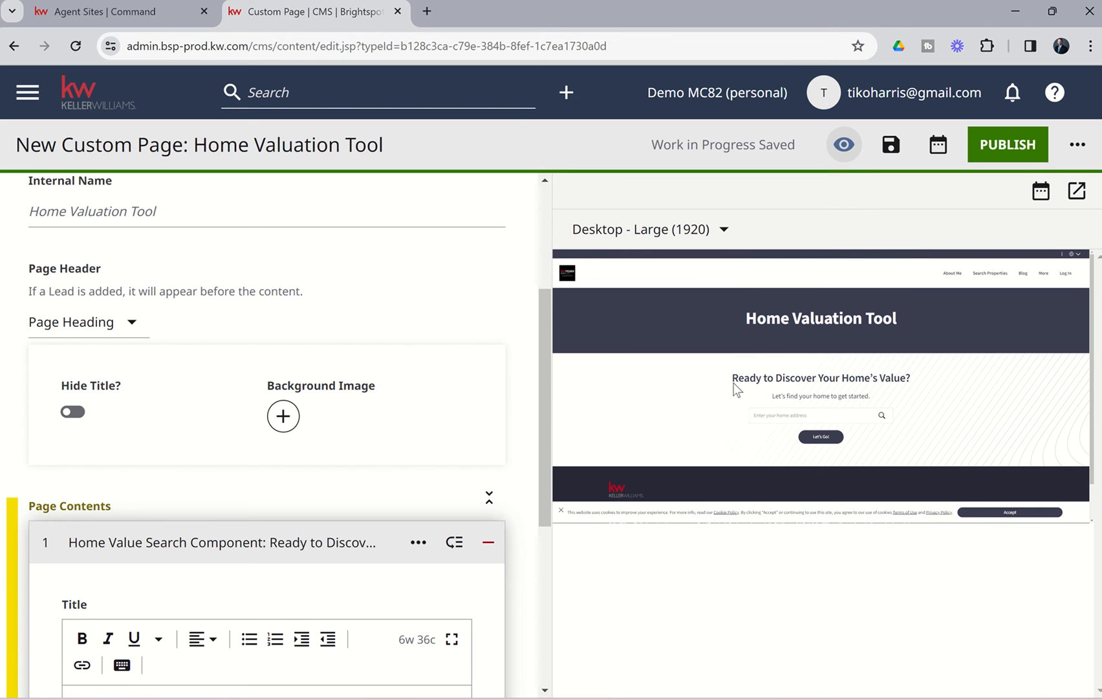
pyautogui.moveTo(901, 380)
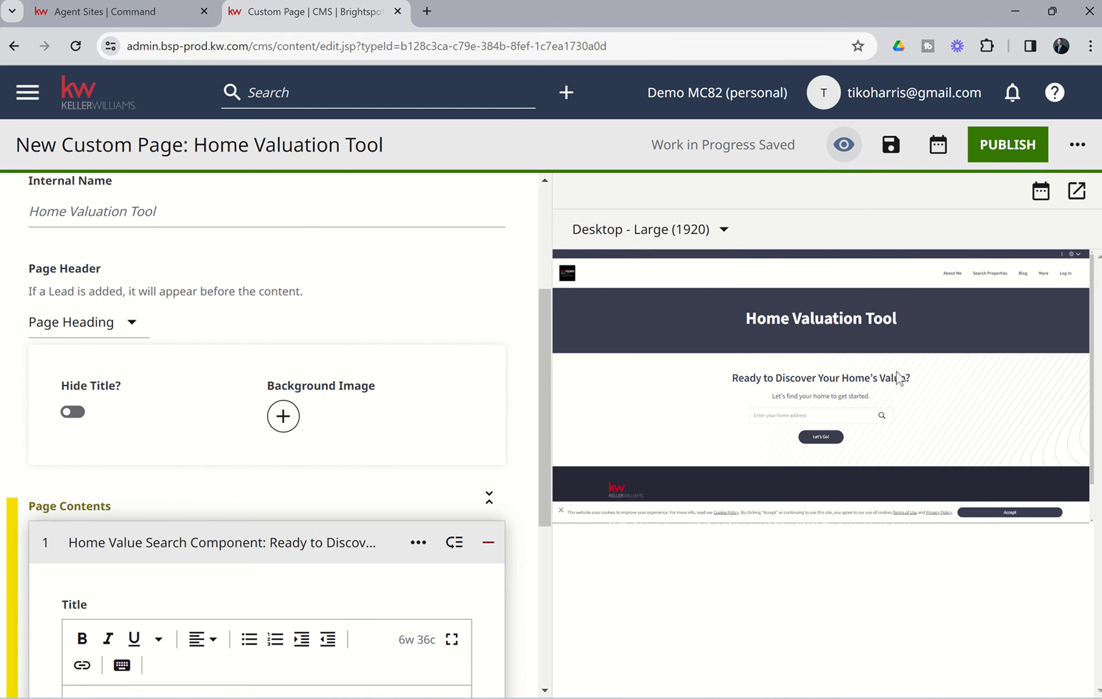
pyautogui.moveTo(830, 413)
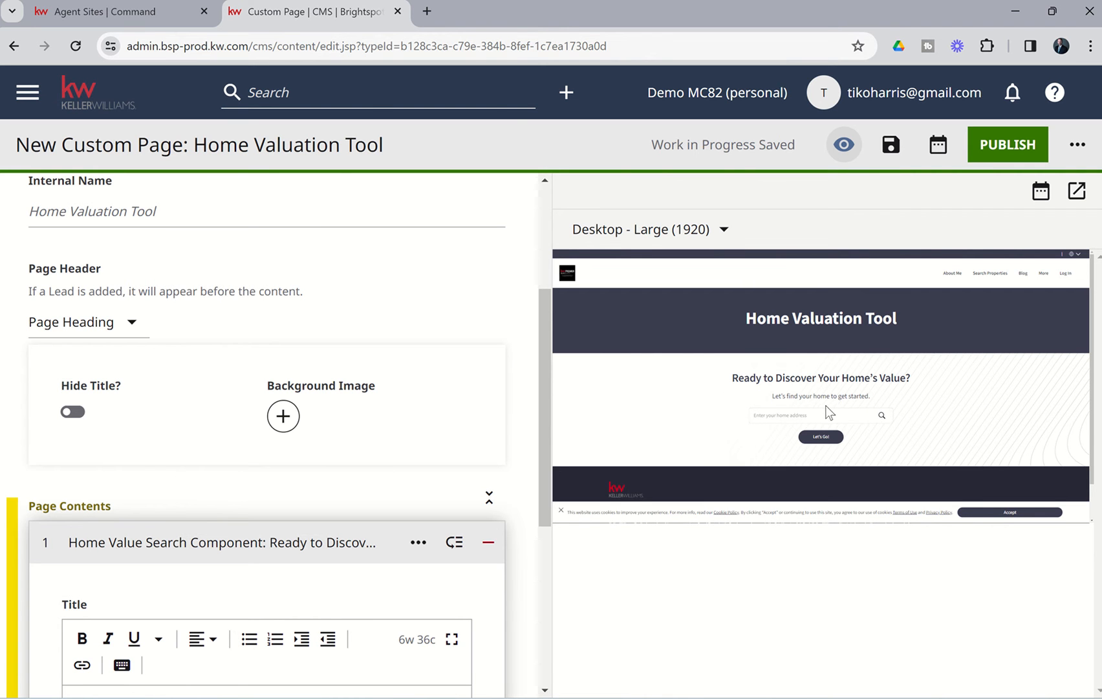
pyautogui.moveTo(824, 450)
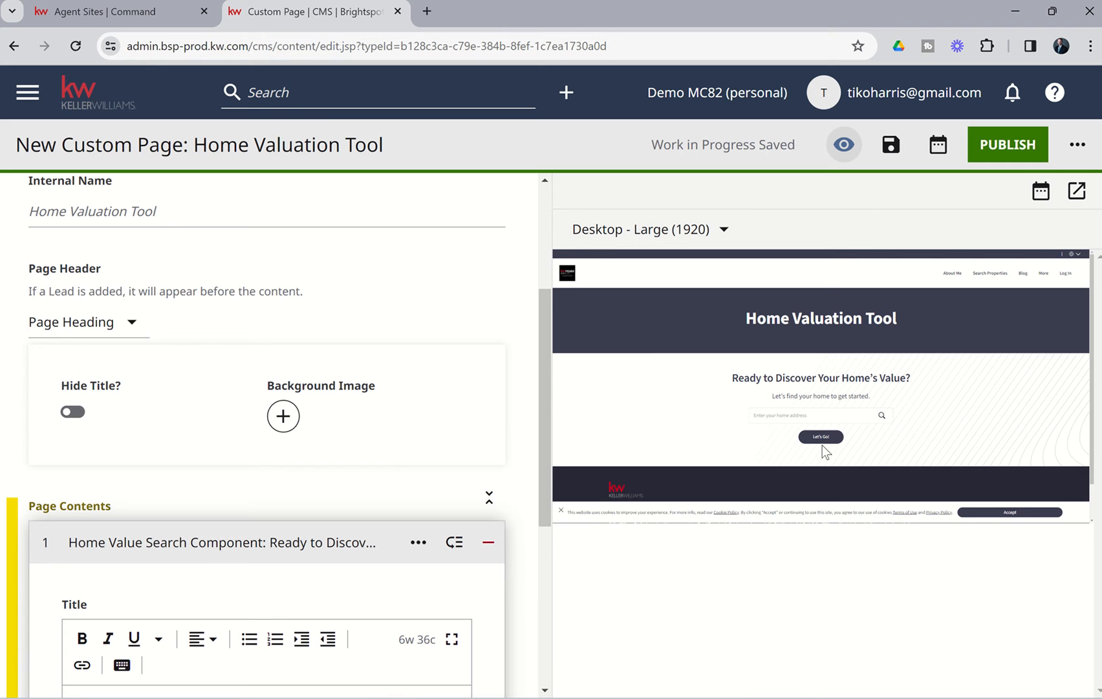
pyautogui.moveTo(740, 390)
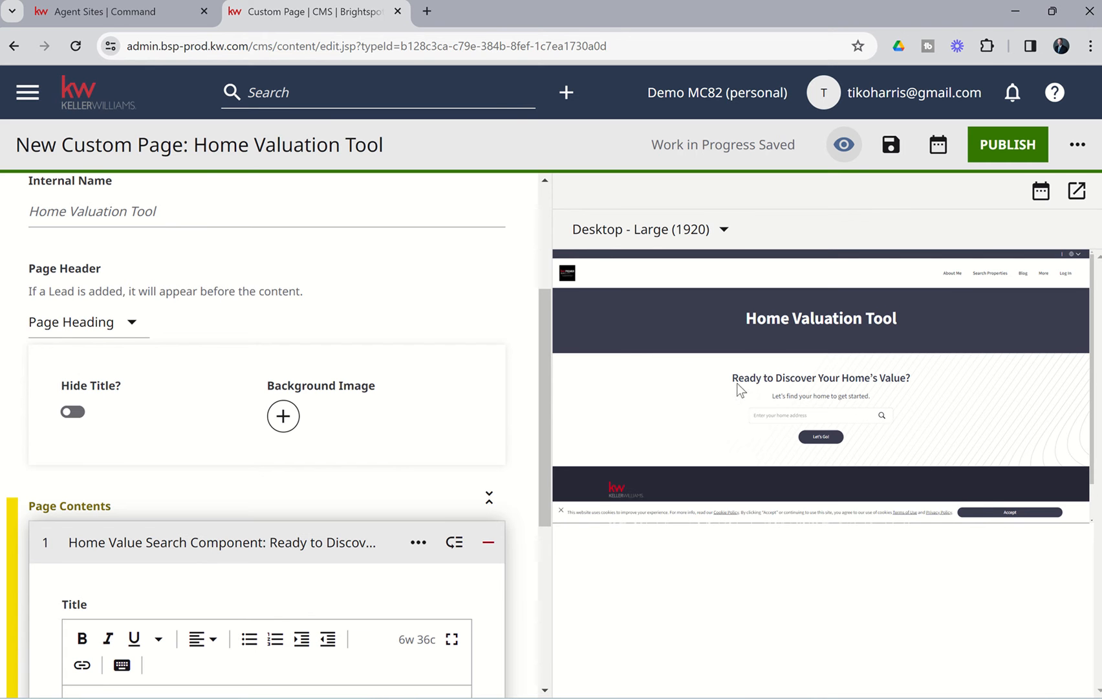
pyautogui.moveTo(842, 334)
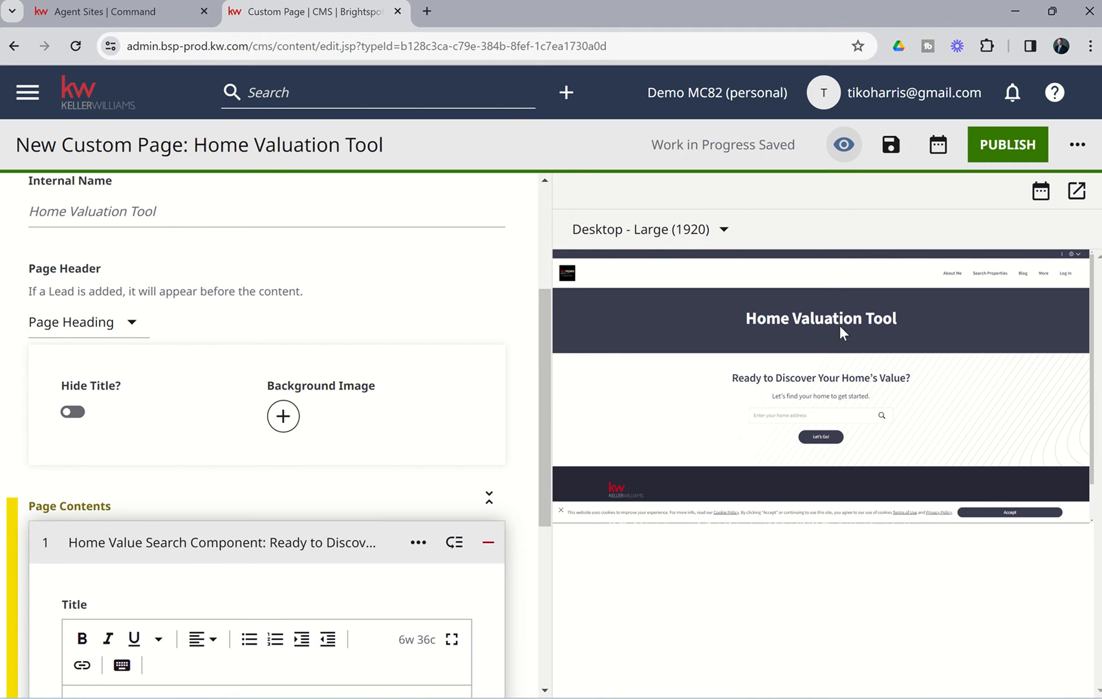
pyautogui.moveTo(801, 324)
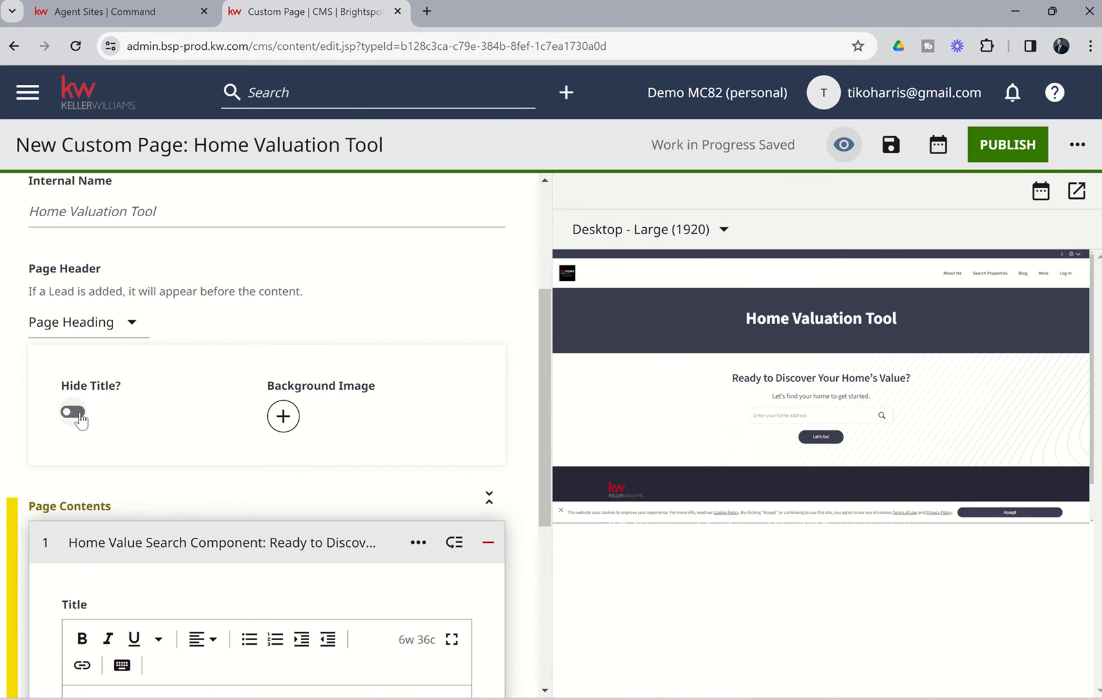
pyautogui.moveTo(72, 412)
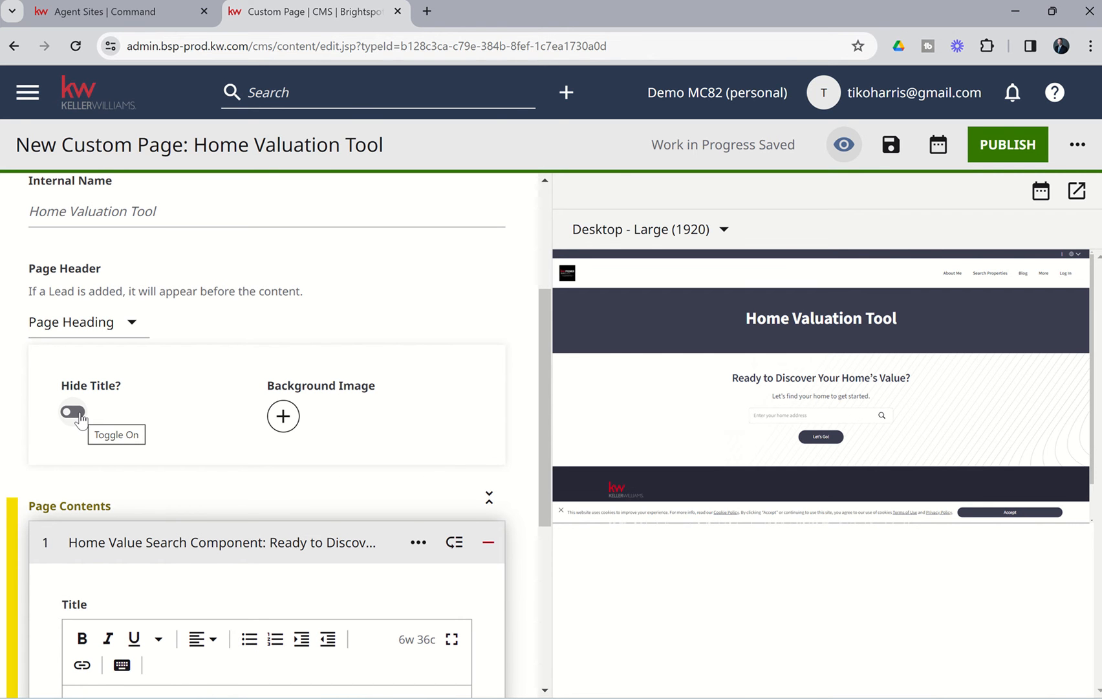
# - Turn on Hide Title? and review the Home Value Search Component's default fields
pyautogui.click(73, 411)
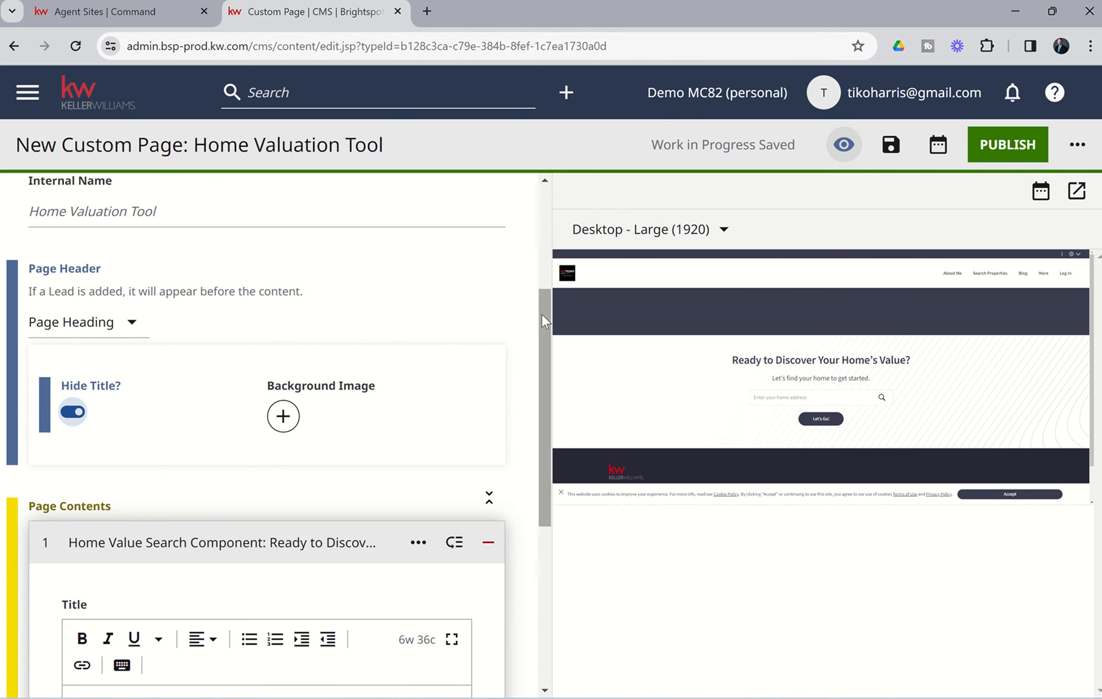
pyautogui.moveTo(699, 406)
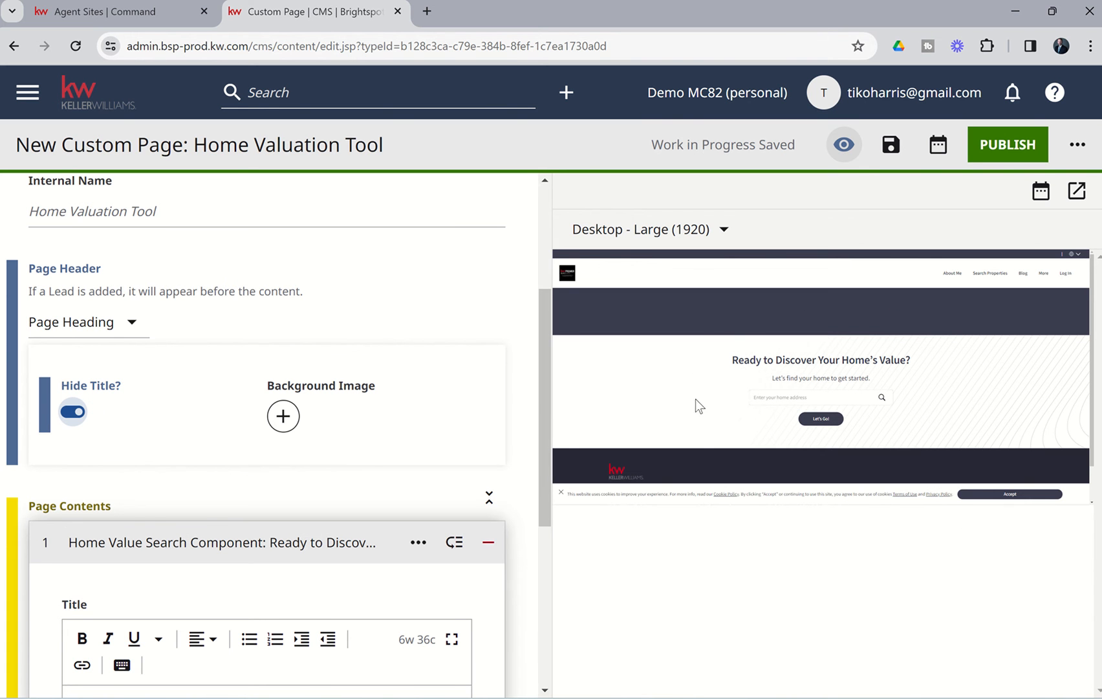
pyautogui.moveTo(484, 425)
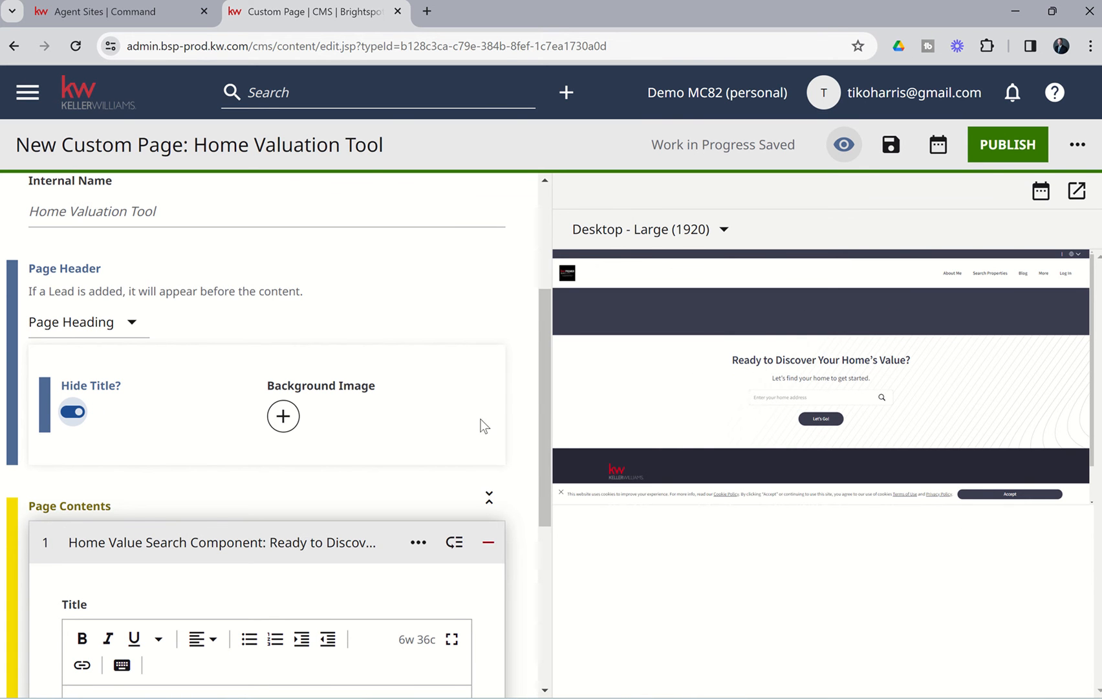
pyautogui.scroll(-3)
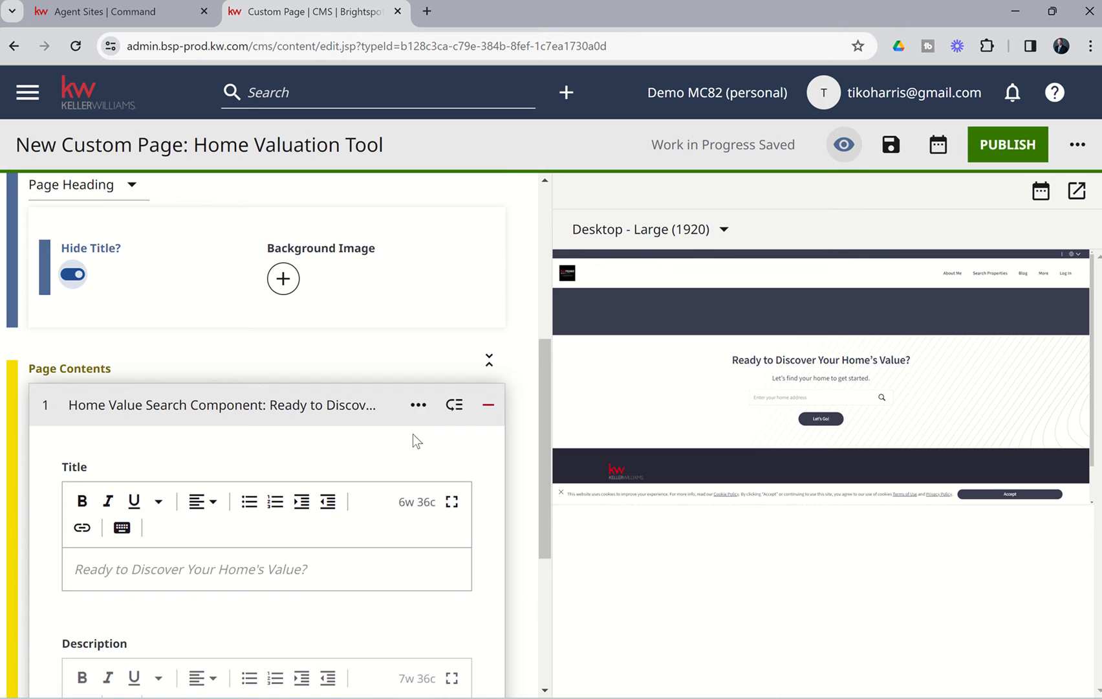
pyautogui.scroll(-3)
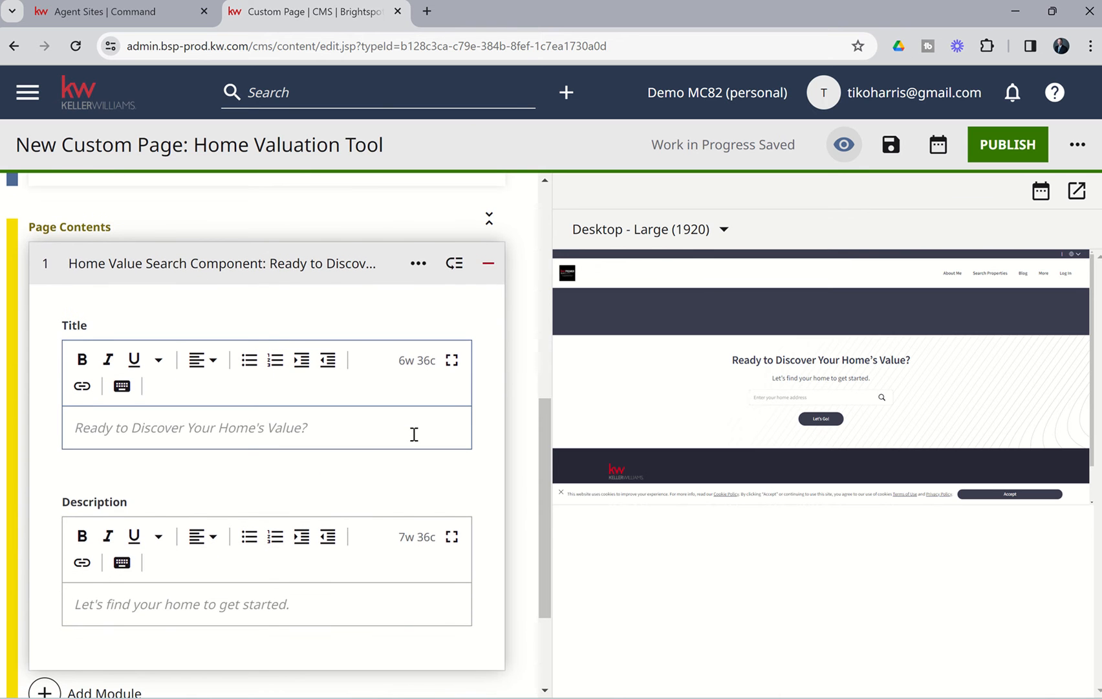
pyautogui.moveTo(179, 427)
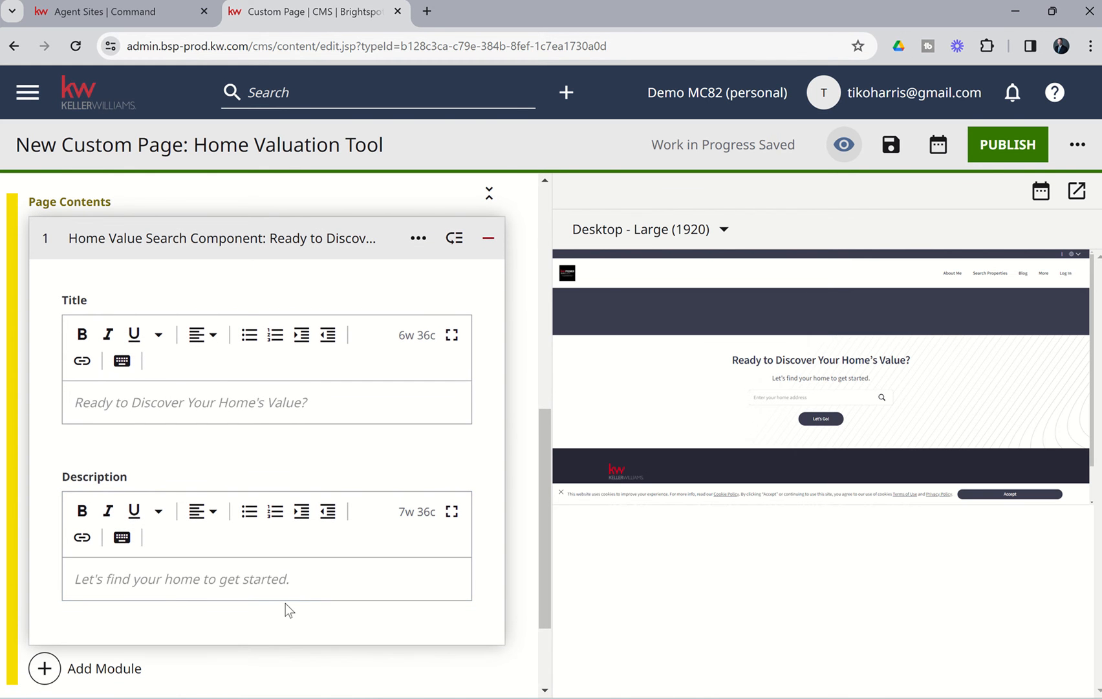
pyautogui.scroll(3)
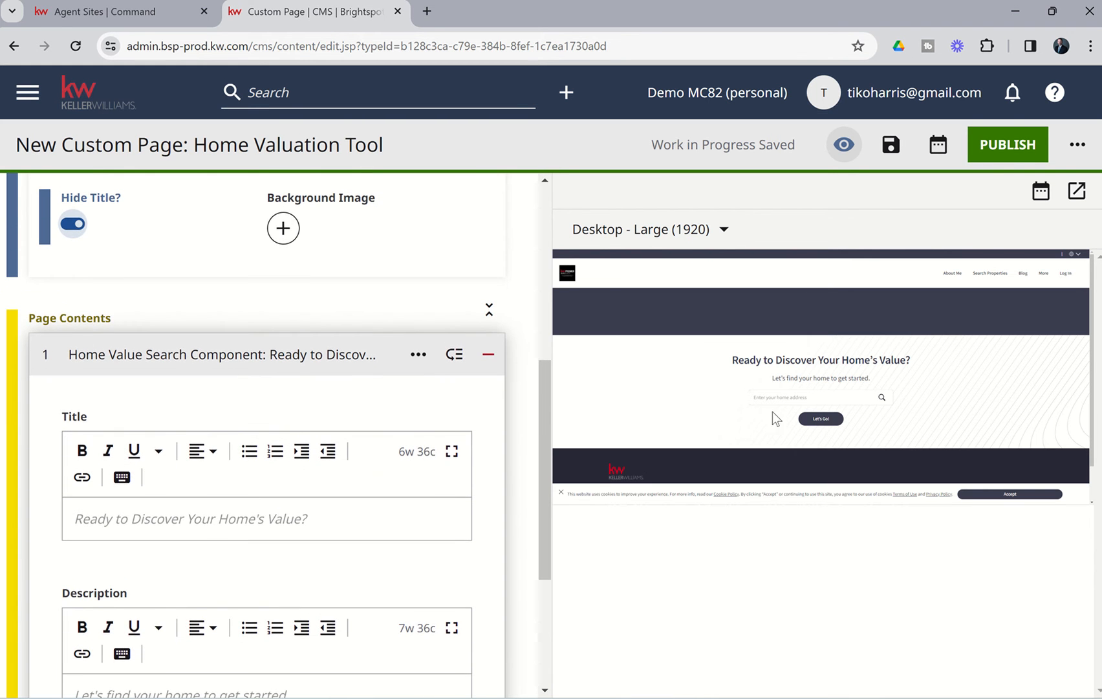
# - Publish the Home Valuation Tool page and confirm the Saved banner
pyautogui.click(1007, 144)
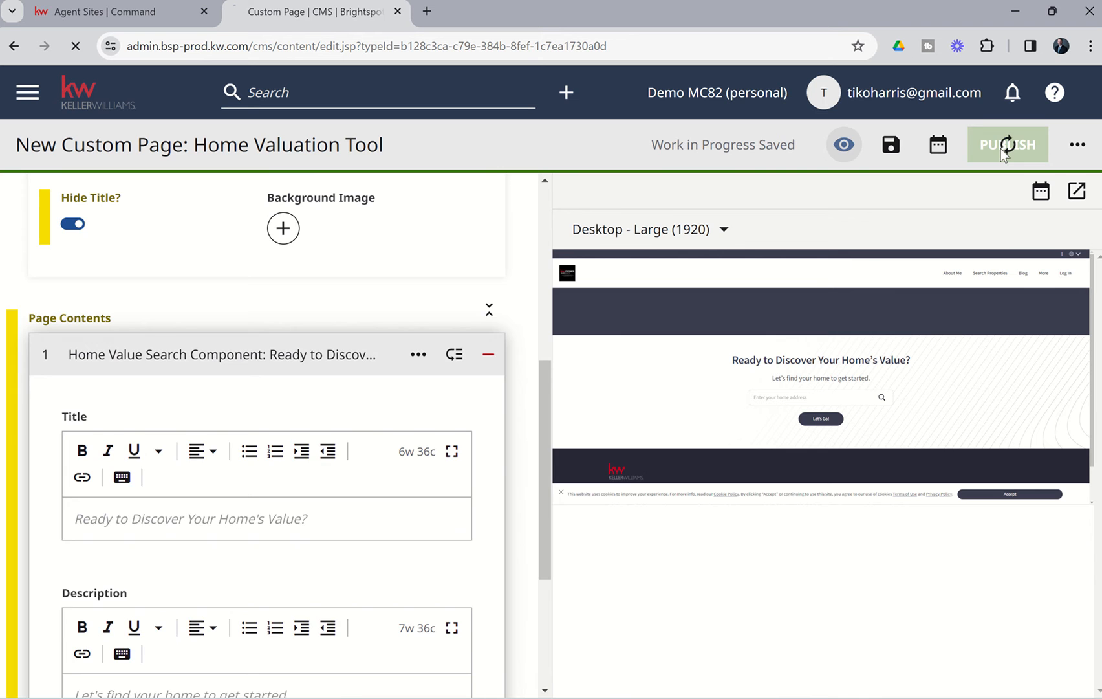
pyautogui.click(890, 144)
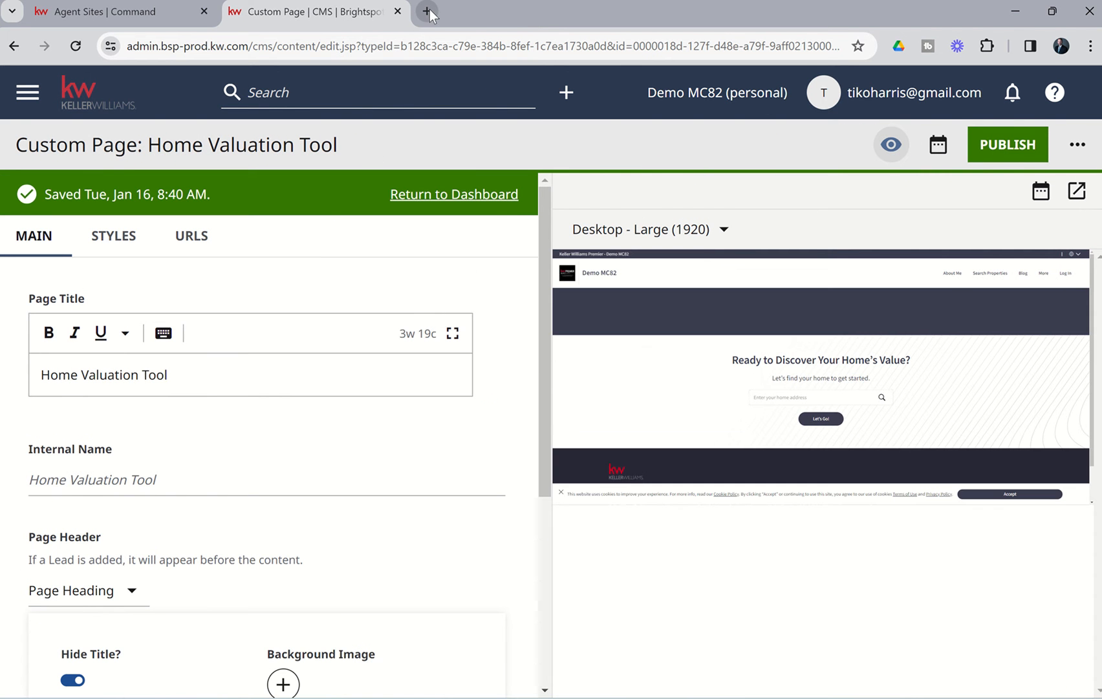
pyautogui.moveTo(427, 13)
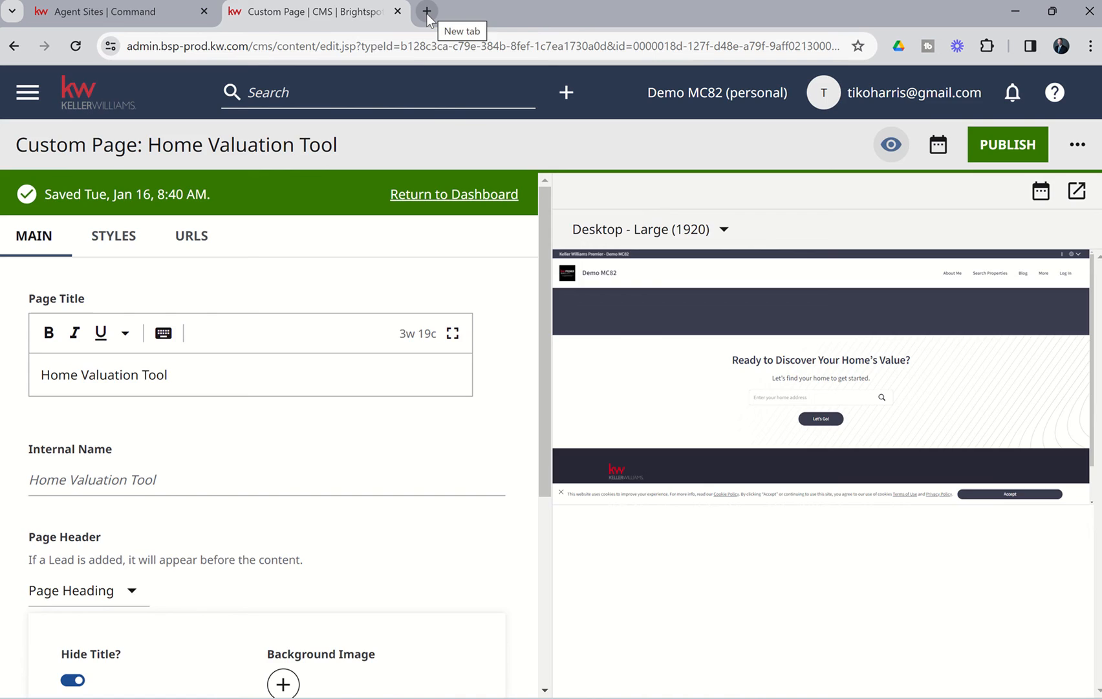
# - Open dreamhomesinkaty.kw.com in a new tab and go to More > Home Valuation Tool
pyautogui.click(427, 11)
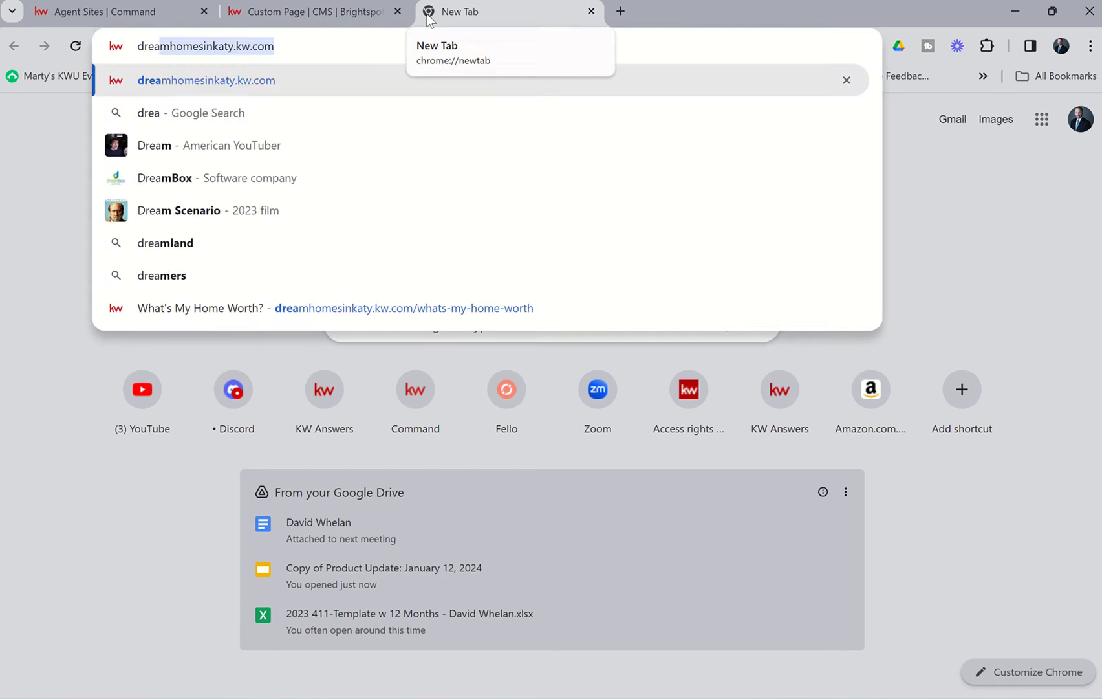
pyautogui.click(206, 80)
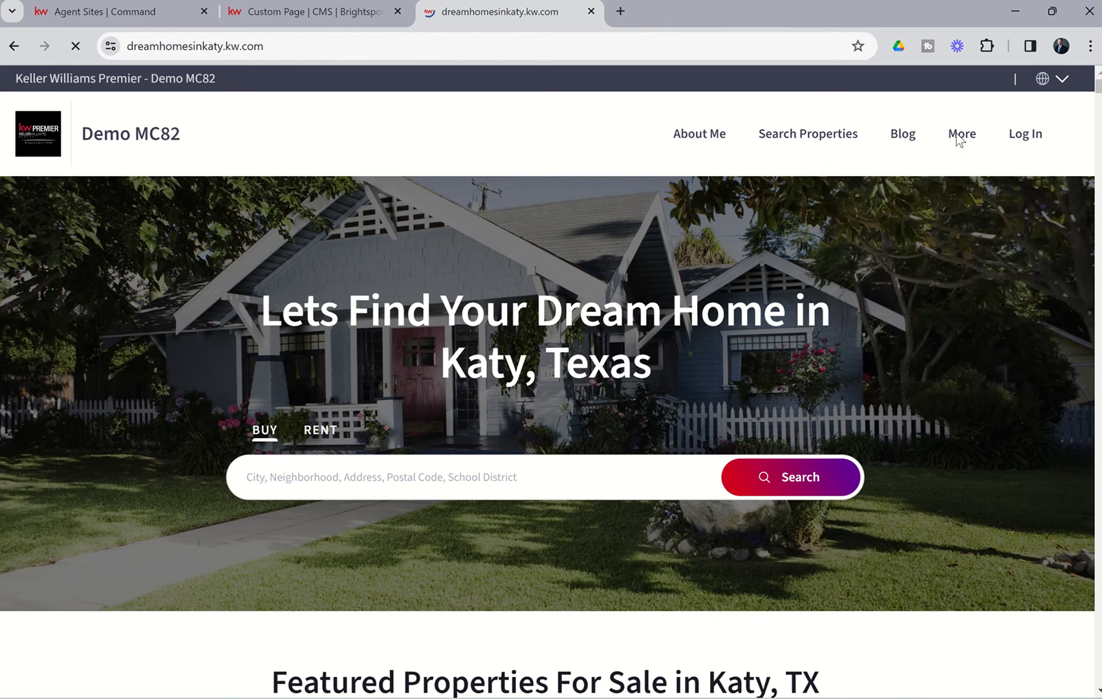
pyautogui.click(962, 134)
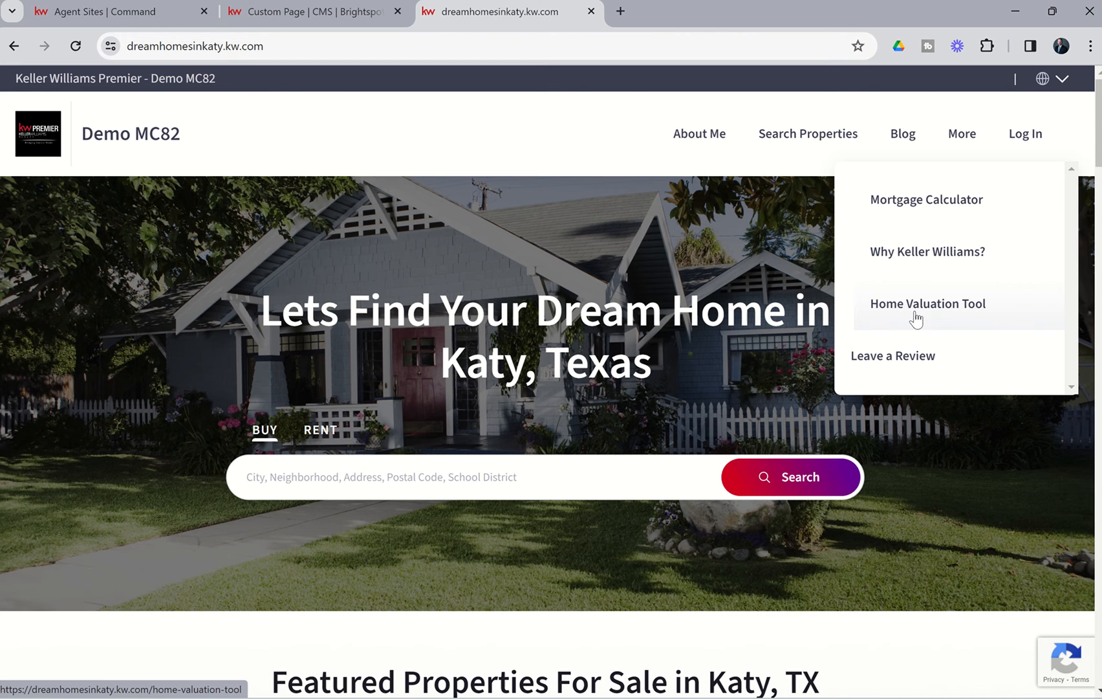
pyautogui.moveTo(941, 315)
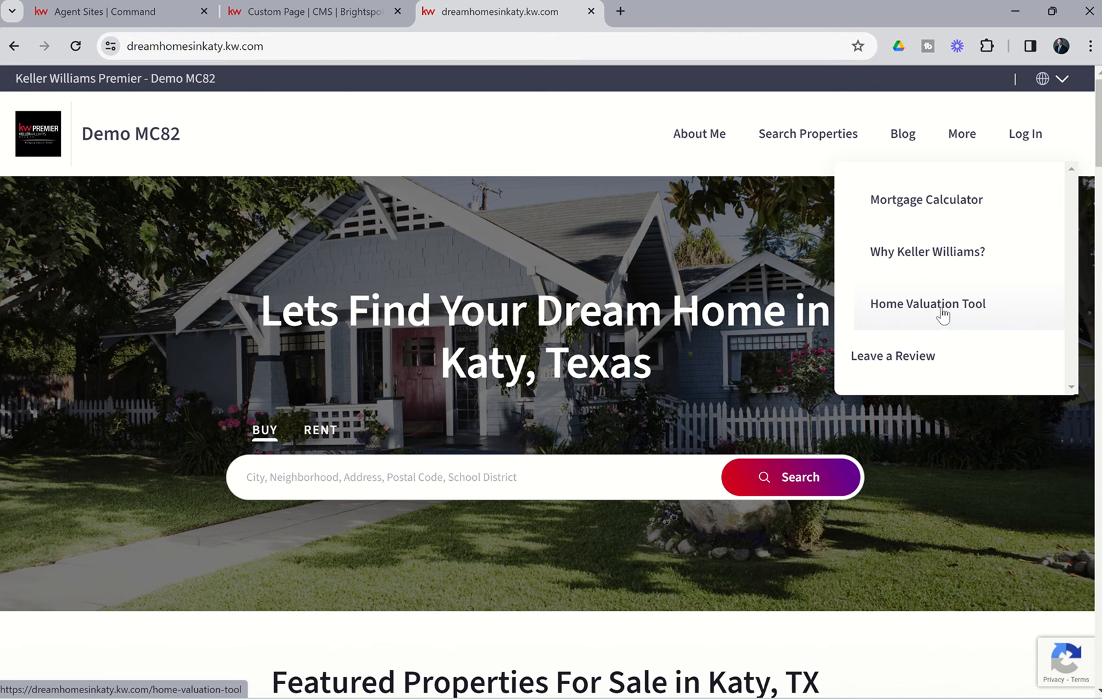
pyautogui.moveTo(931, 316)
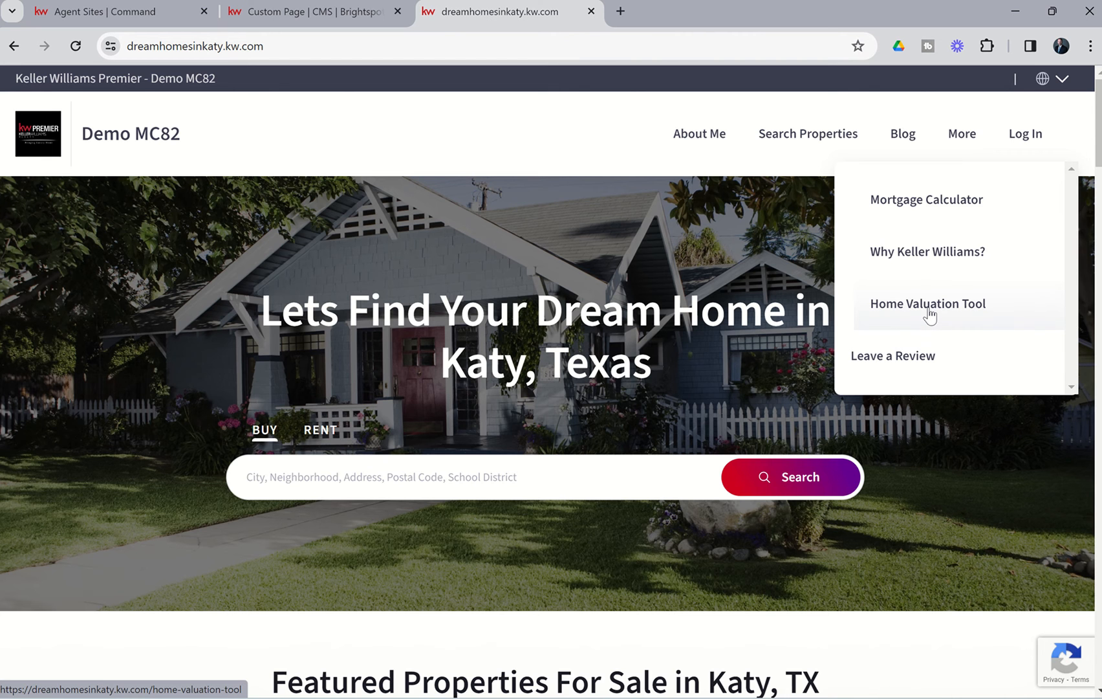
pyautogui.click(926, 303)
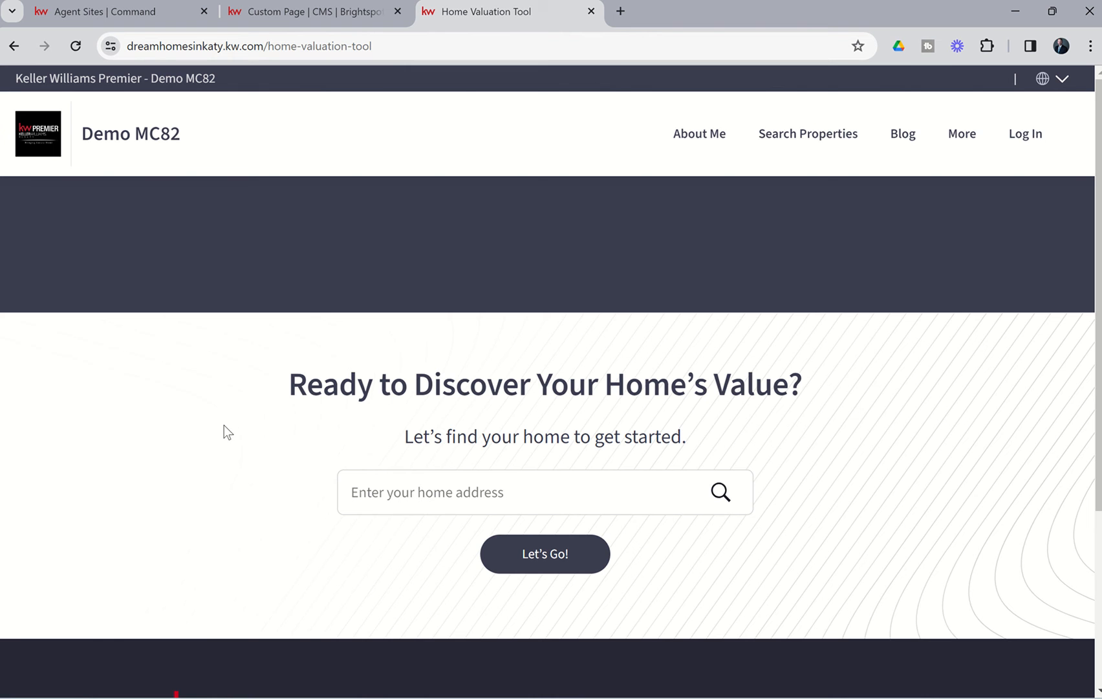
pyautogui.moveTo(315, 427)
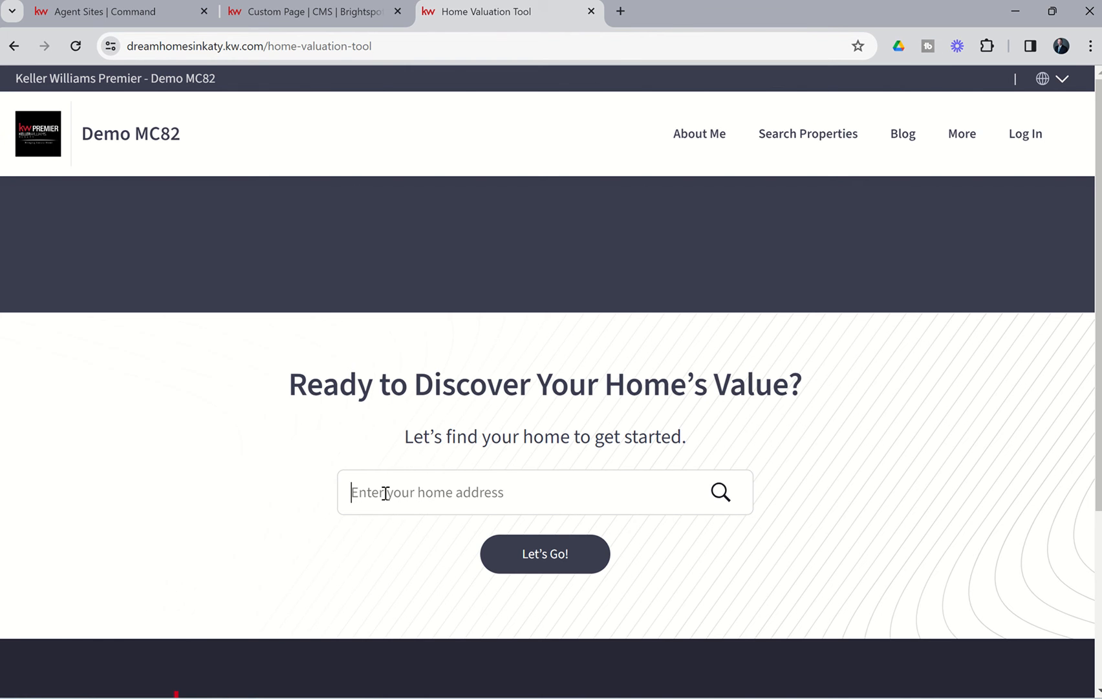
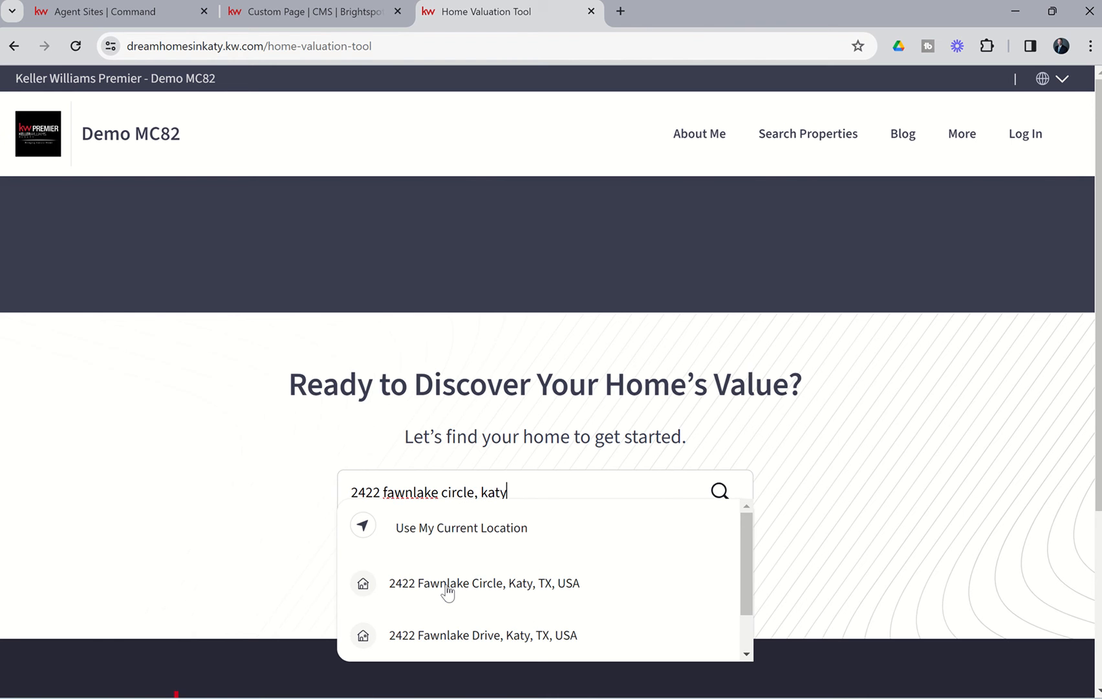
pyautogui.click(484, 583)
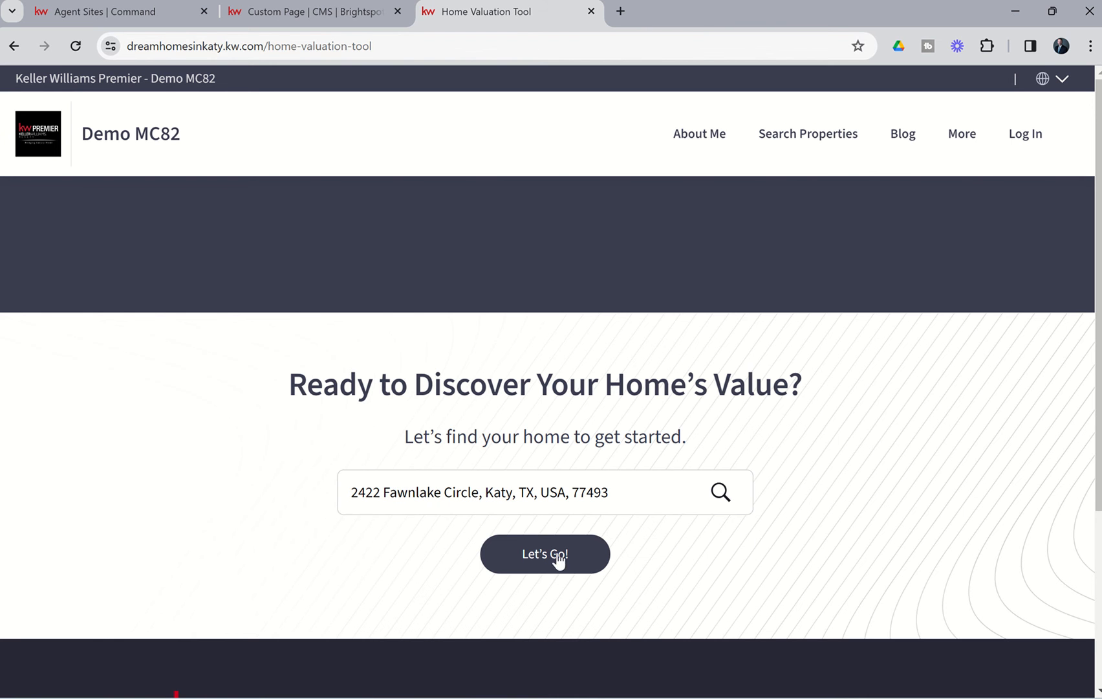
pyautogui.click(544, 554)
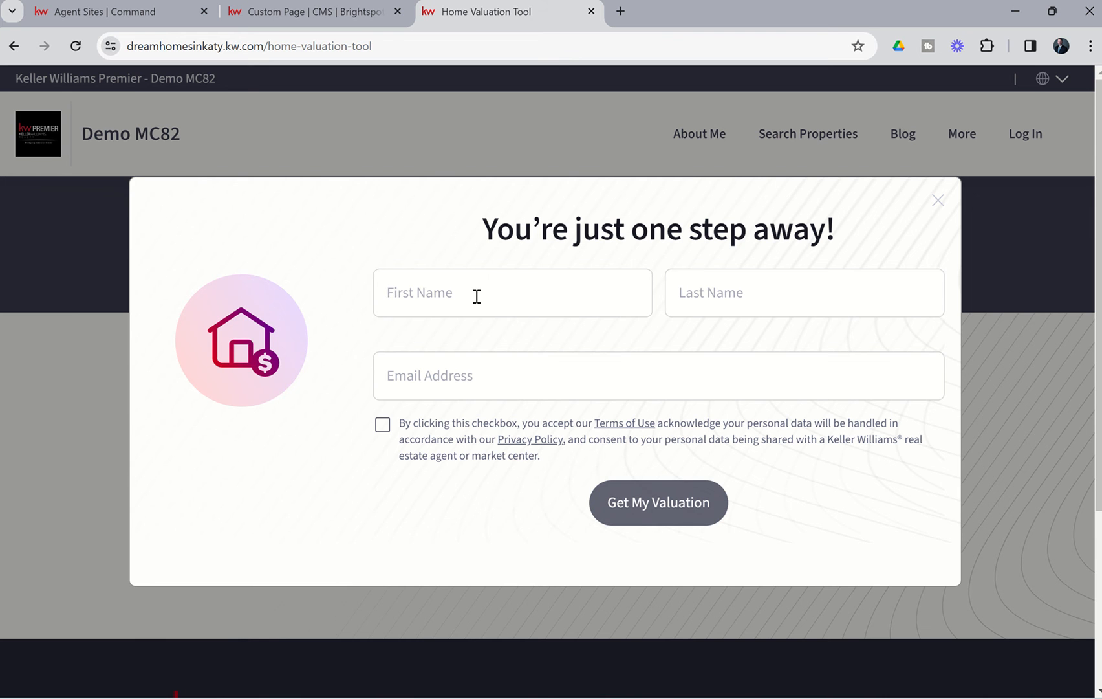
# - Enter Donald Duck's name and email, accept consent, and request the valuation
pyautogui.write('DOna')
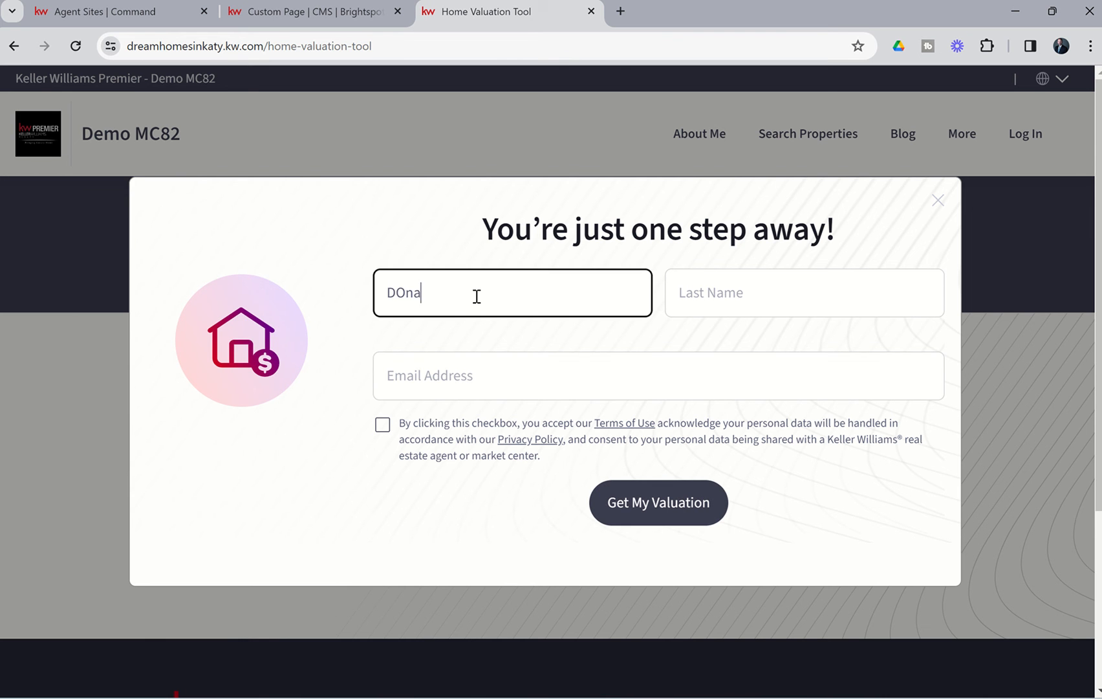
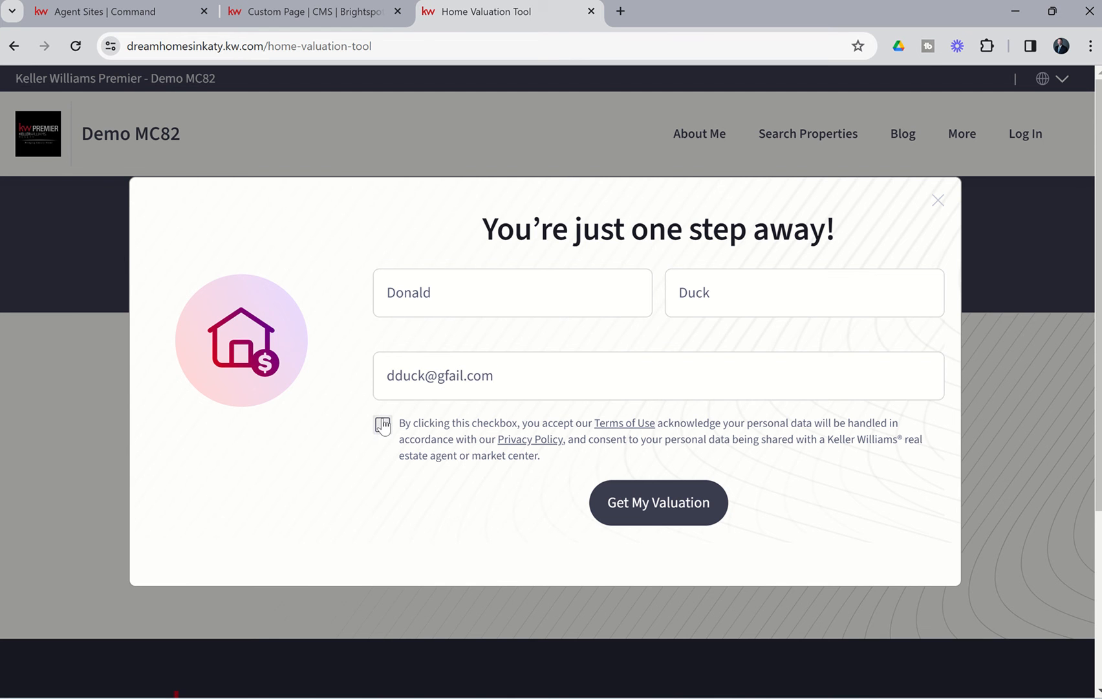
pyautogui.click(383, 424)
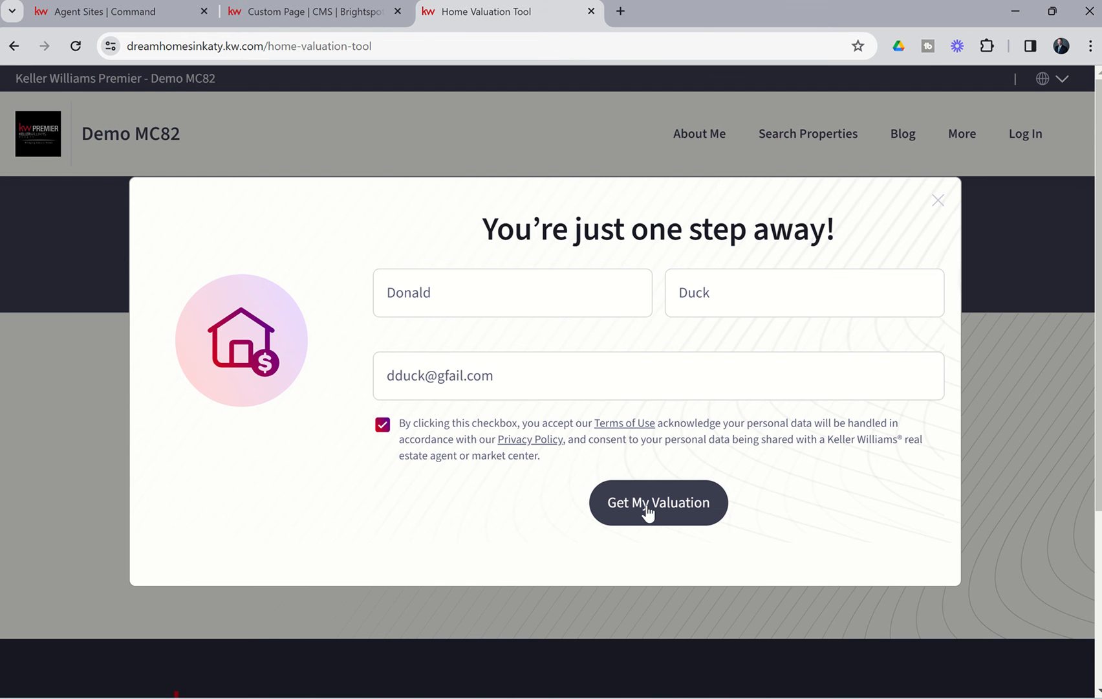
pyautogui.click(657, 502)
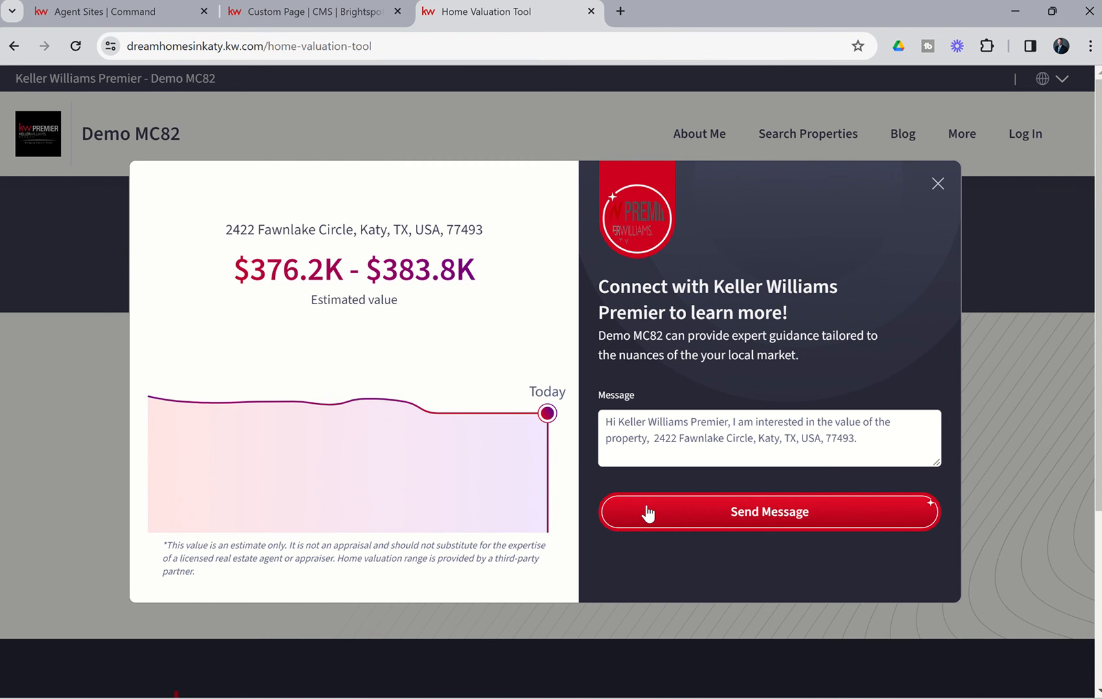
pyautogui.moveTo(254, 556)
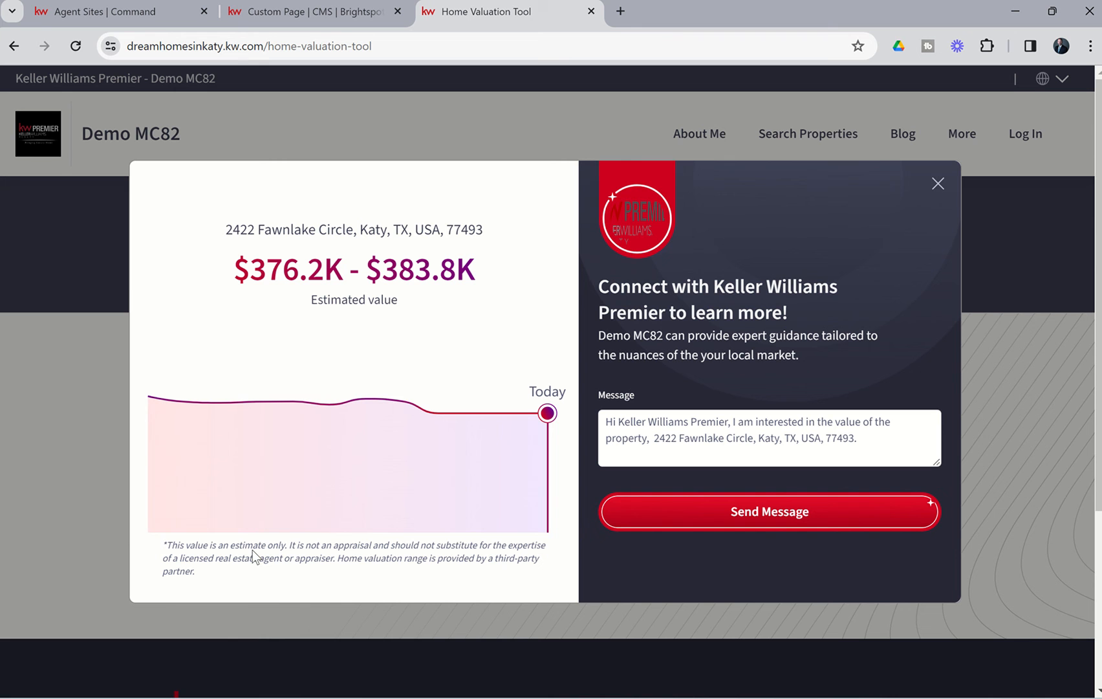
pyautogui.moveTo(207, 578)
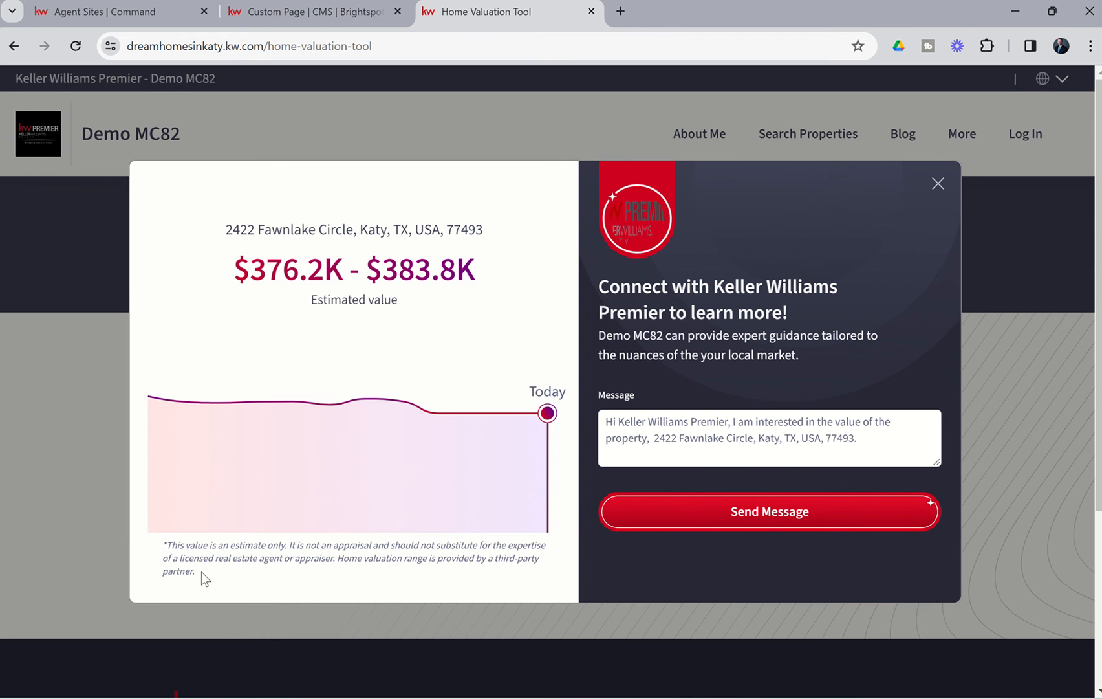
pyautogui.moveTo(257, 577)
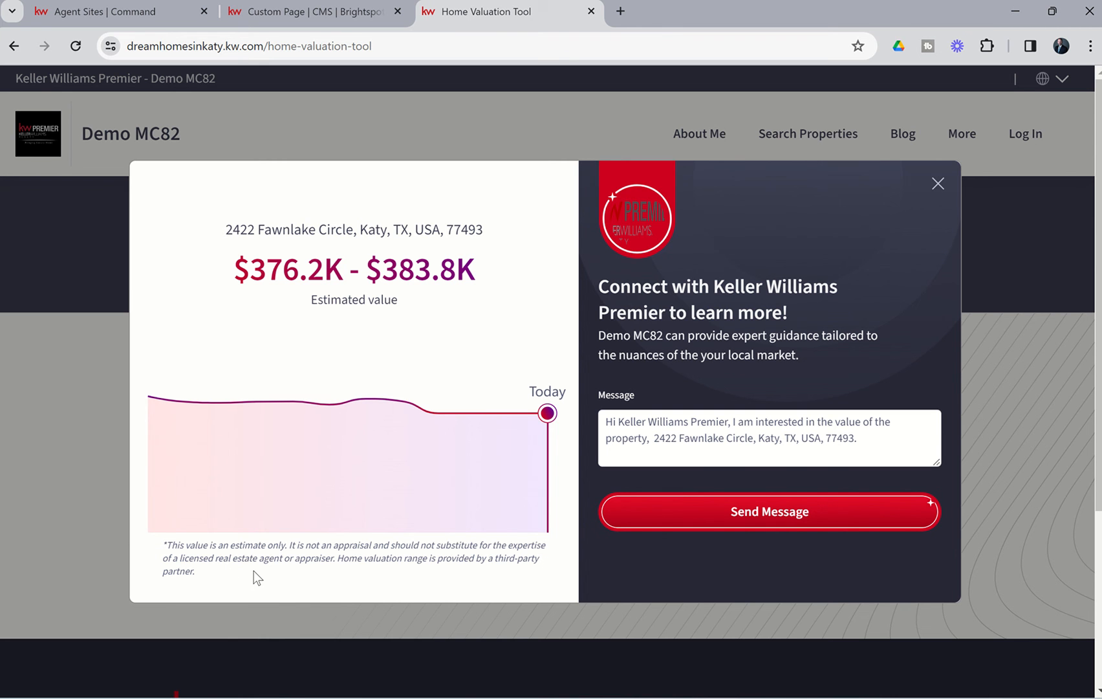
pyautogui.moveTo(421, 575)
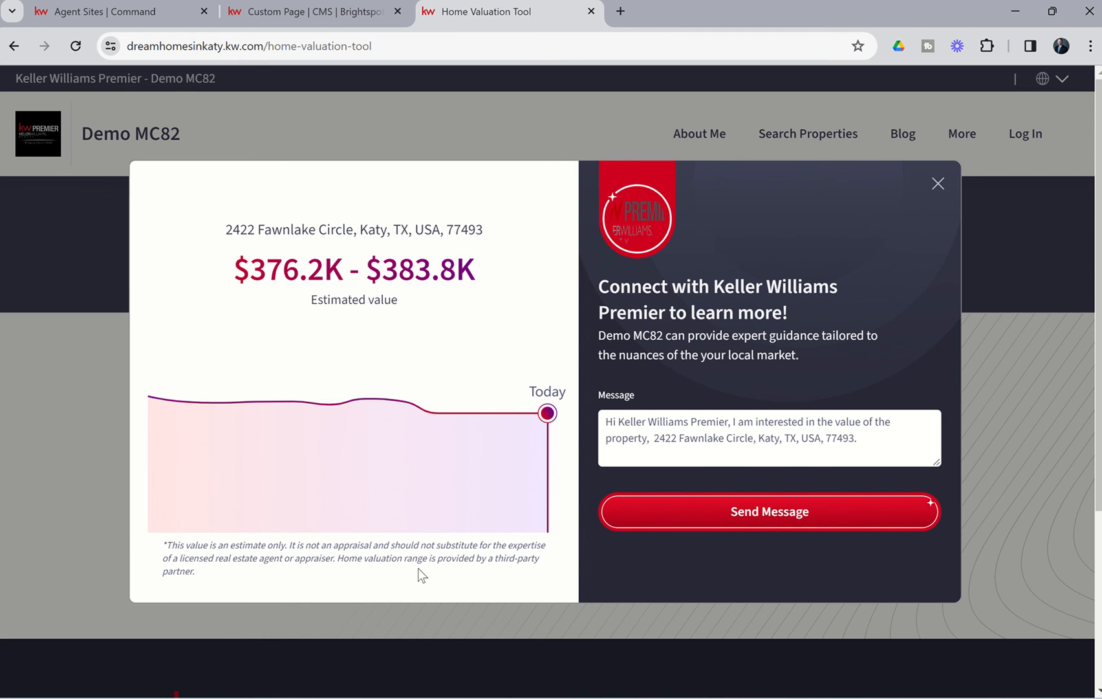
pyautogui.moveTo(322, 567)
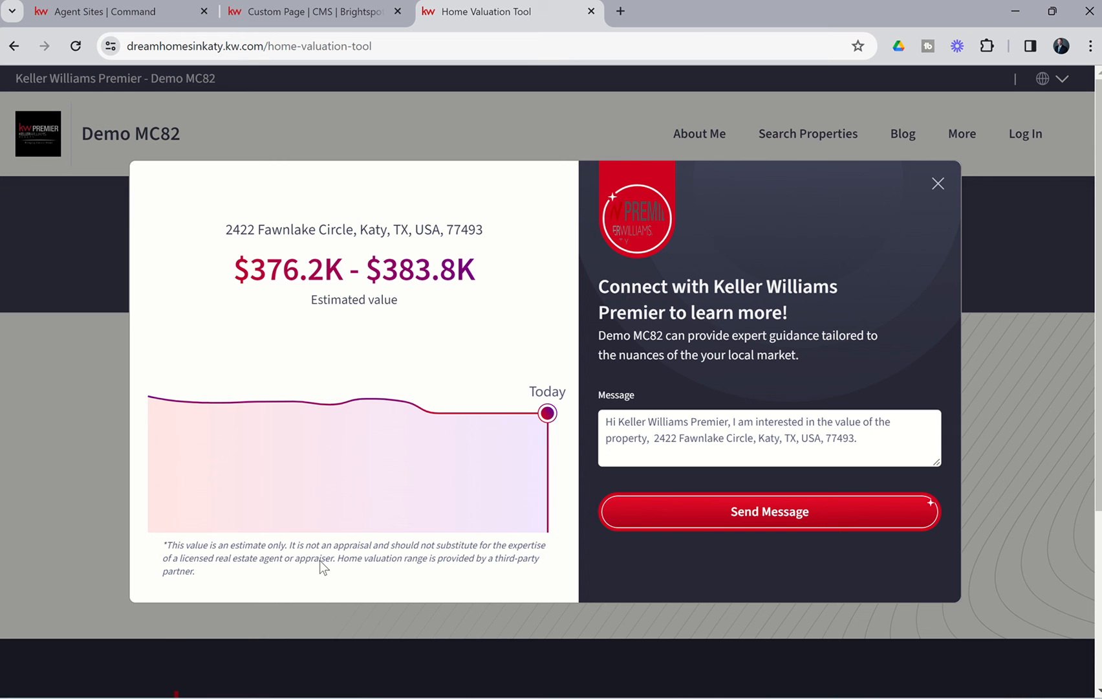
pyautogui.moveTo(725, 564)
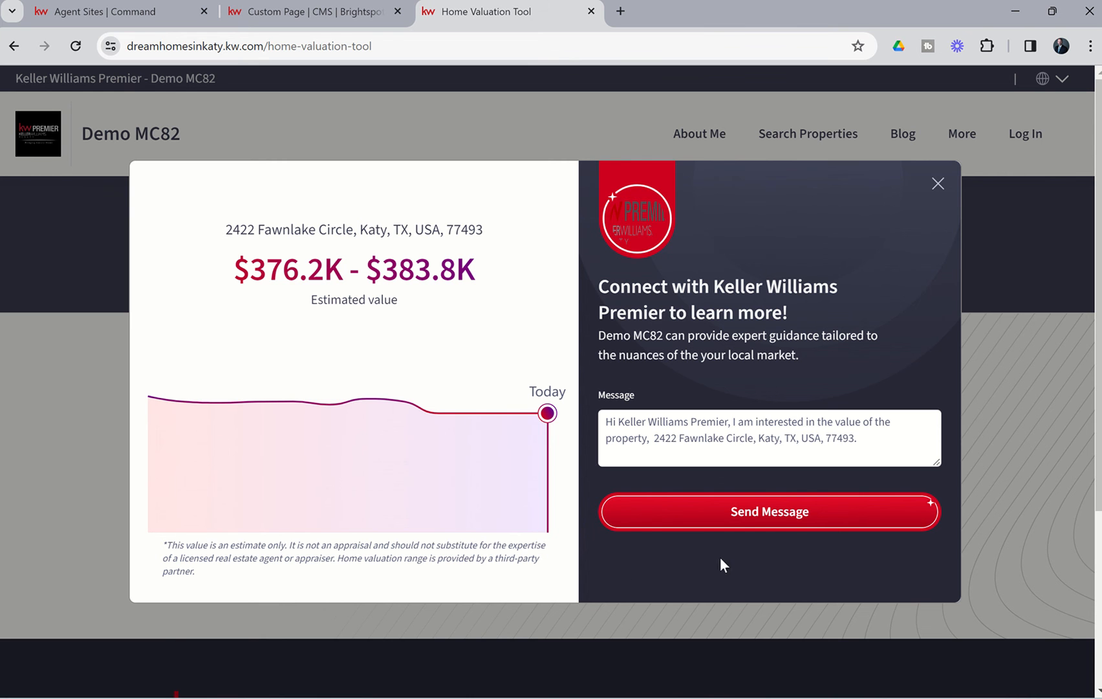
pyautogui.moveTo(773, 506)
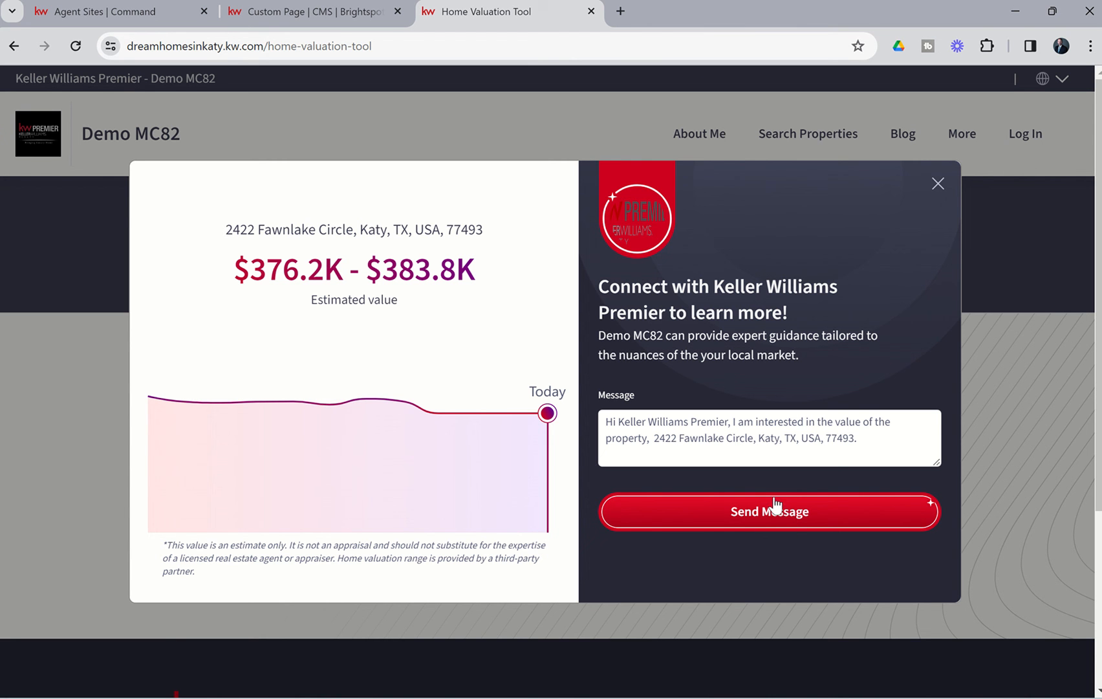
pyautogui.moveTo(775, 527)
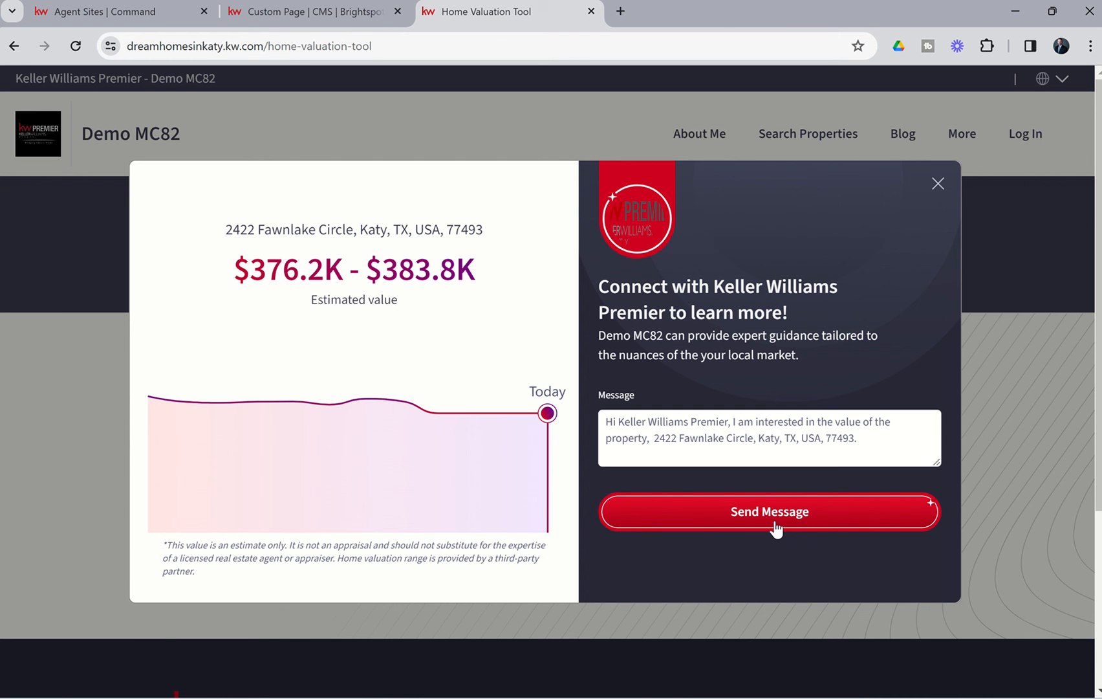
pyautogui.moveTo(177, 107)
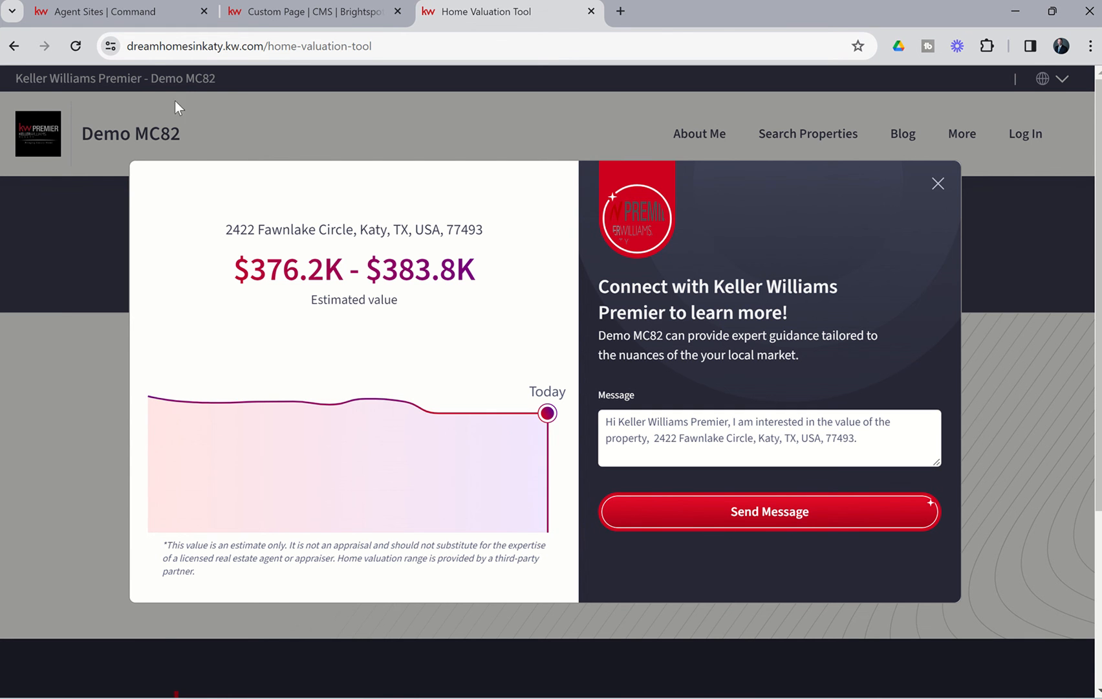
pyautogui.moveTo(116, 11)
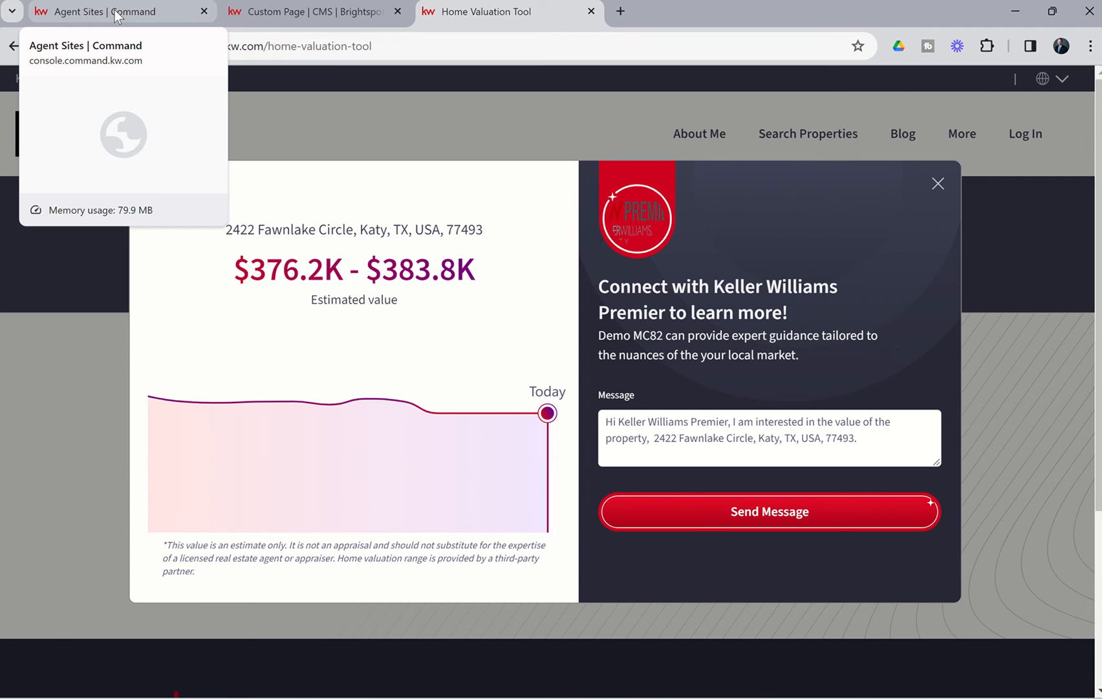
# - Open Donald Duck's contact from the Home Valuation Request notification and review his details
pyautogui.click(106, 11)
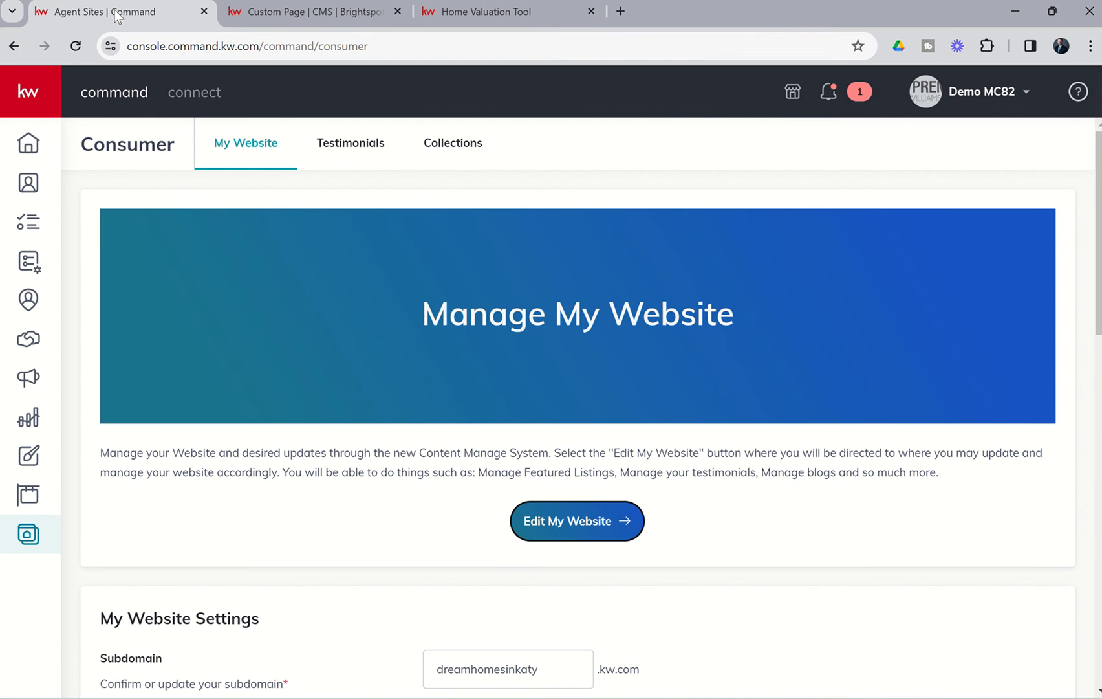
pyautogui.moveTo(828, 100)
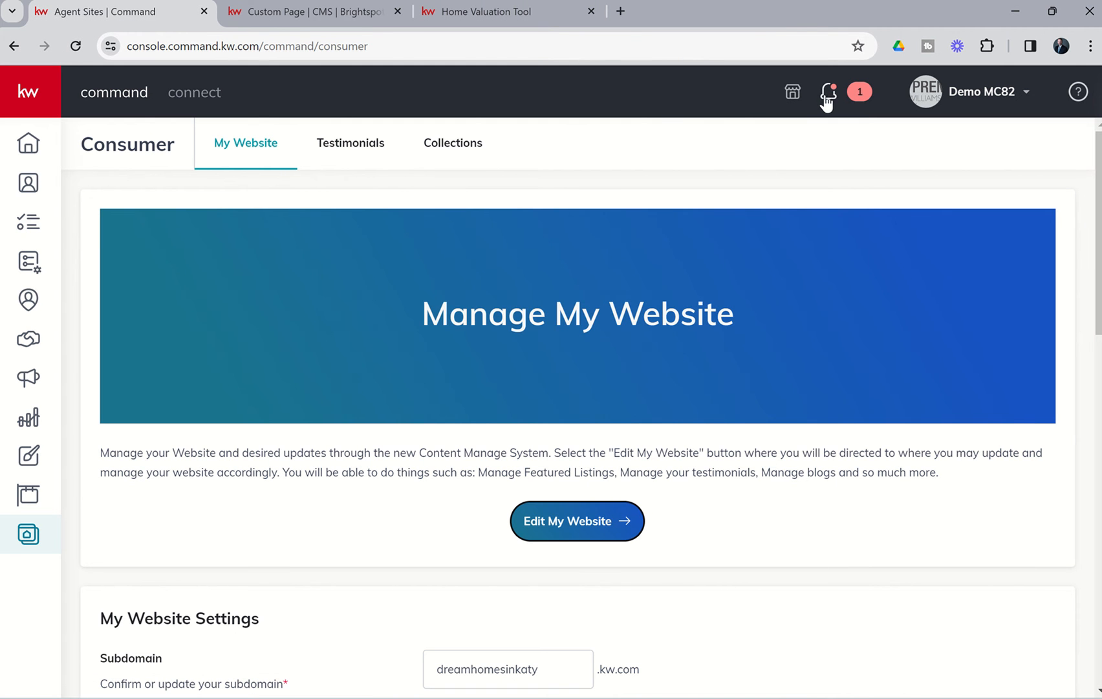
pyautogui.click(826, 91)
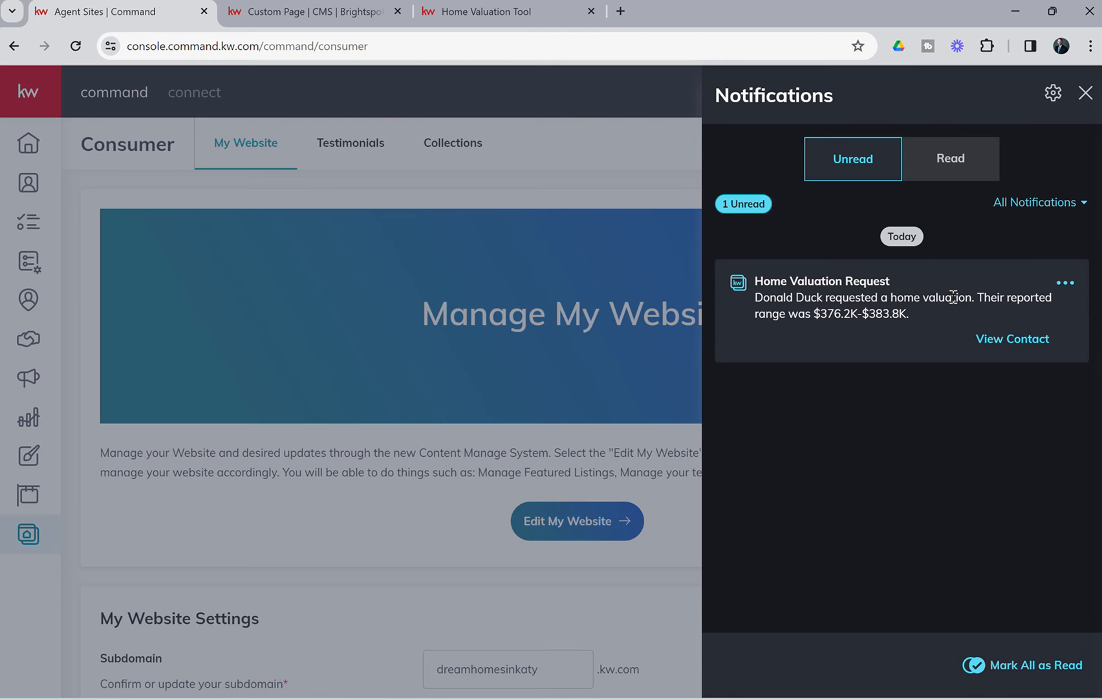
pyautogui.moveTo(877, 335)
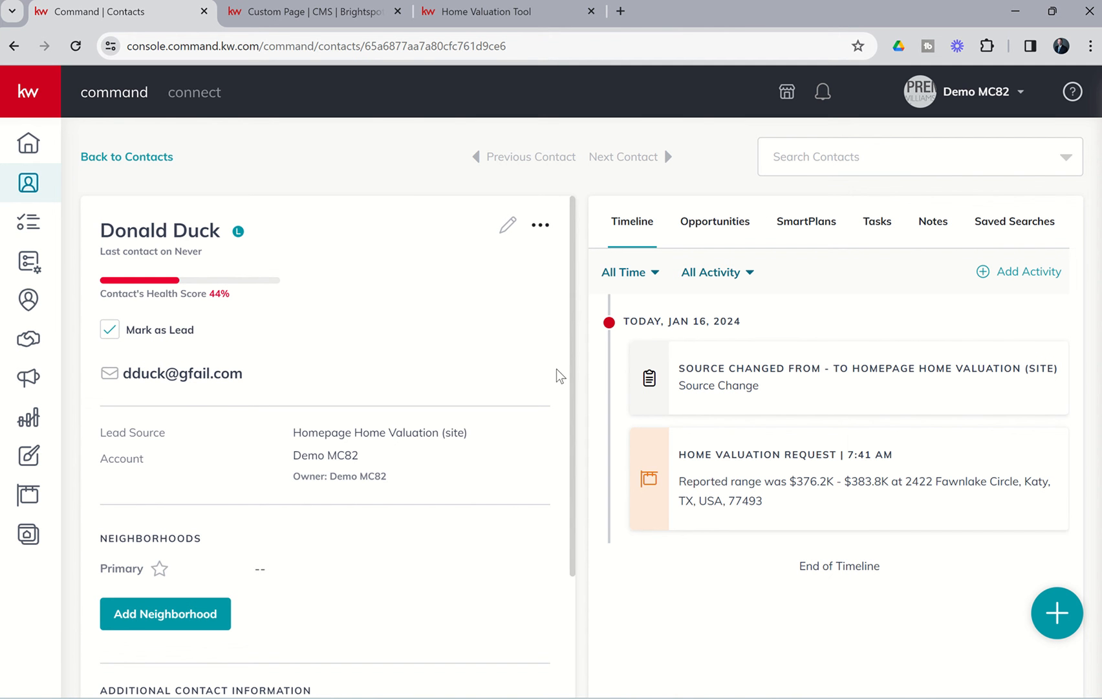
pyautogui.moveTo(822, 505)
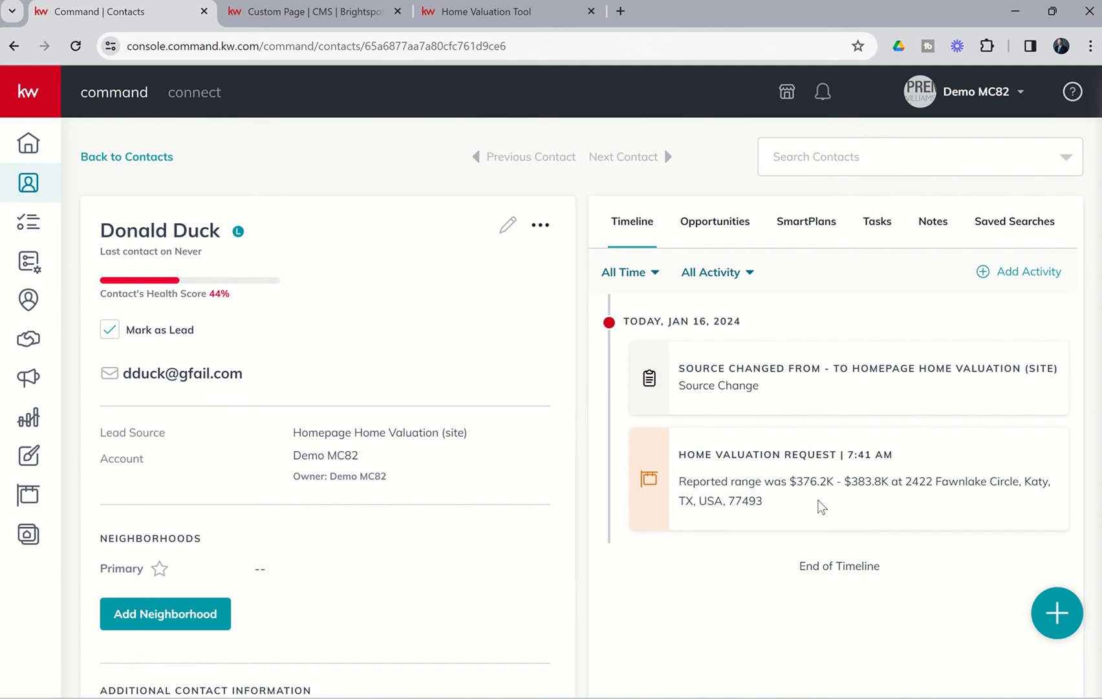
pyautogui.scroll(-3)
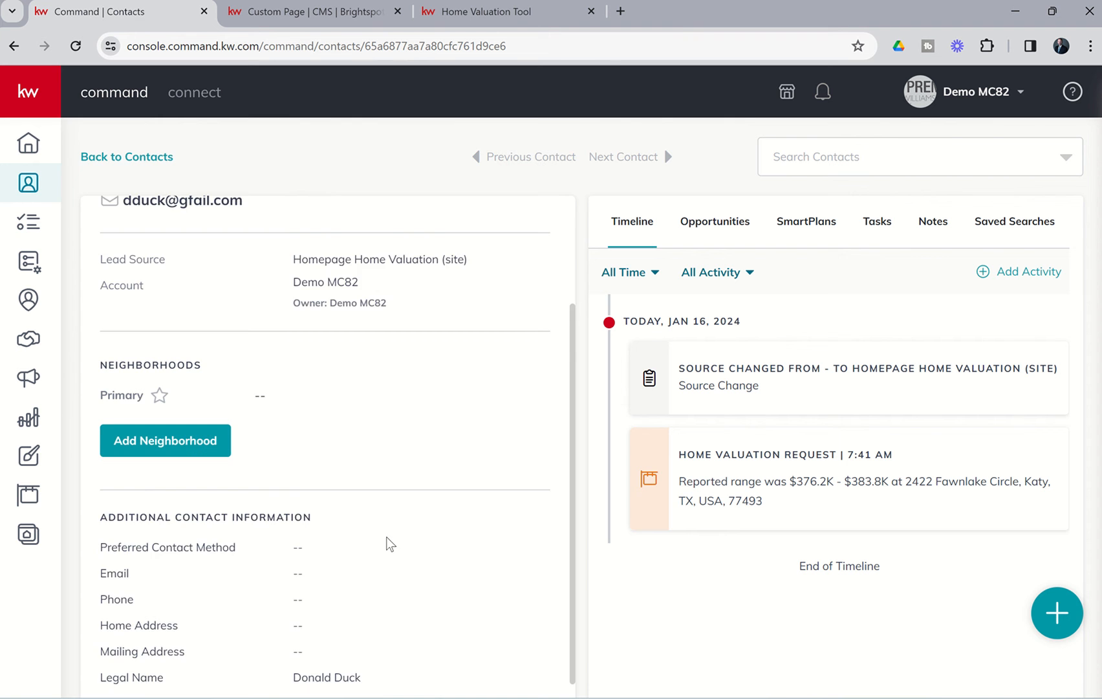
pyautogui.scroll(-3)
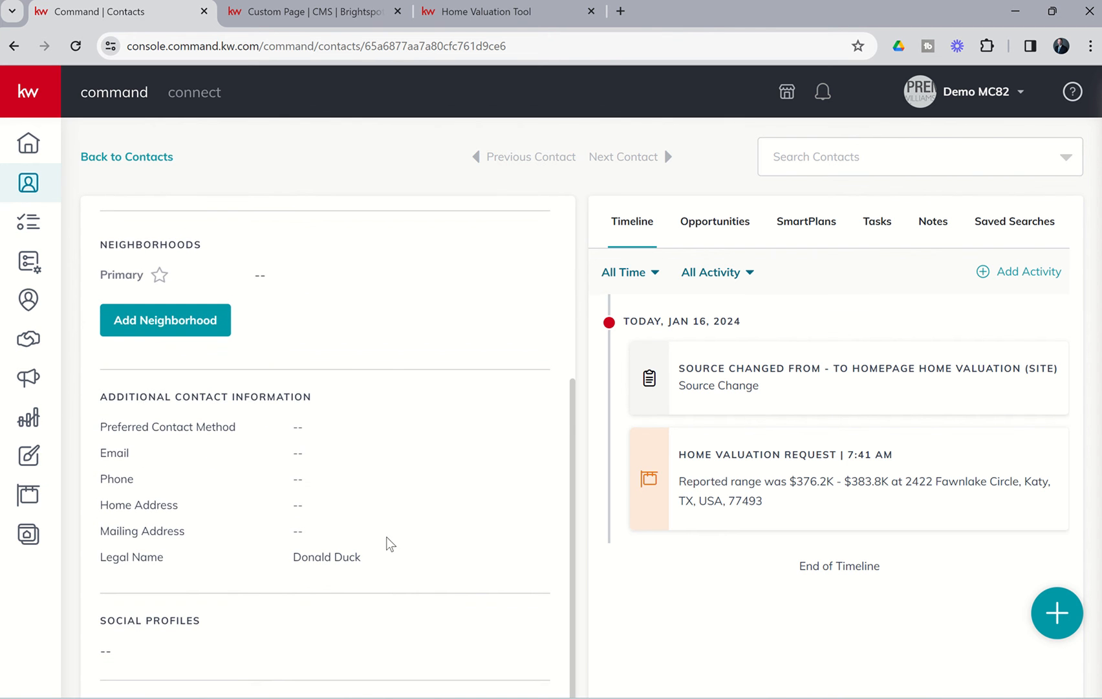
pyautogui.scroll(3)
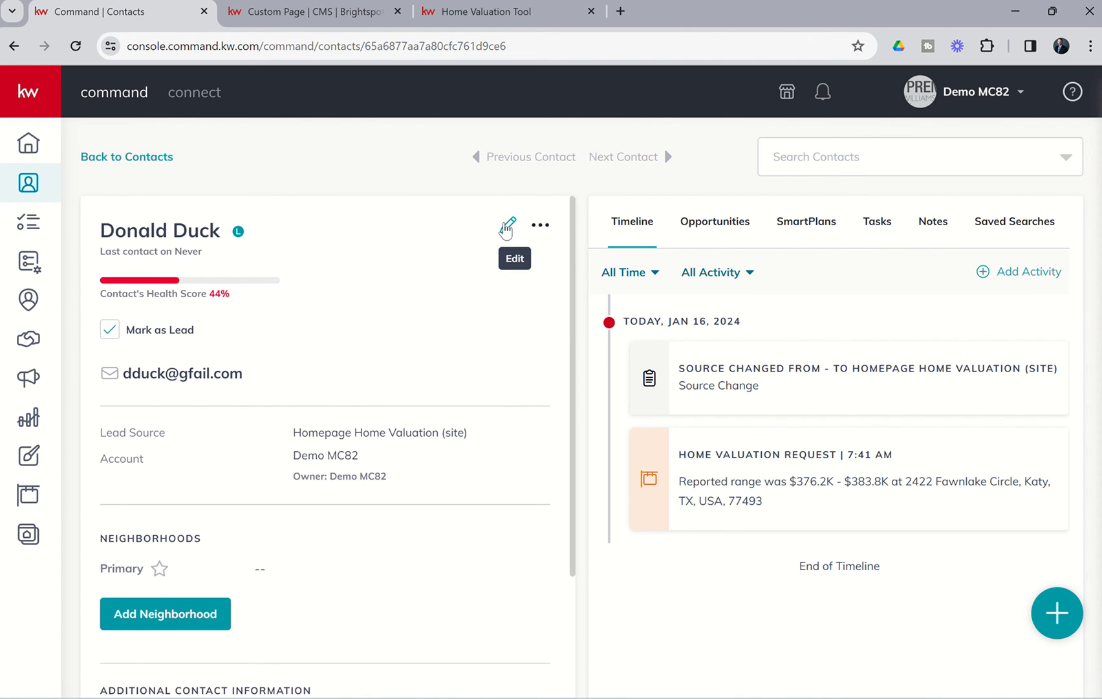
# - Open the Add to Contacts form, expand extra fields, then dismiss it unsaved
pyautogui.click(506, 225)
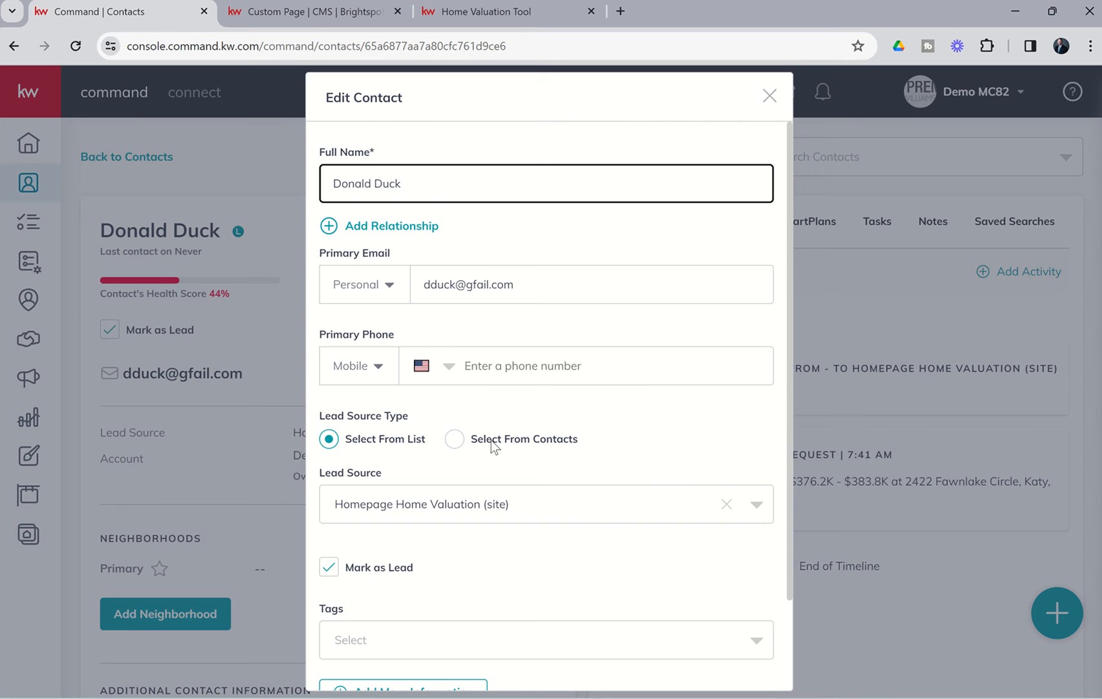
pyautogui.scroll(-3)
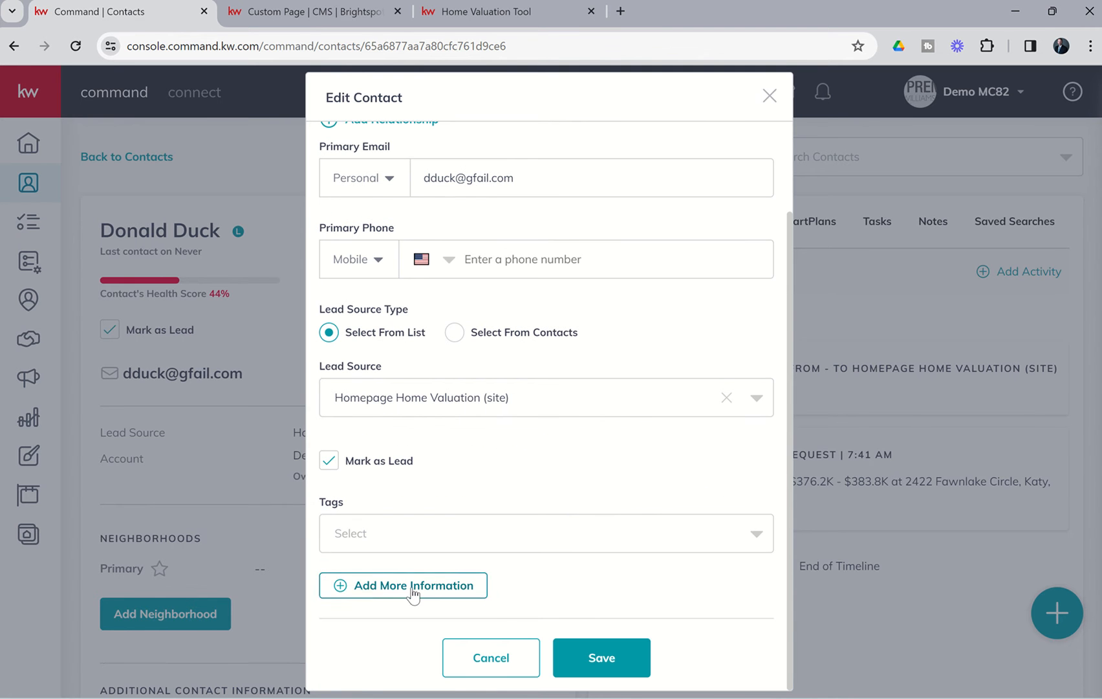
pyautogui.click(414, 585)
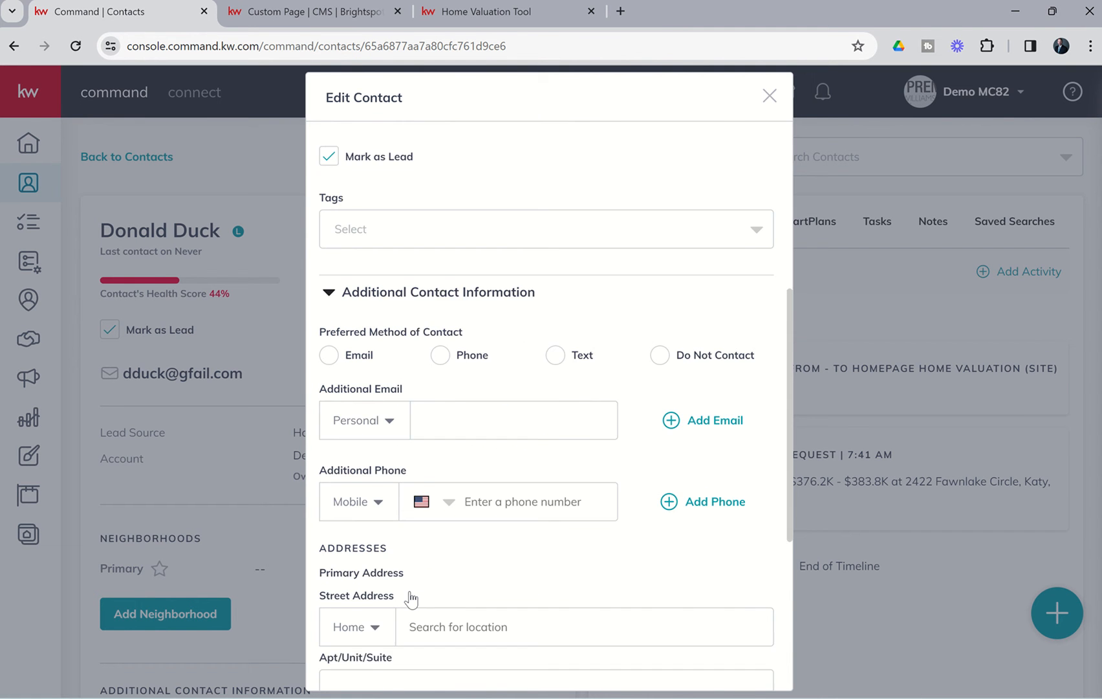
pyautogui.scroll(-3)
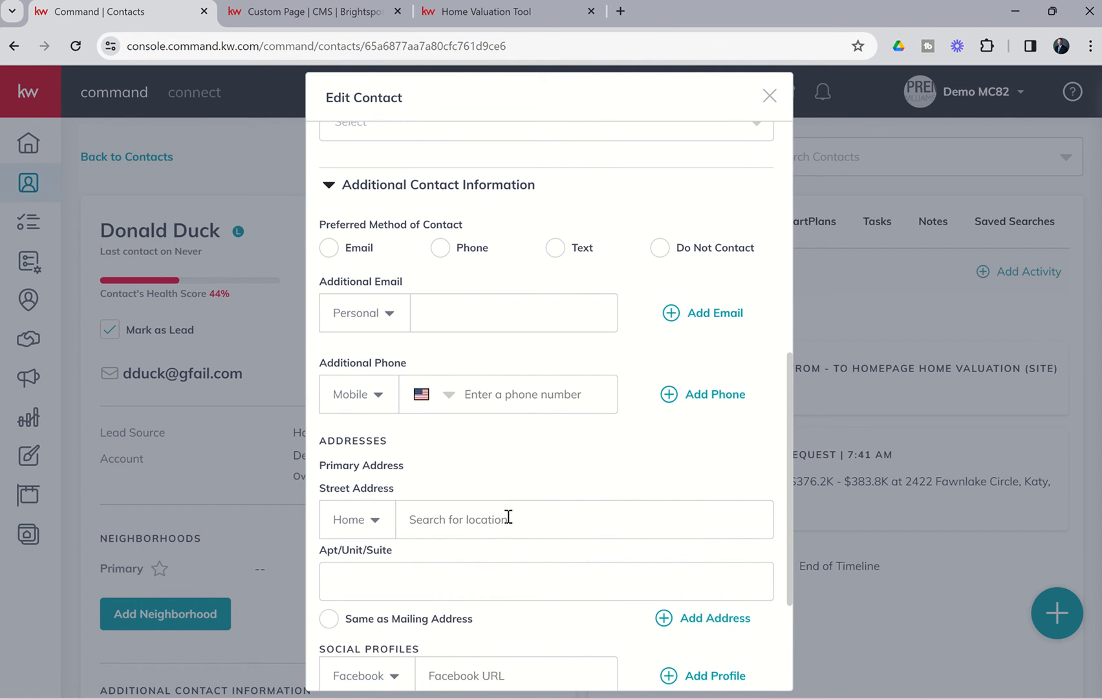
pyautogui.moveTo(494, 620)
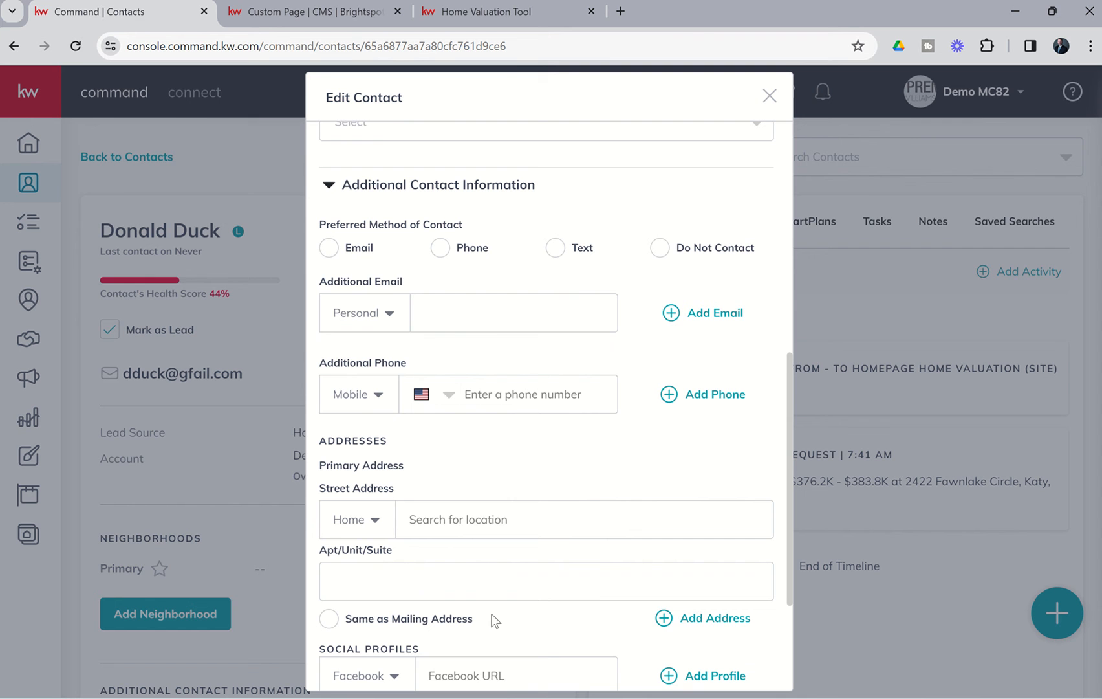
pyautogui.moveTo(645, 377)
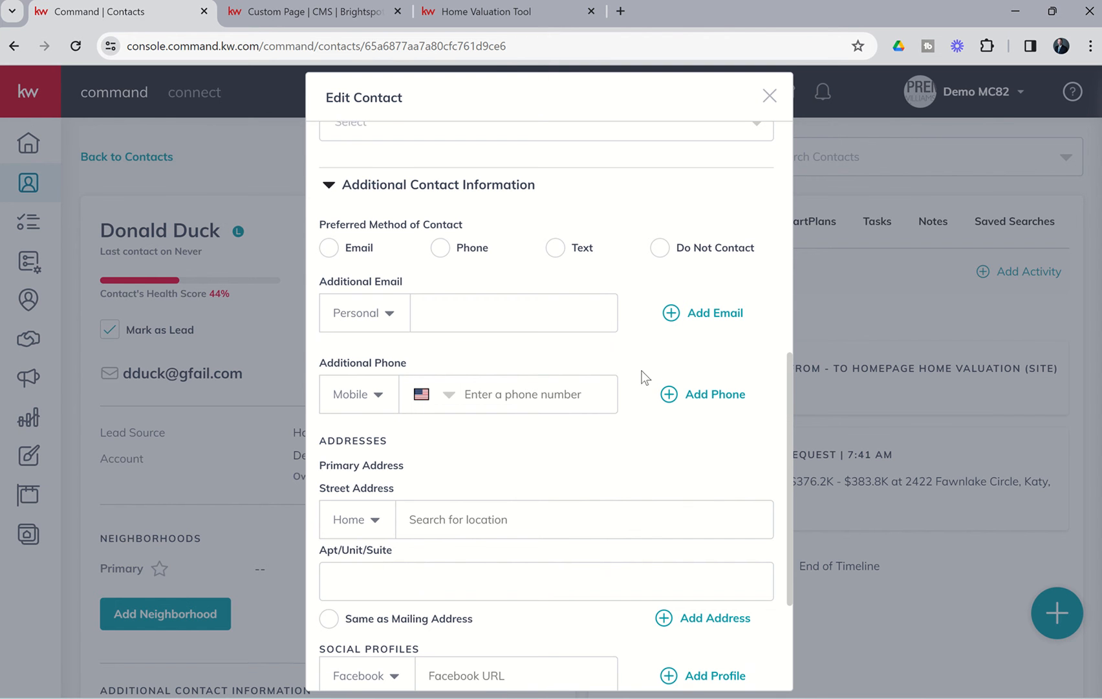
pyautogui.click(769, 96)
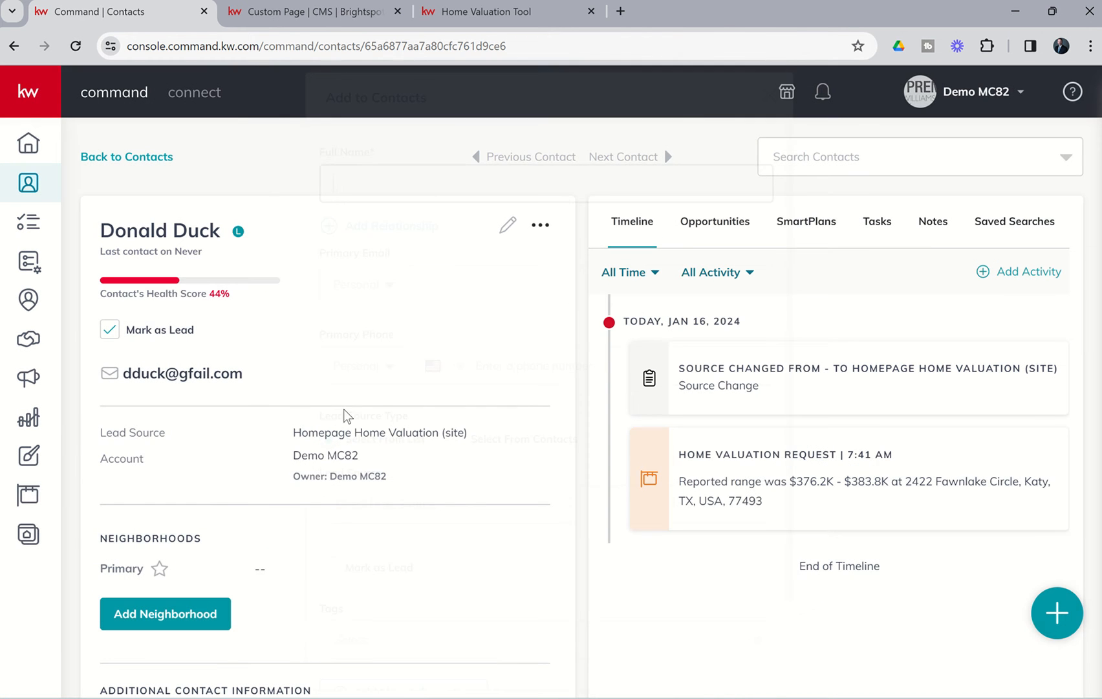
# - Open Add Neighborhood's Find on Map picker and close it without saving
pyautogui.click(164, 612)
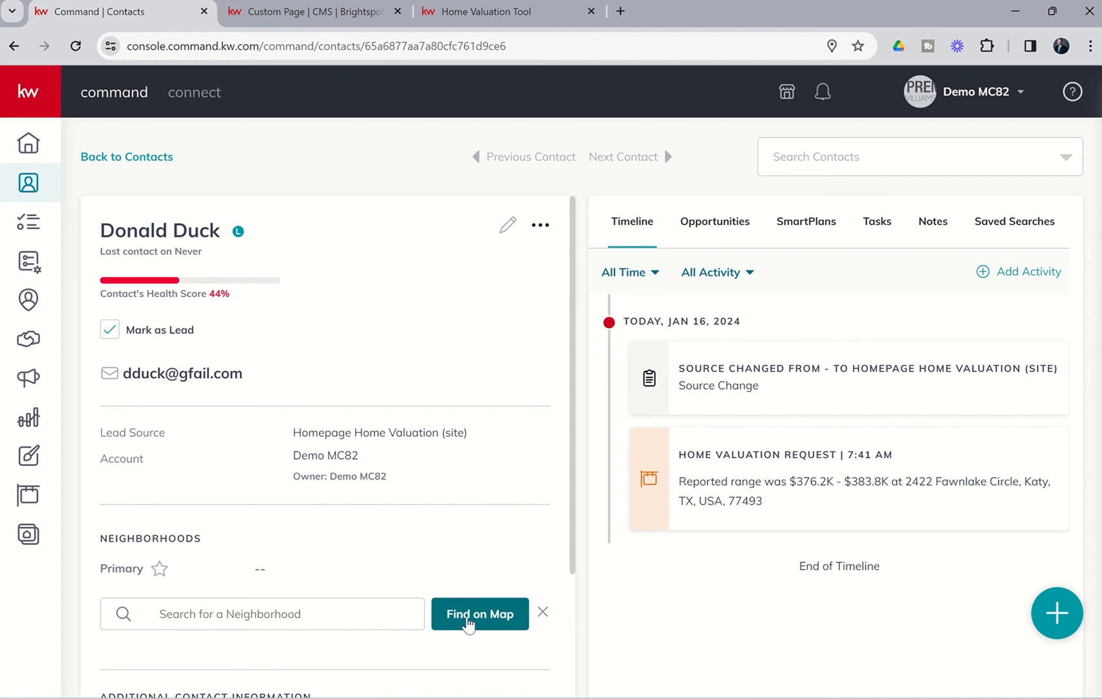
pyautogui.click(480, 614)
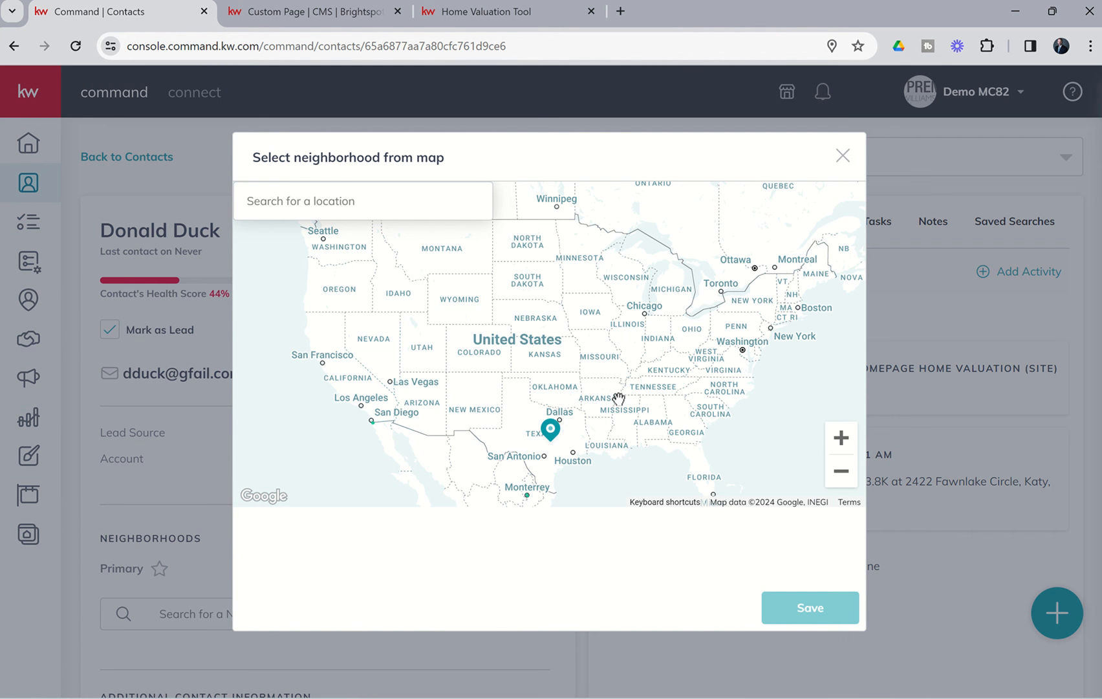
pyautogui.click(843, 155)
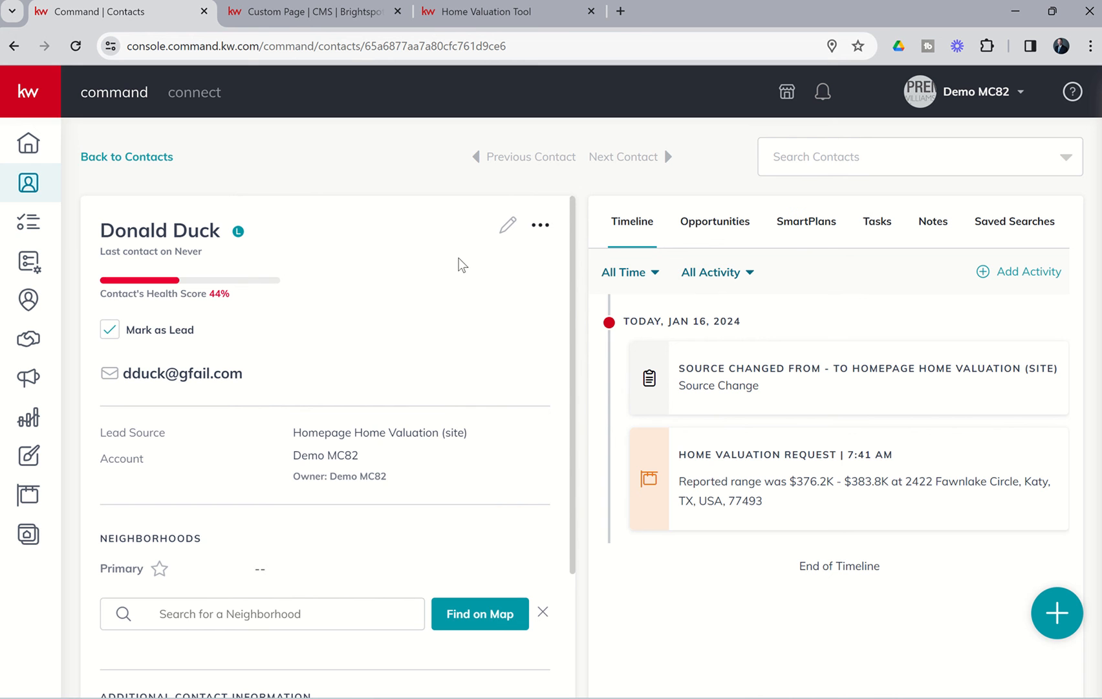
pyautogui.moveTo(418, 127)
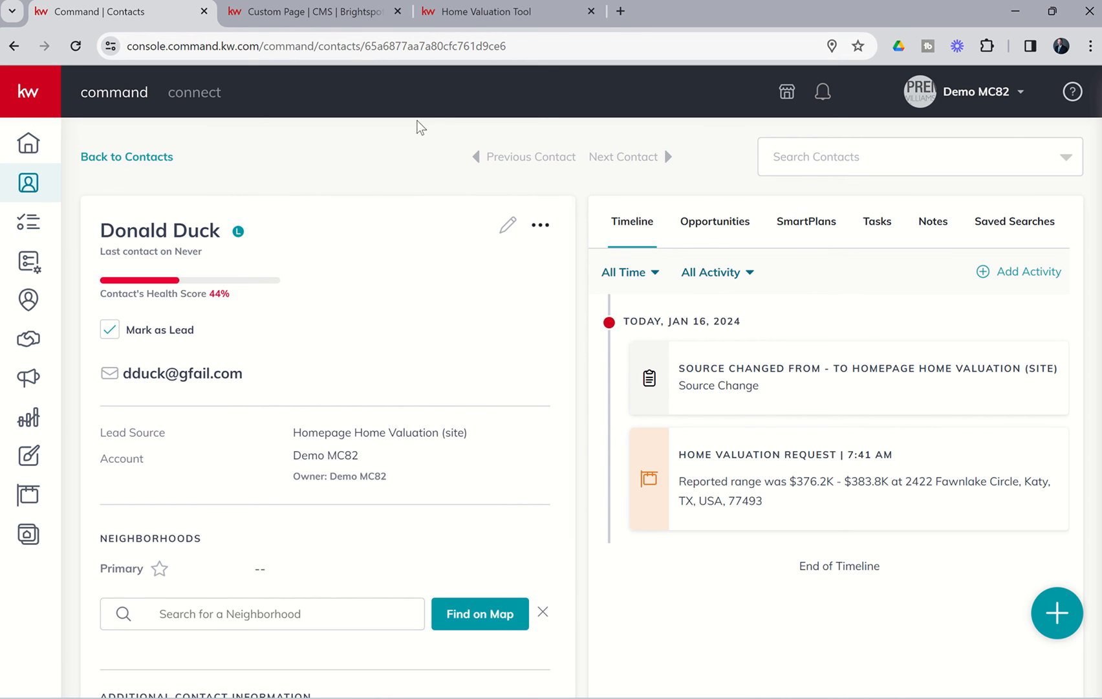
pyautogui.click(509, 11)
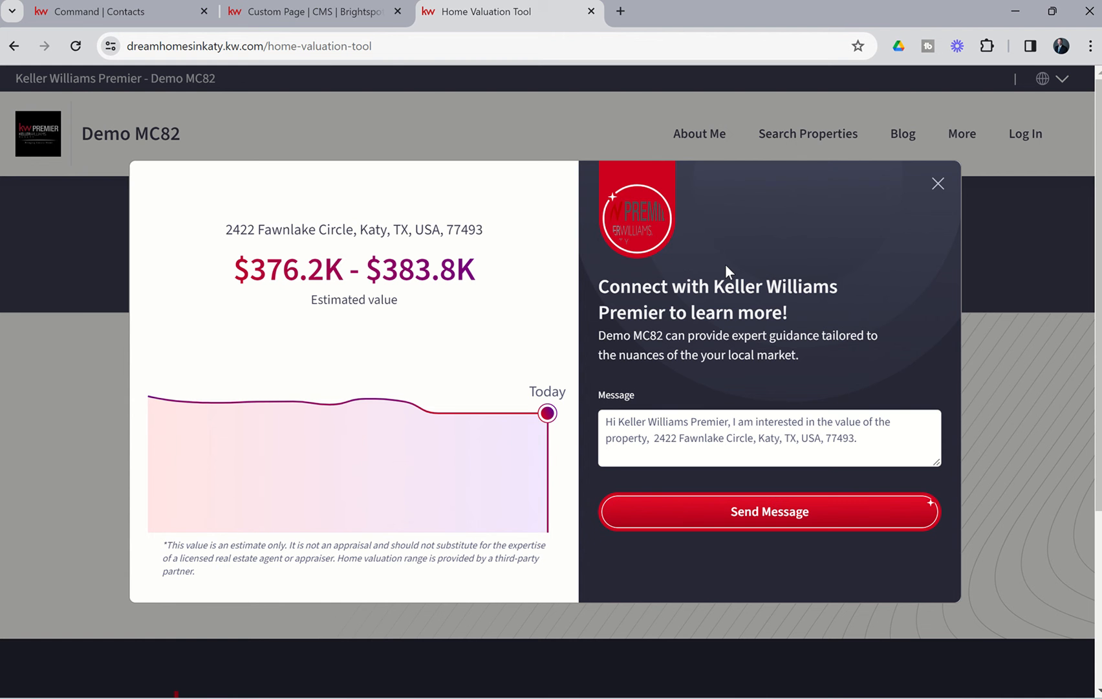
pyautogui.click(938, 184)
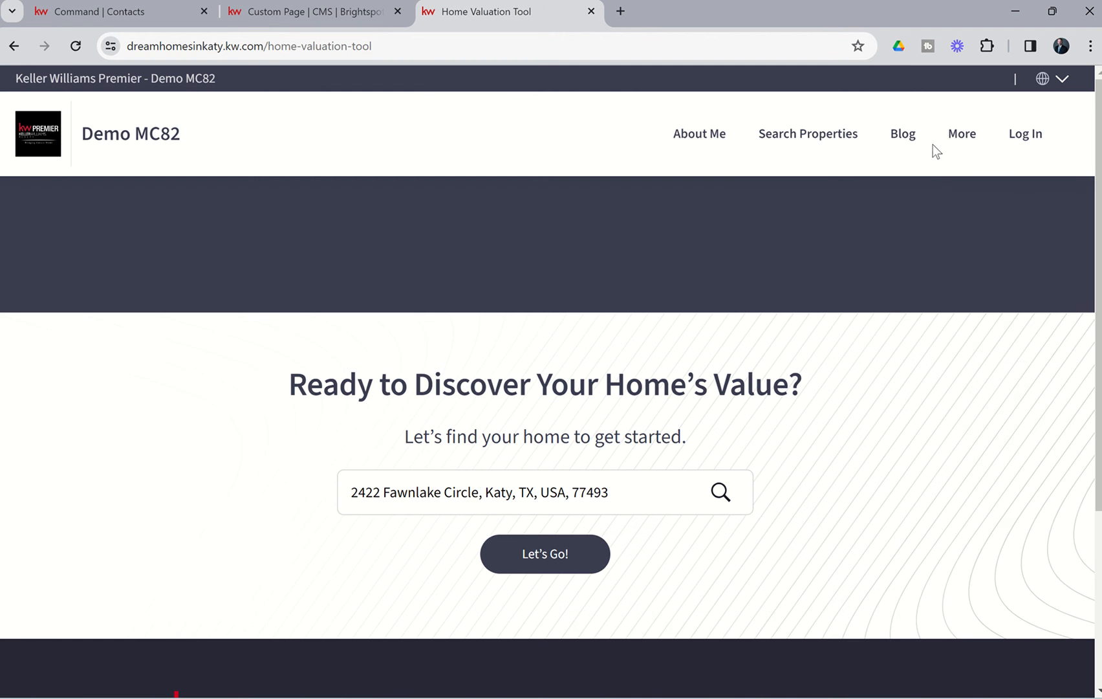
pyautogui.click(962, 133)
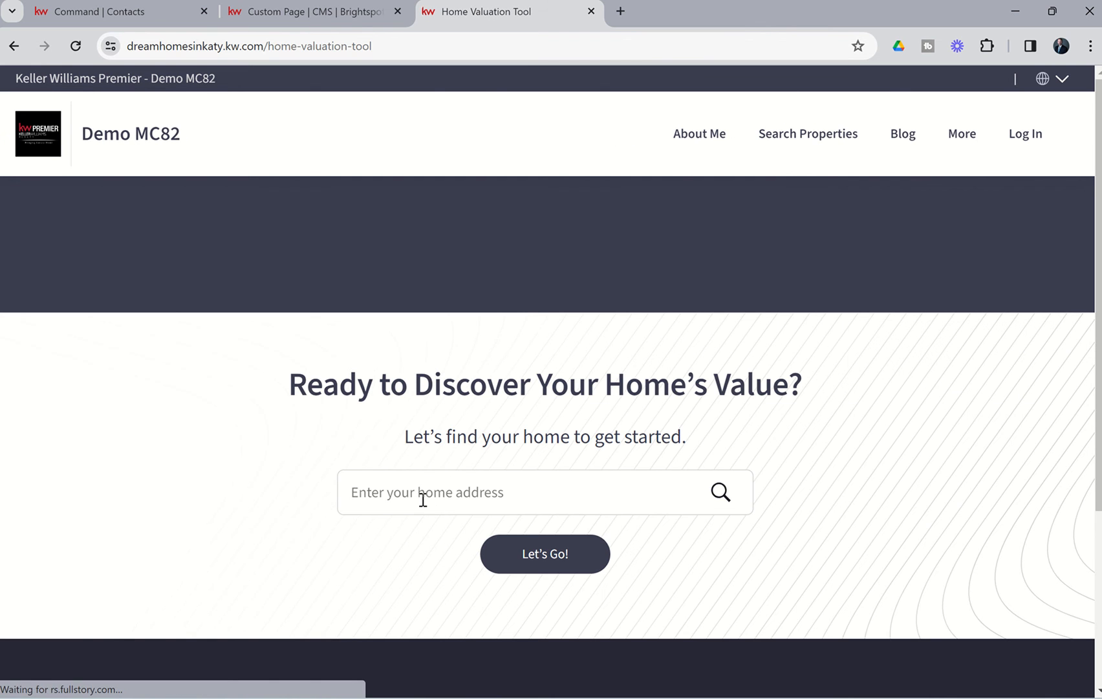
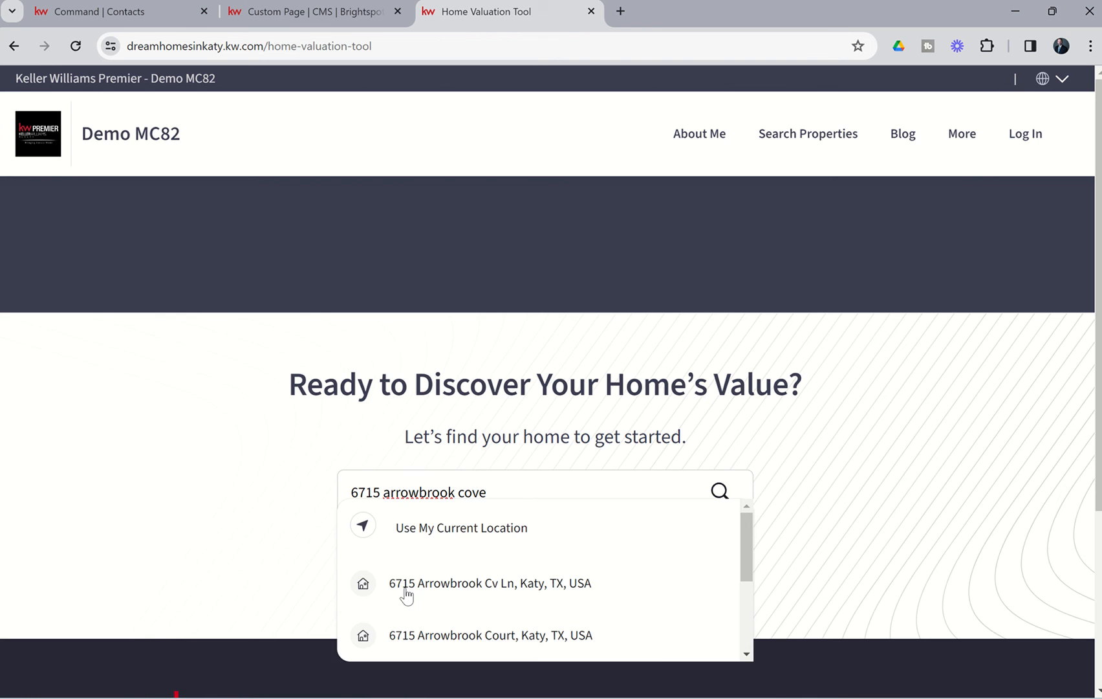
pyautogui.click(489, 583)
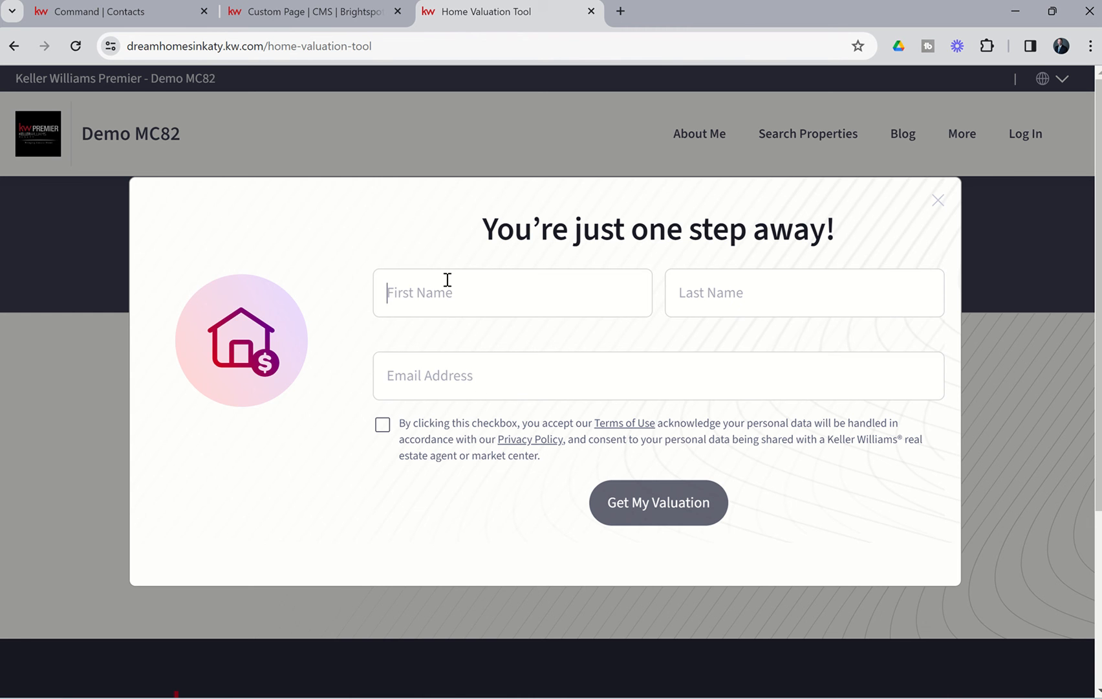
pyautogui.write('Daffy')
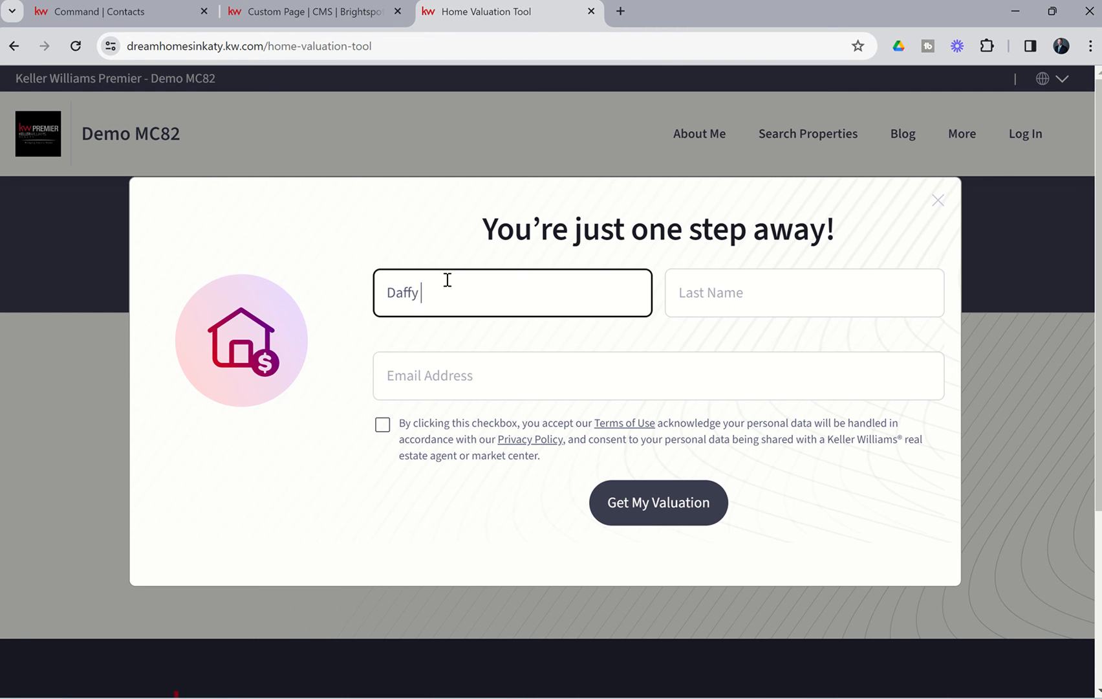
pyautogui.write('Duck')
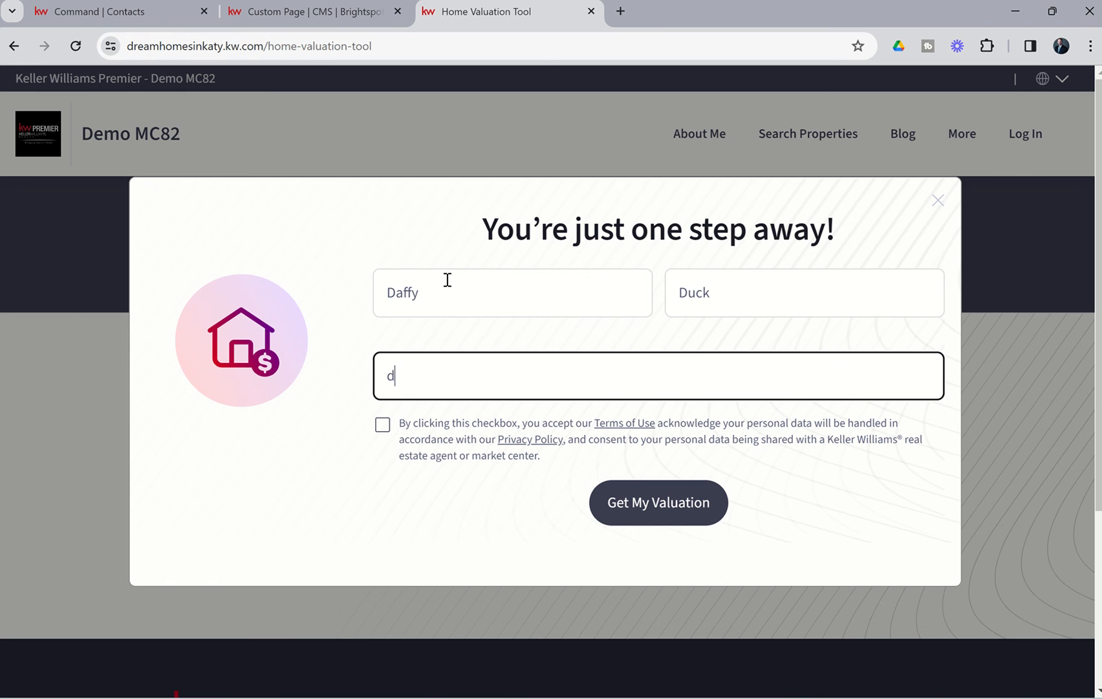
pyautogui.write('DAF')
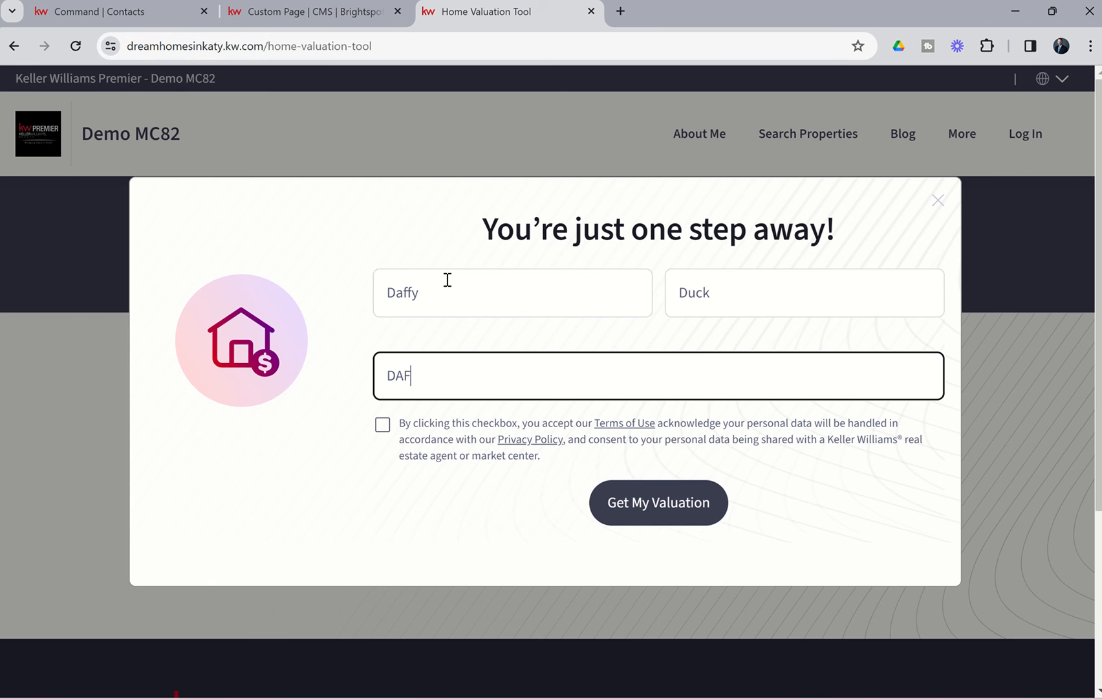
pyautogui.press('ctrl+a')
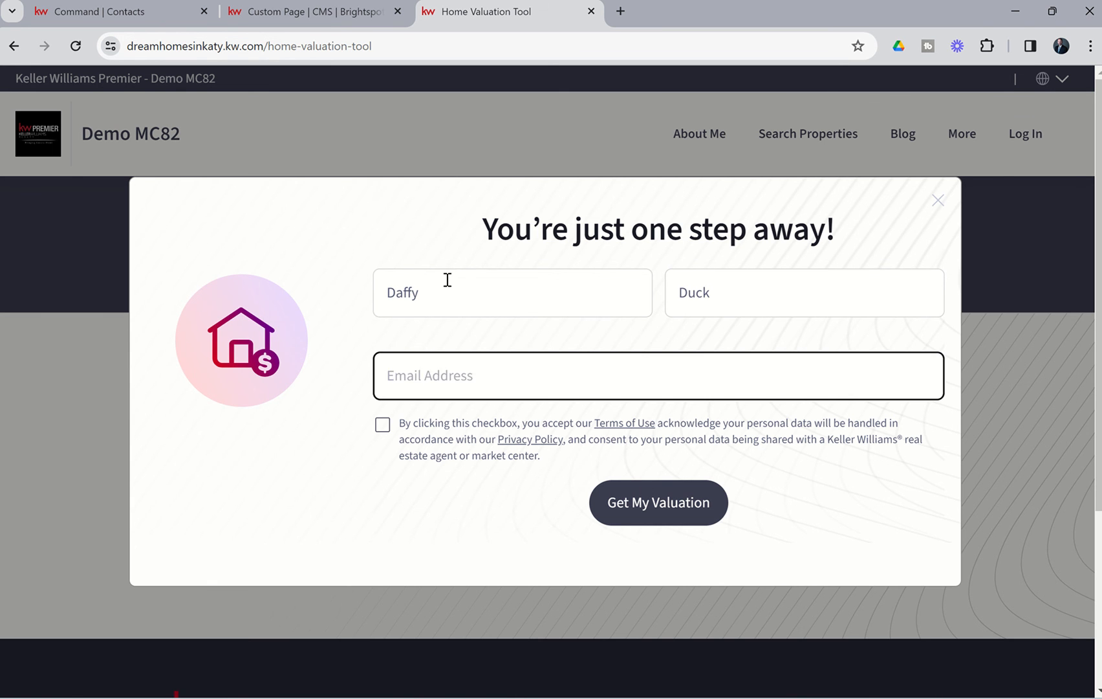
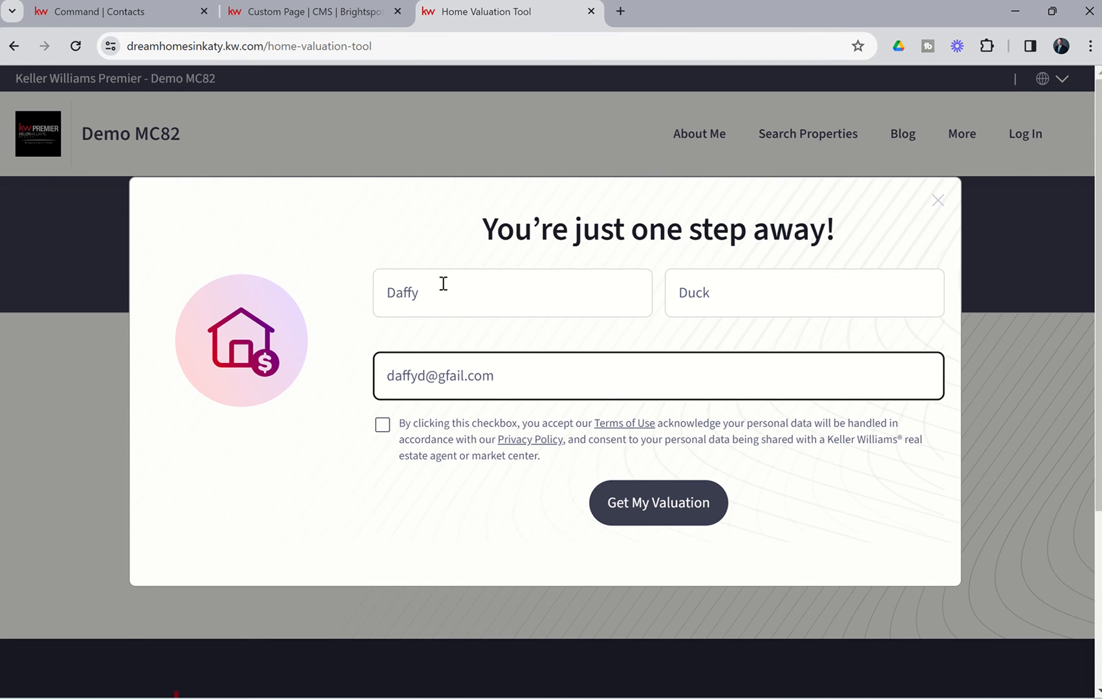
pyautogui.click(382, 424)
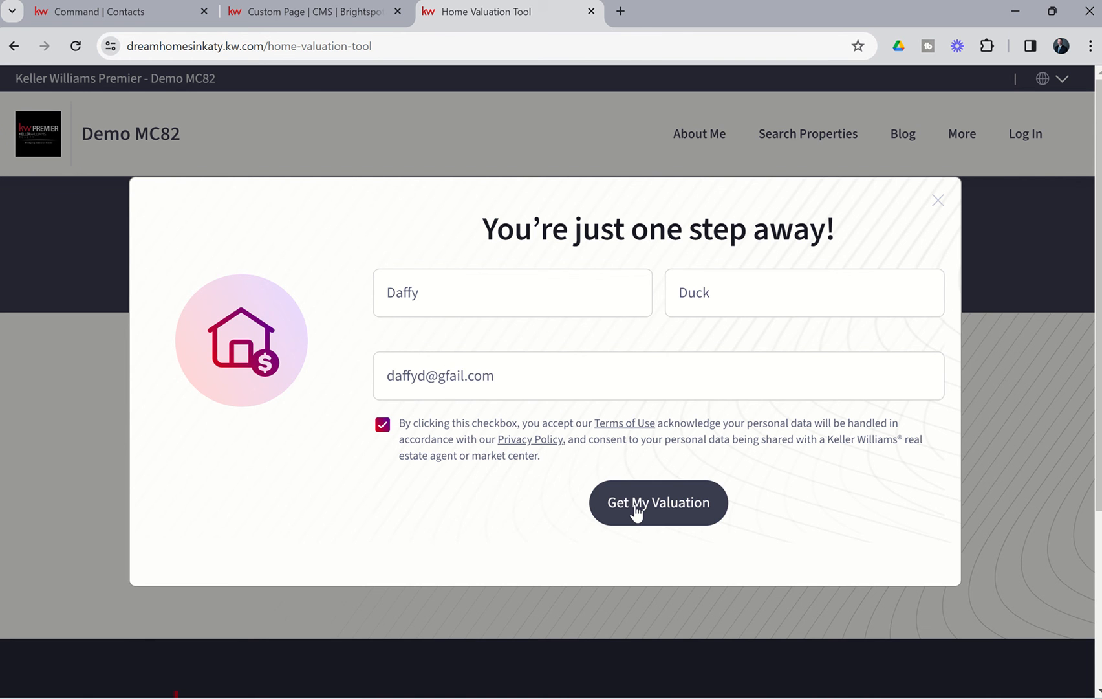
pyautogui.click(657, 502)
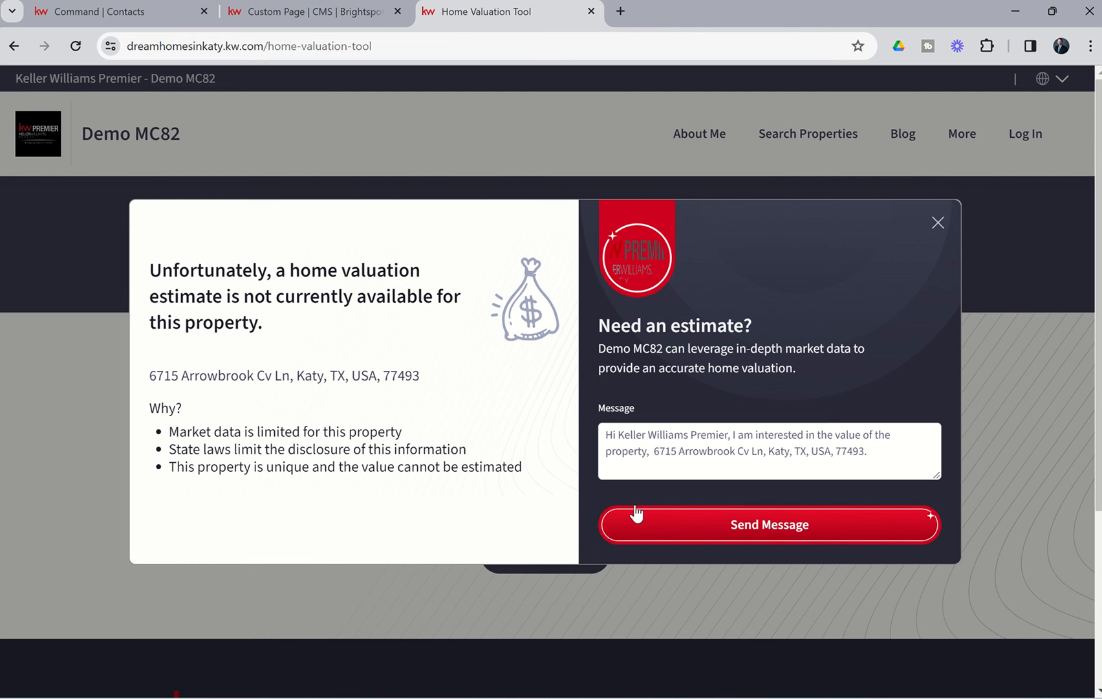
# - Send the Arrowbrook estimate request message to the agent and dismiss the confirmation
pyautogui.click(769, 524)
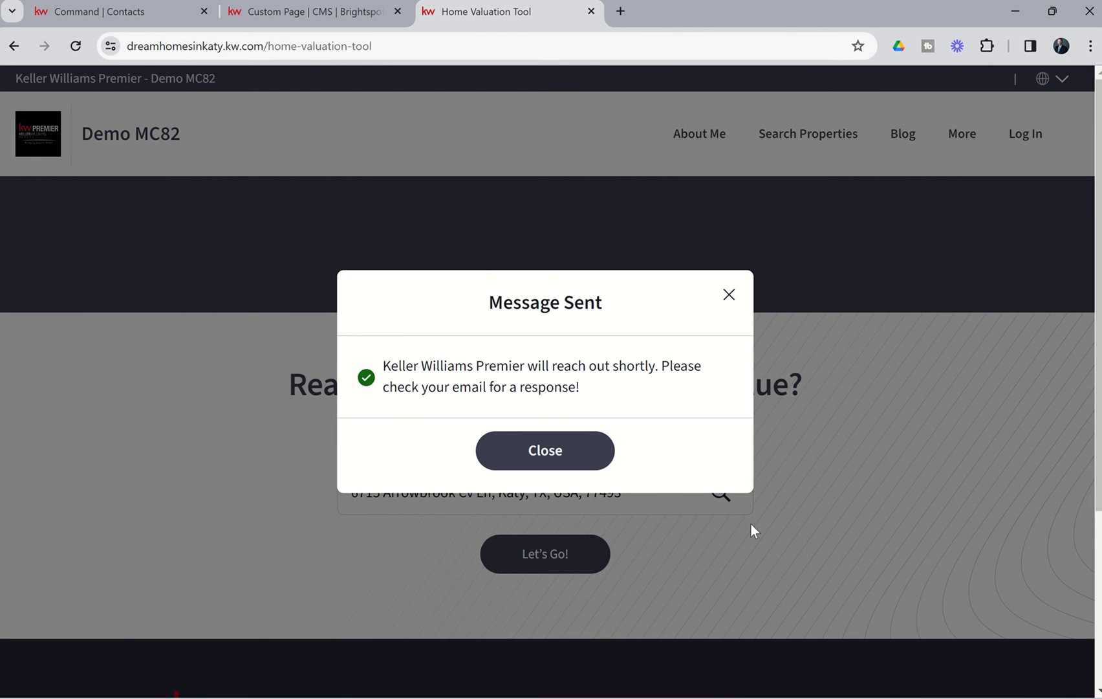
pyautogui.moveTo(536, 373)
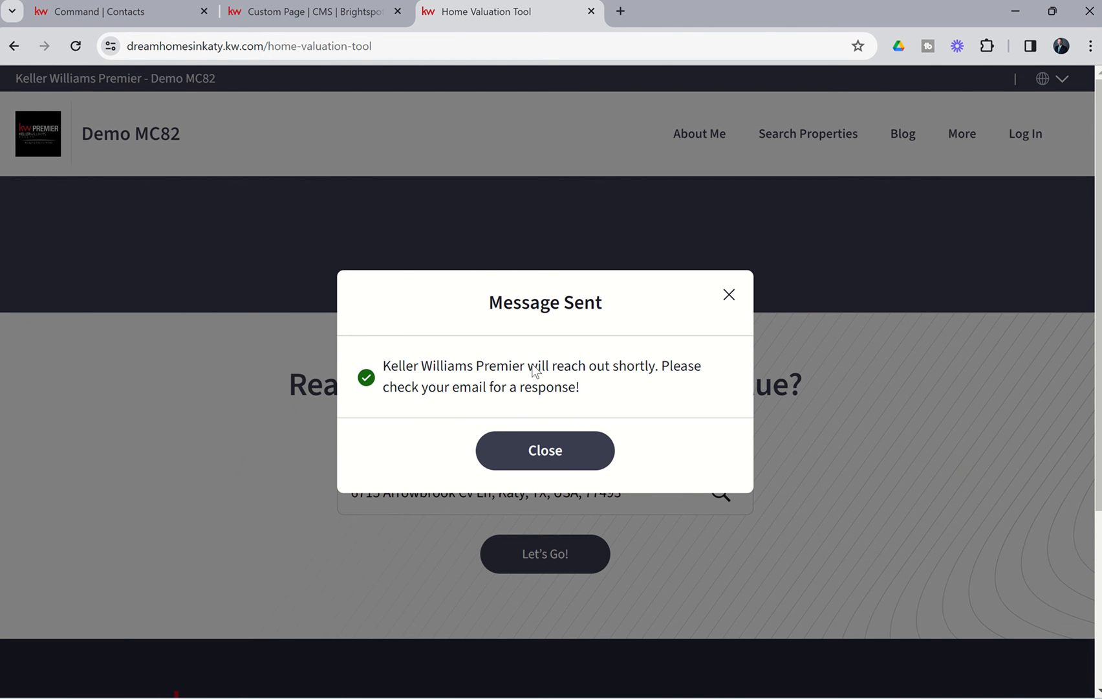
pyautogui.moveTo(548, 455)
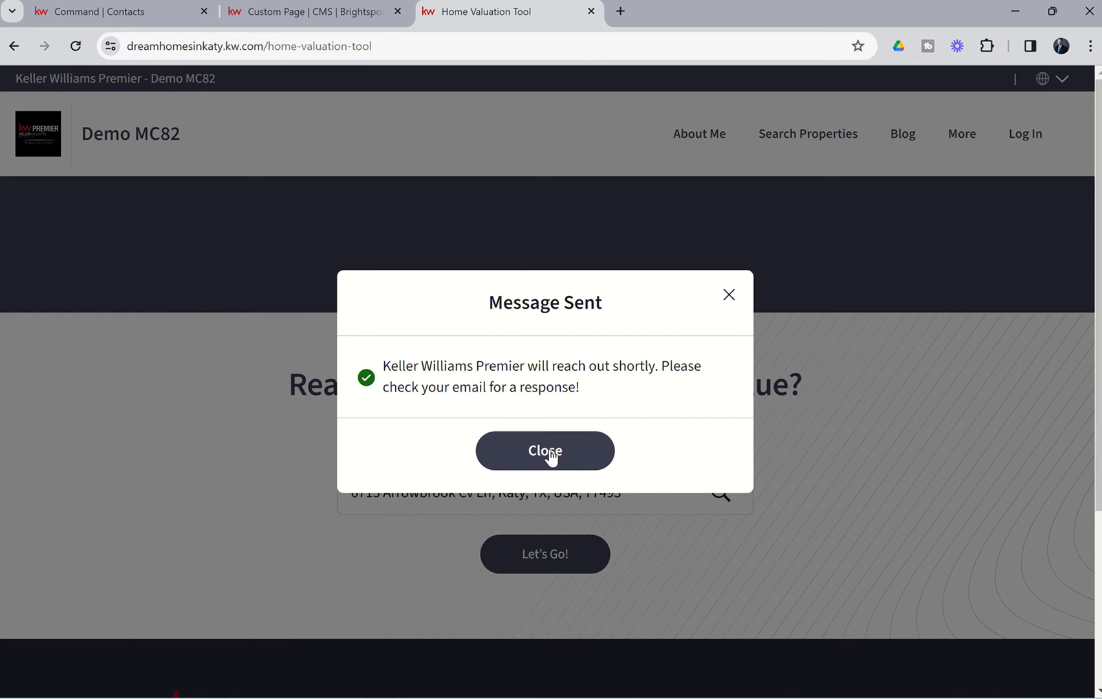
pyautogui.click(544, 450)
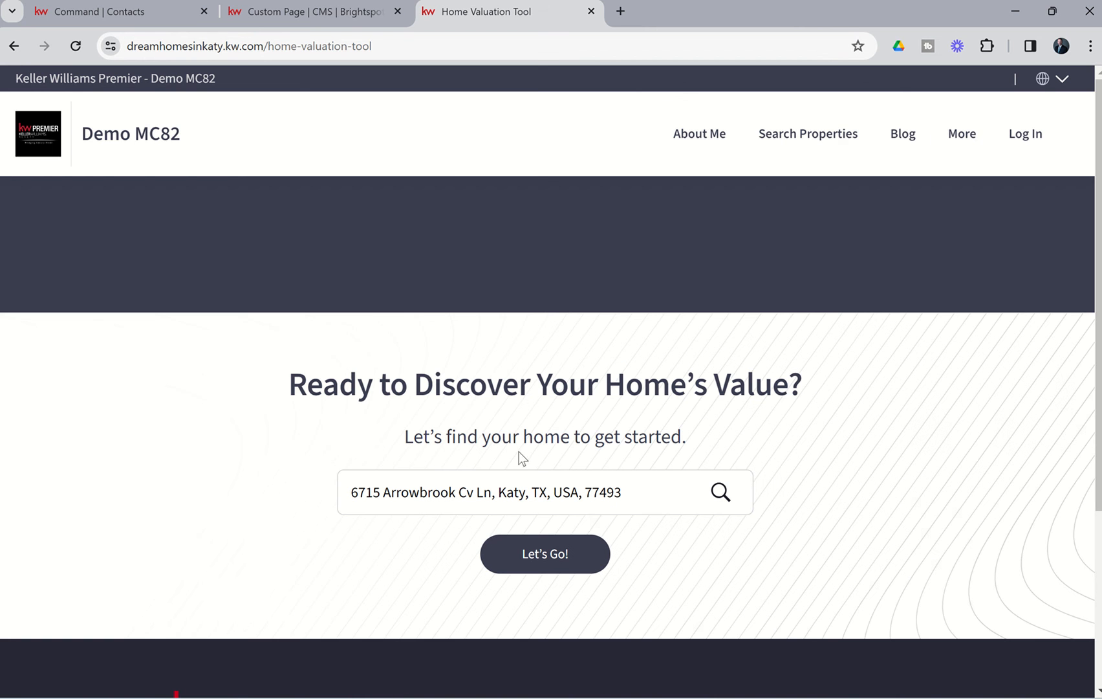
pyautogui.moveTo(580, 341)
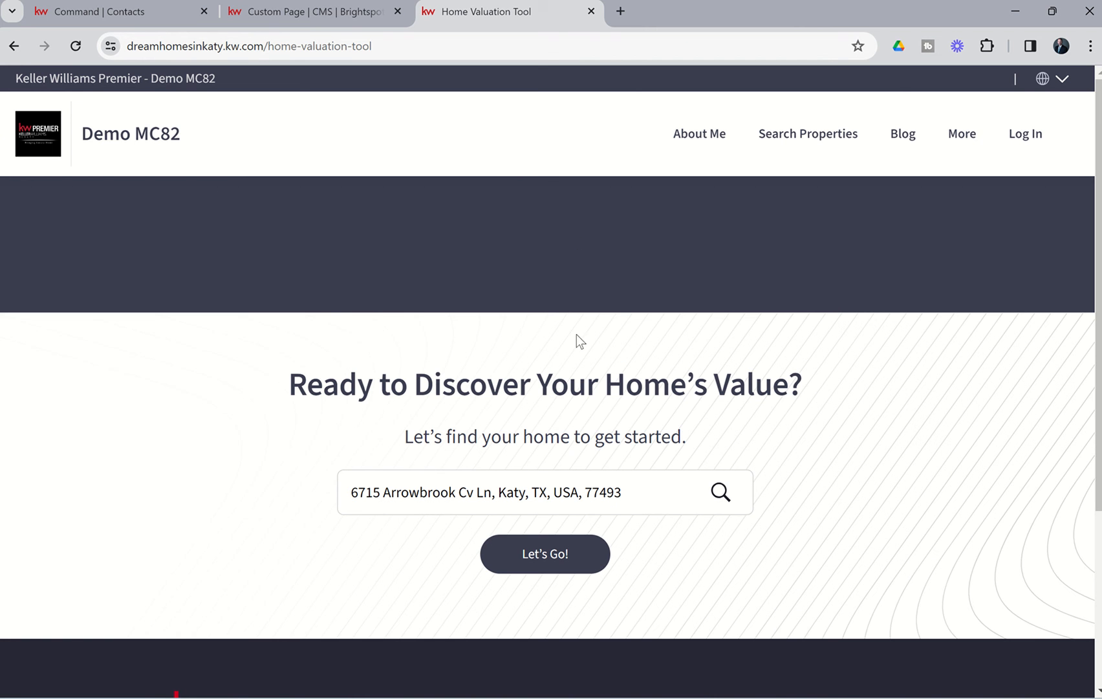
pyautogui.moveTo(346, 302)
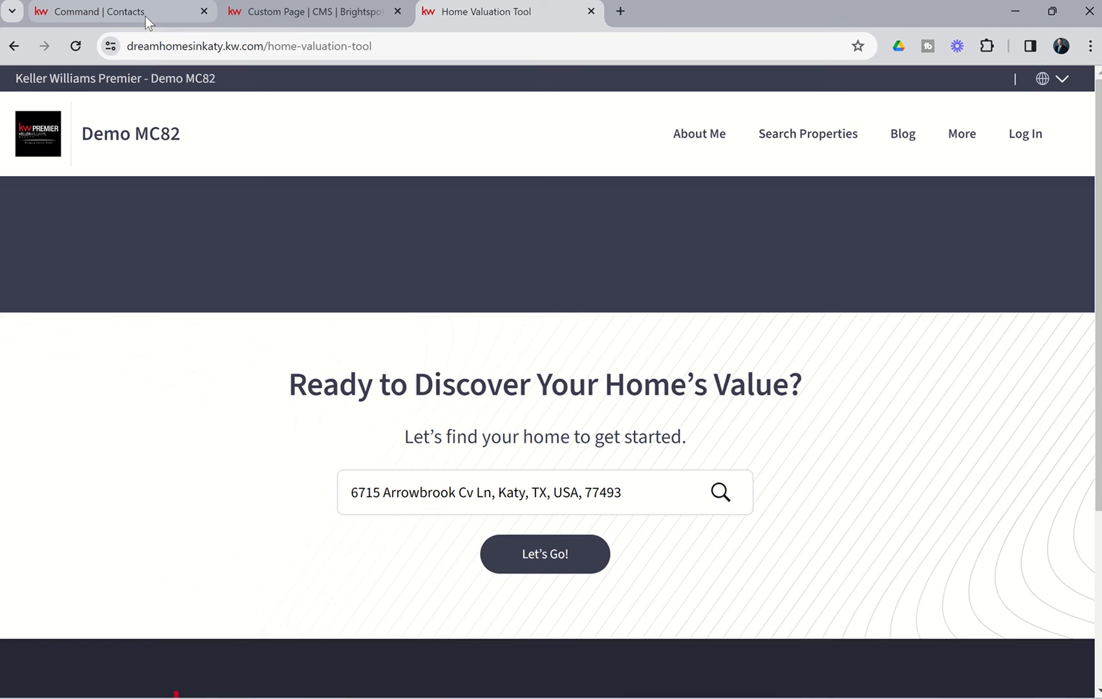
# - Open Daffy Duck's contact from the Home Valuation Request notification in Command
pyautogui.click(105, 11)
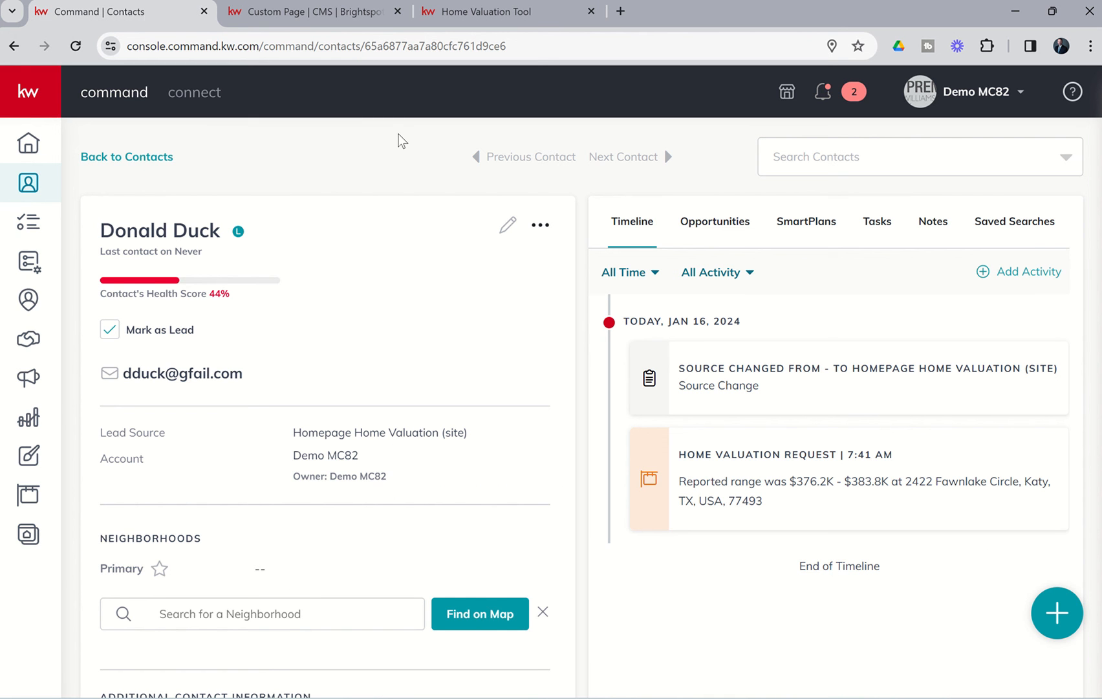
pyautogui.moveTo(820, 97)
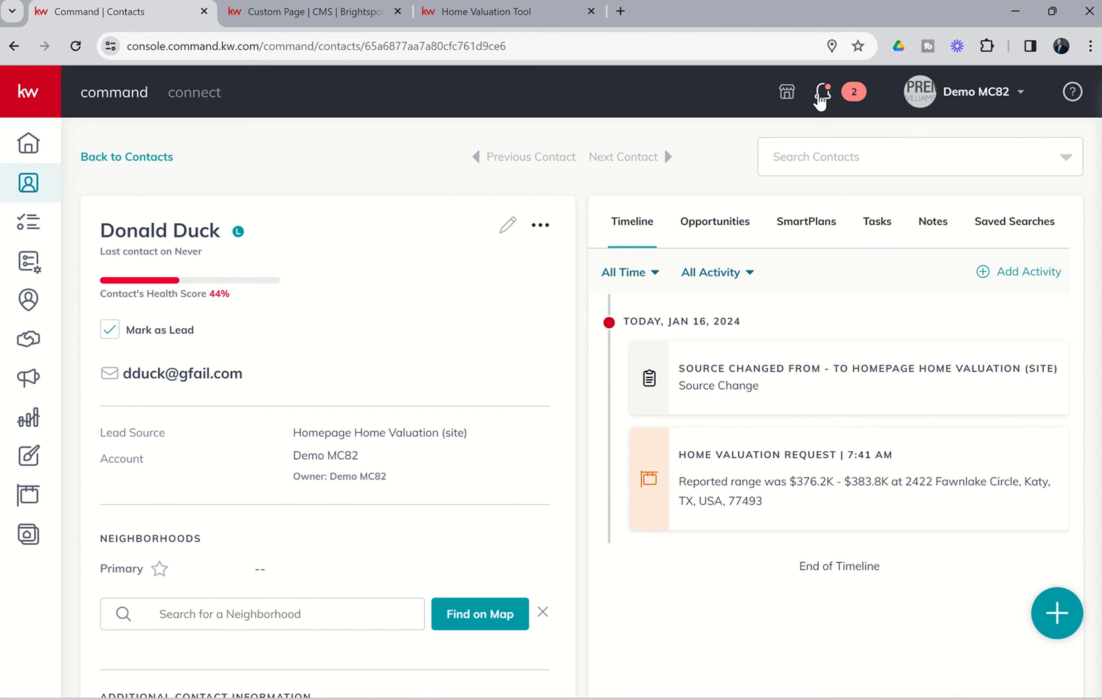
pyautogui.click(821, 92)
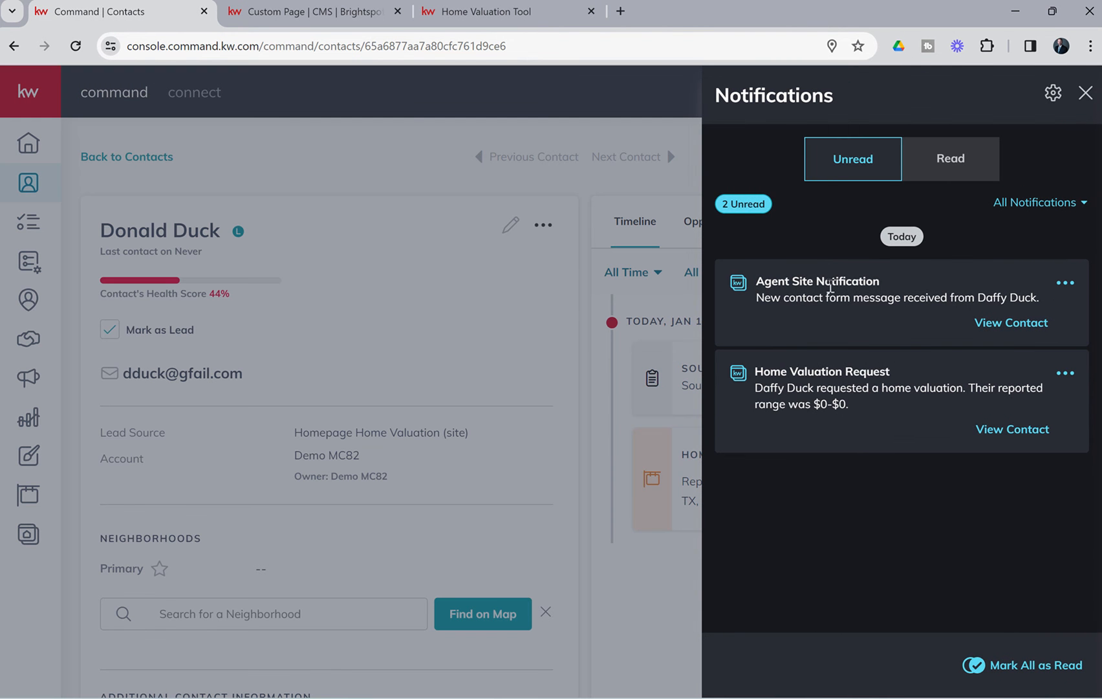
pyautogui.moveTo(793, 406)
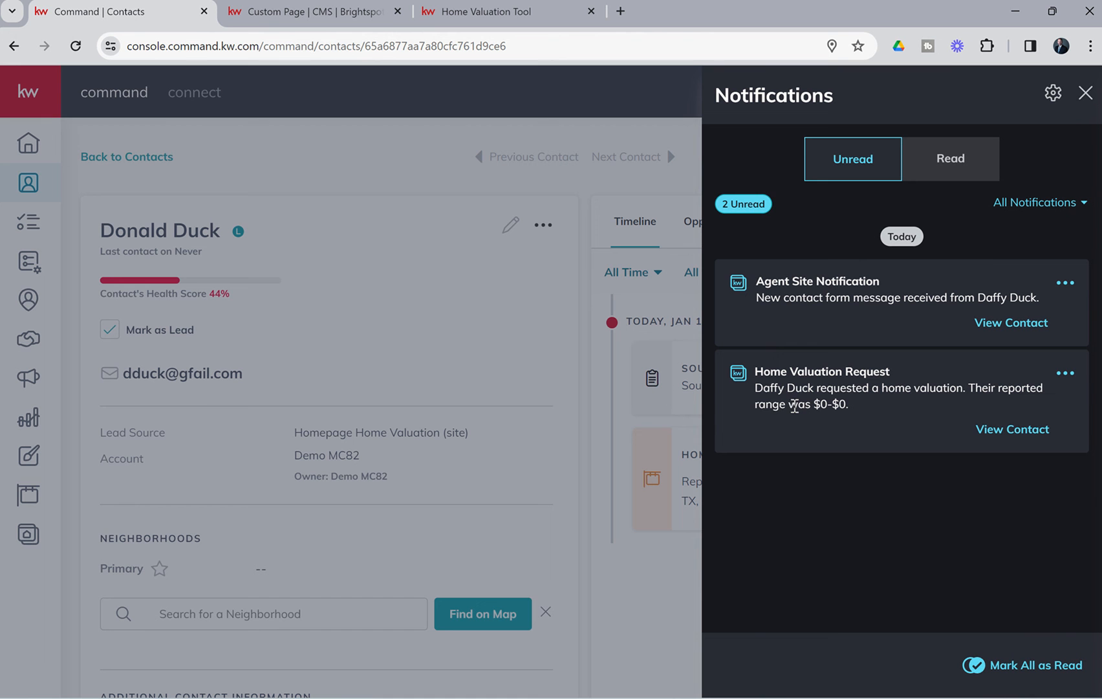
pyautogui.moveTo(776, 431)
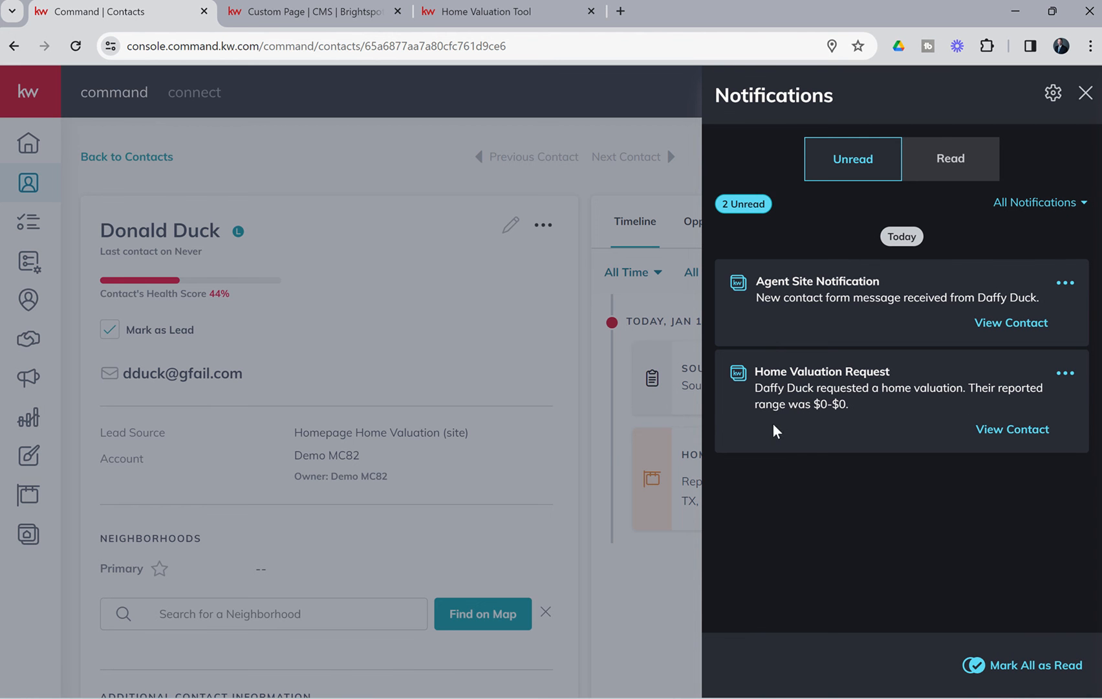
pyautogui.moveTo(979, 436)
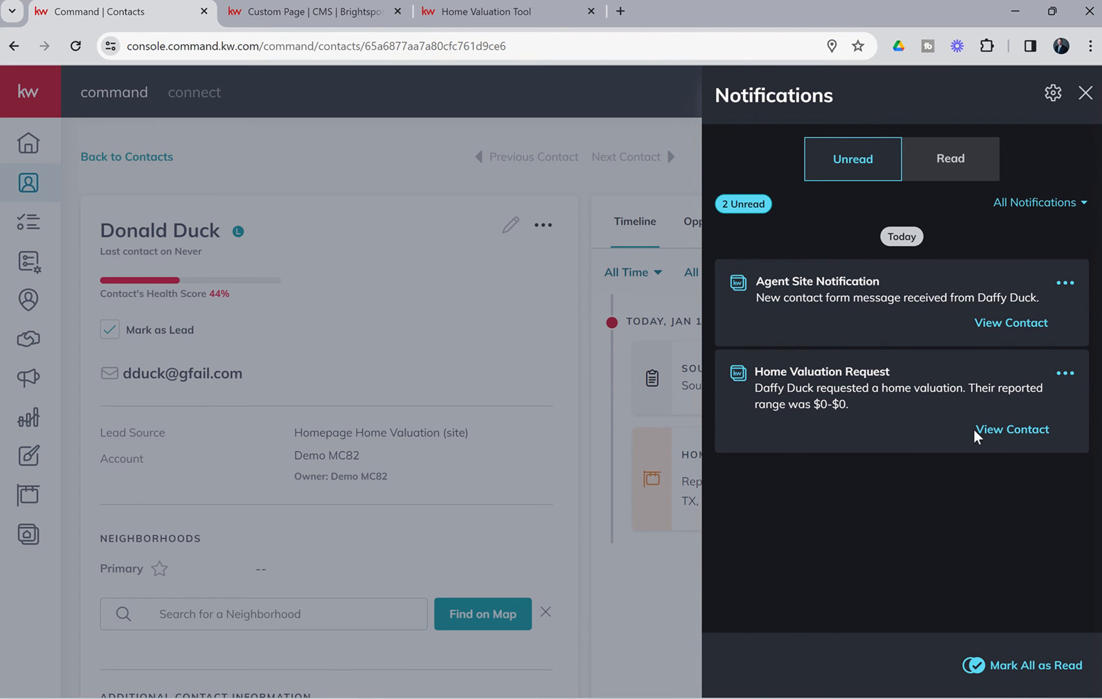
pyautogui.click(1011, 429)
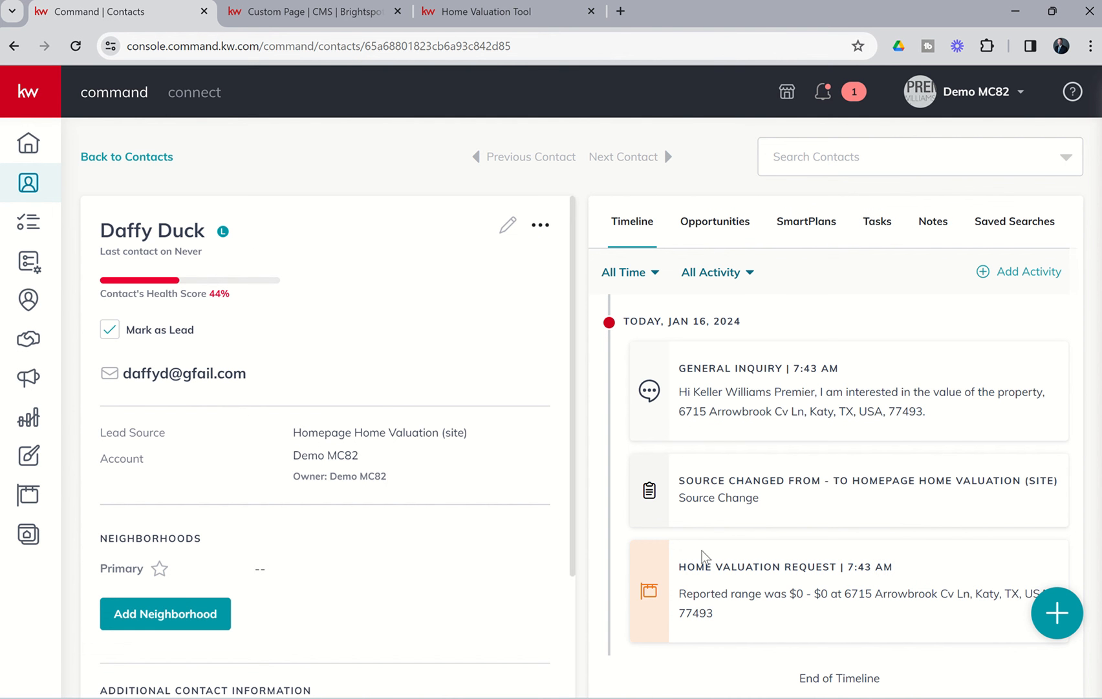
pyautogui.moveTo(938, 617)
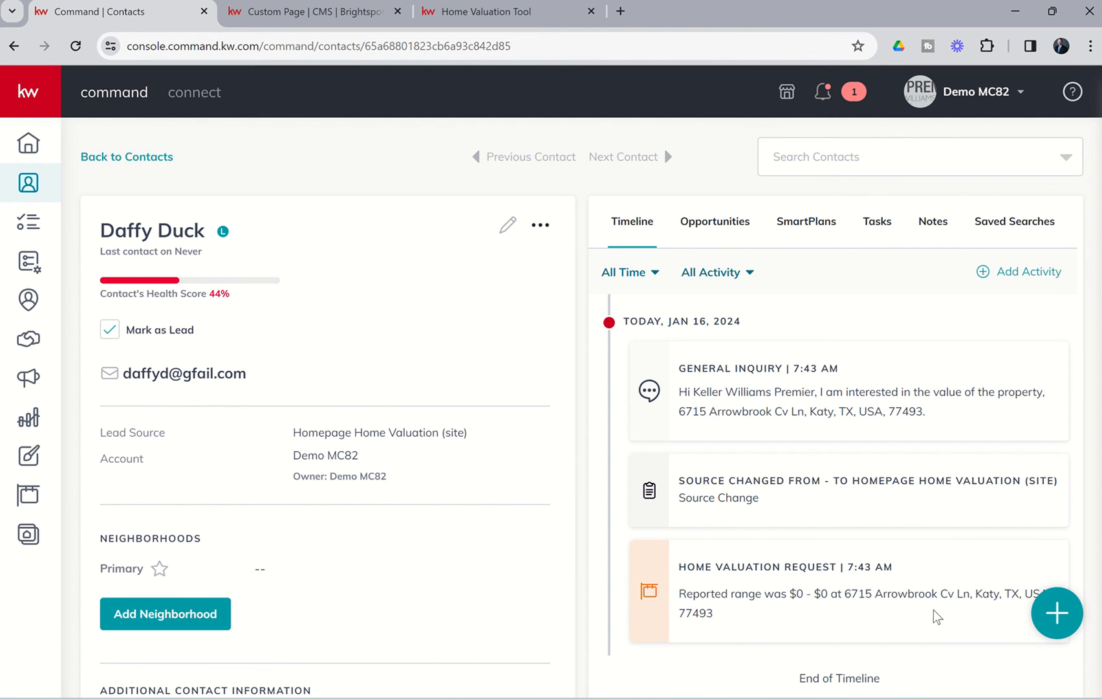
pyautogui.moveTo(917, 624)
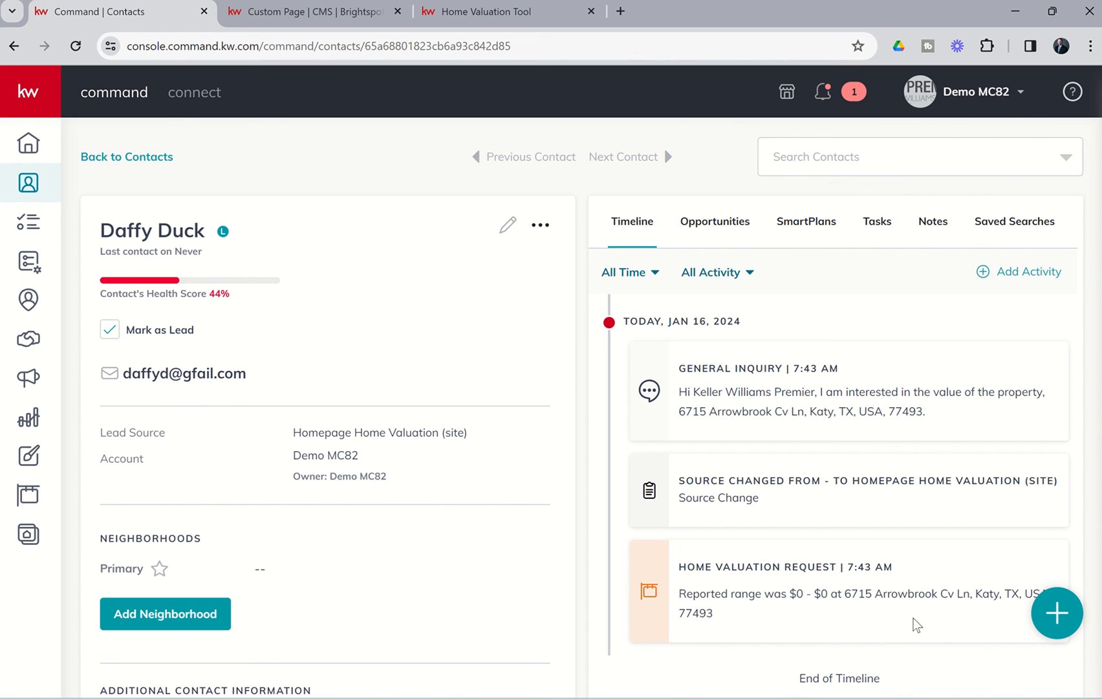
pyautogui.moveTo(913, 599)
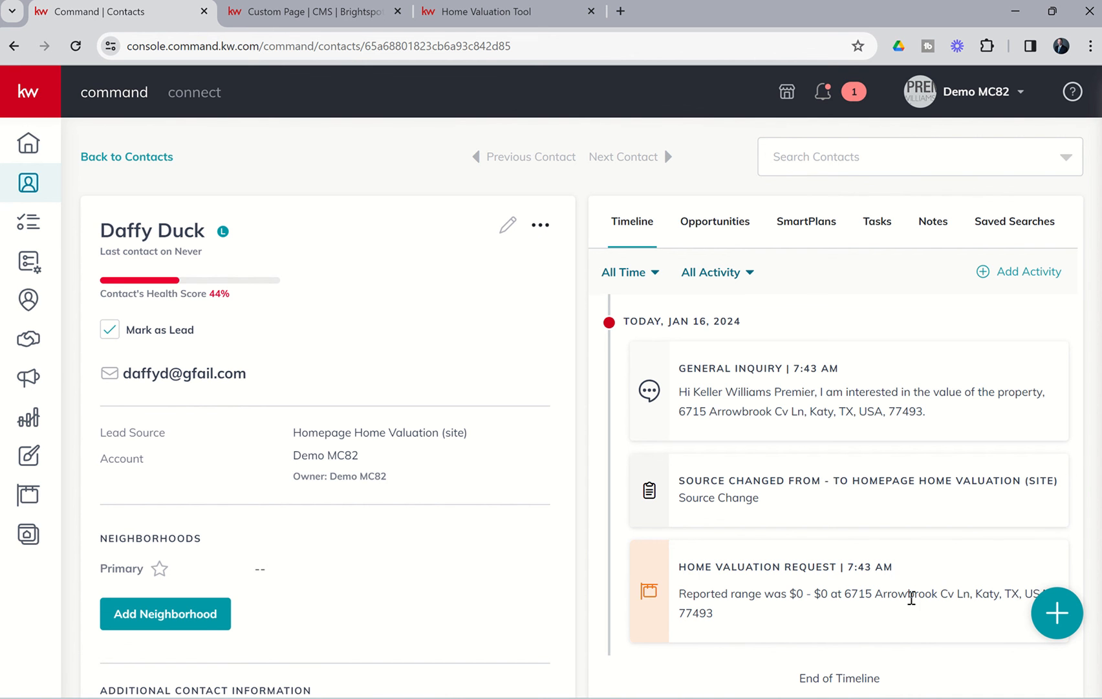
pyautogui.moveTo(923, 614)
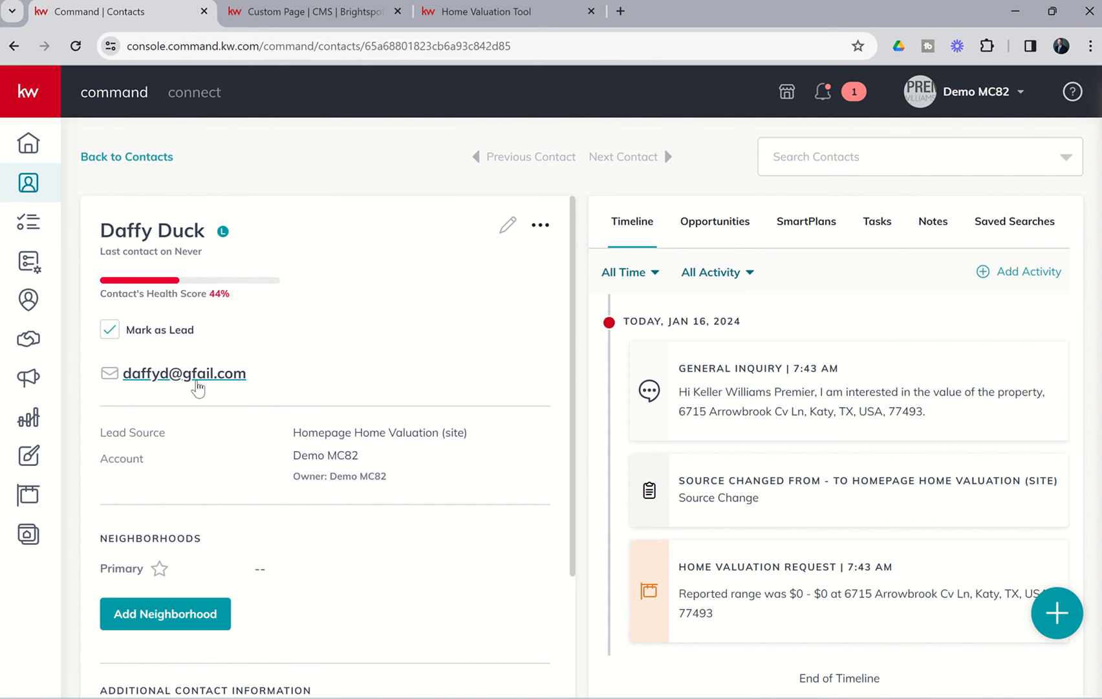
pyautogui.moveTo(144, 416)
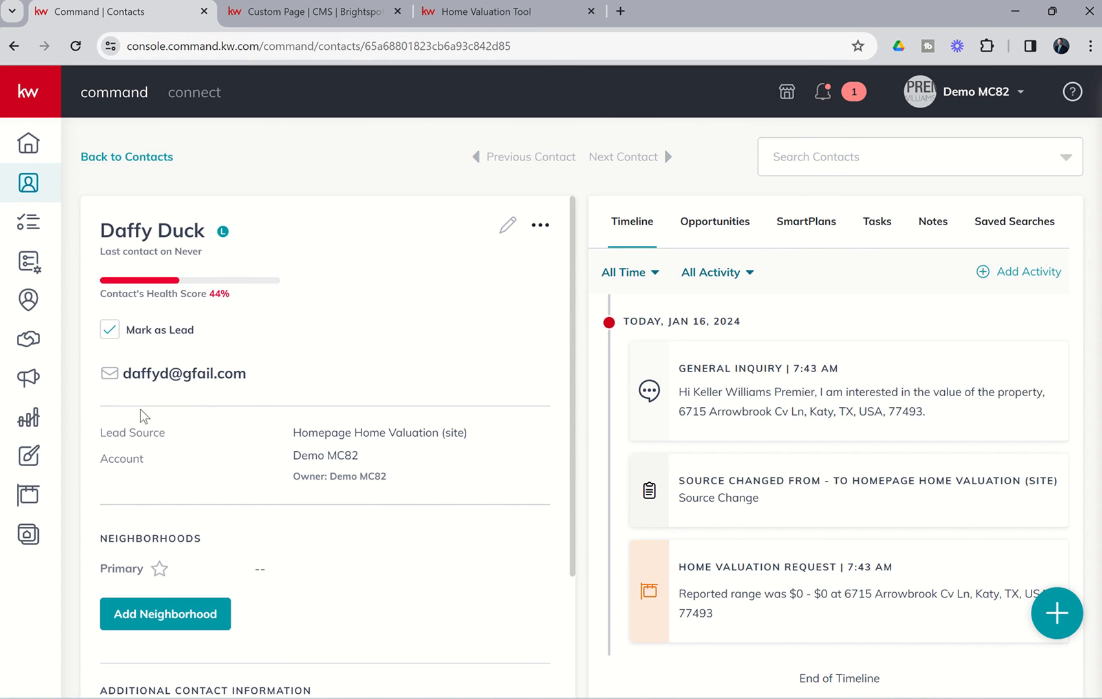
pyautogui.moveTo(211, 408)
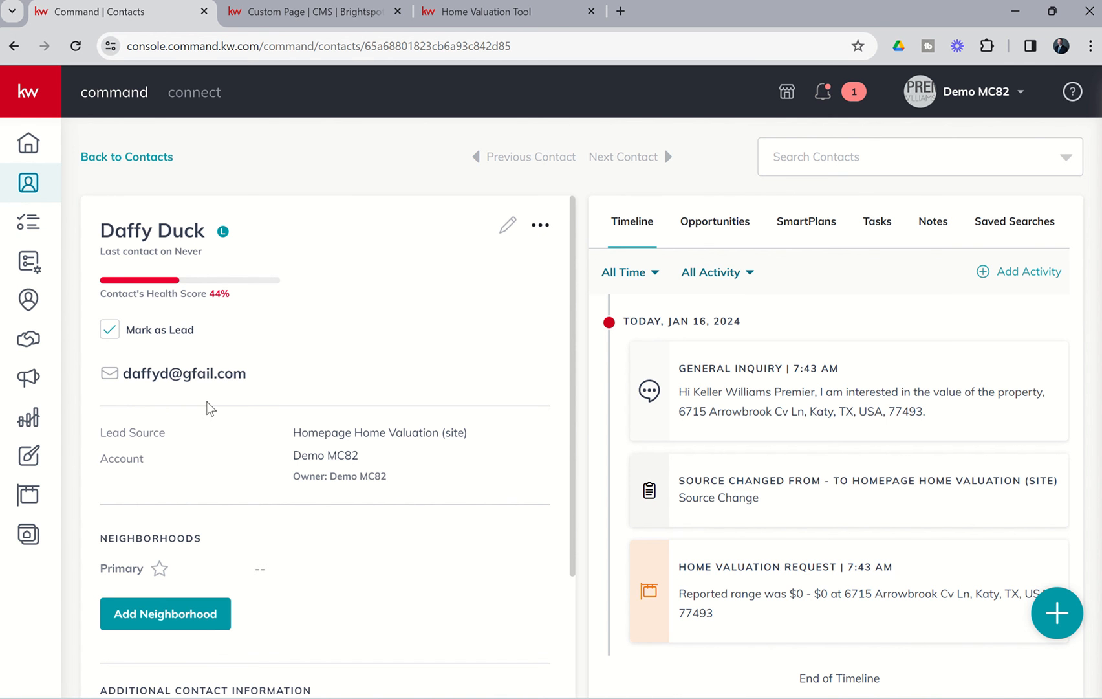
pyautogui.moveTo(347, 404)
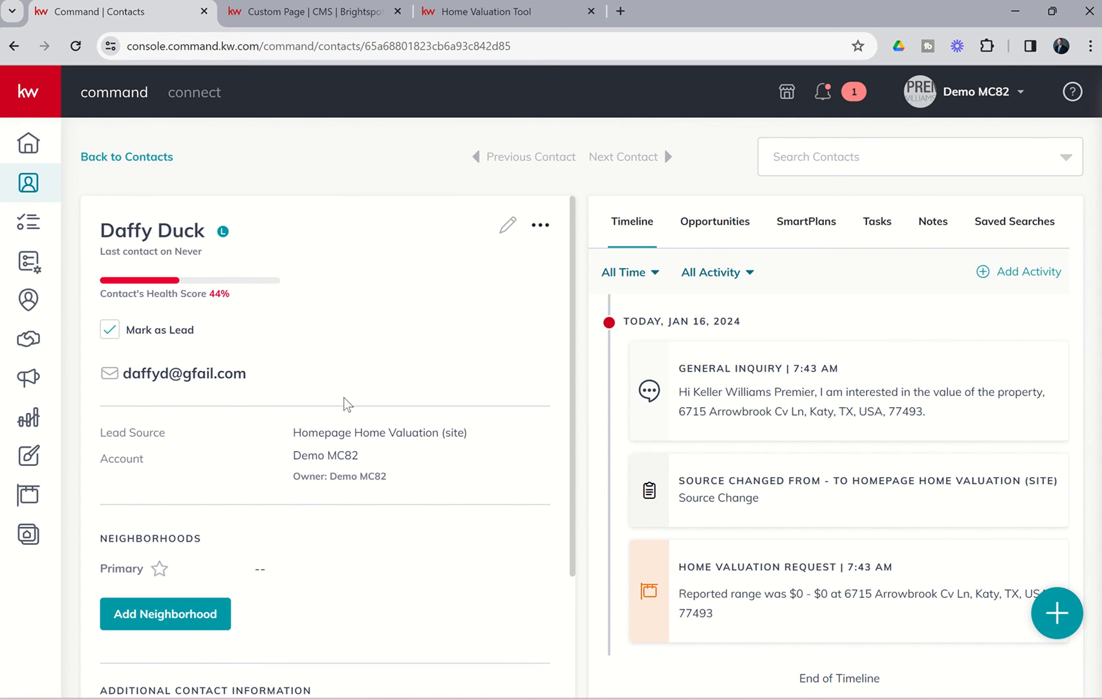
pyautogui.moveTo(822, 92)
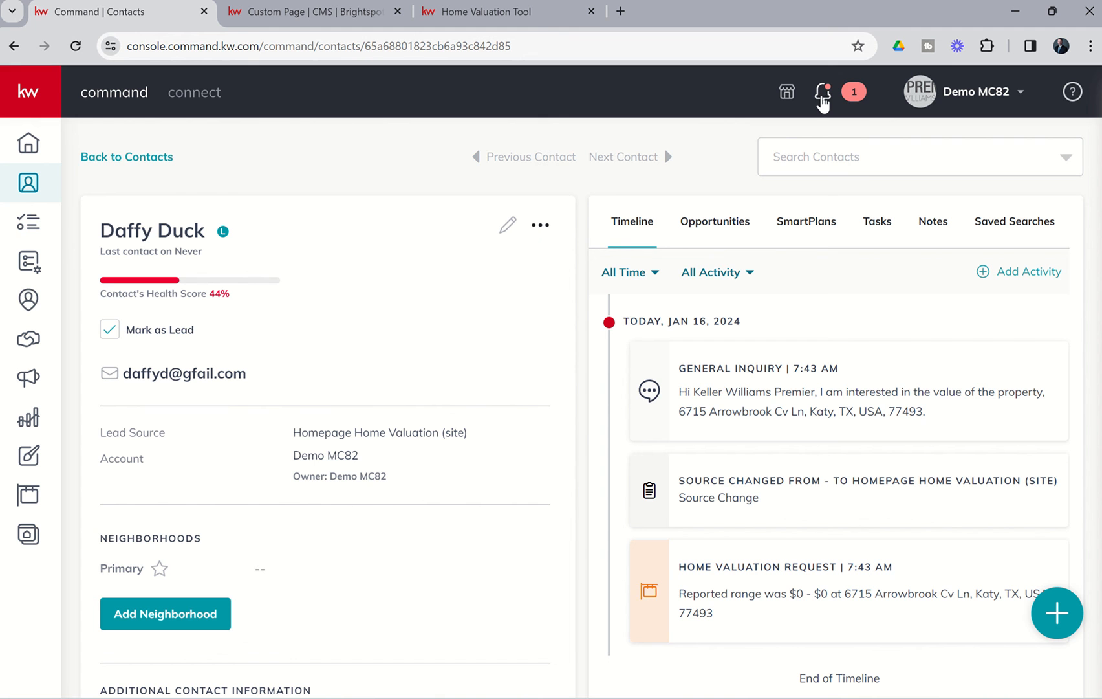
pyautogui.moveTo(729, 410)
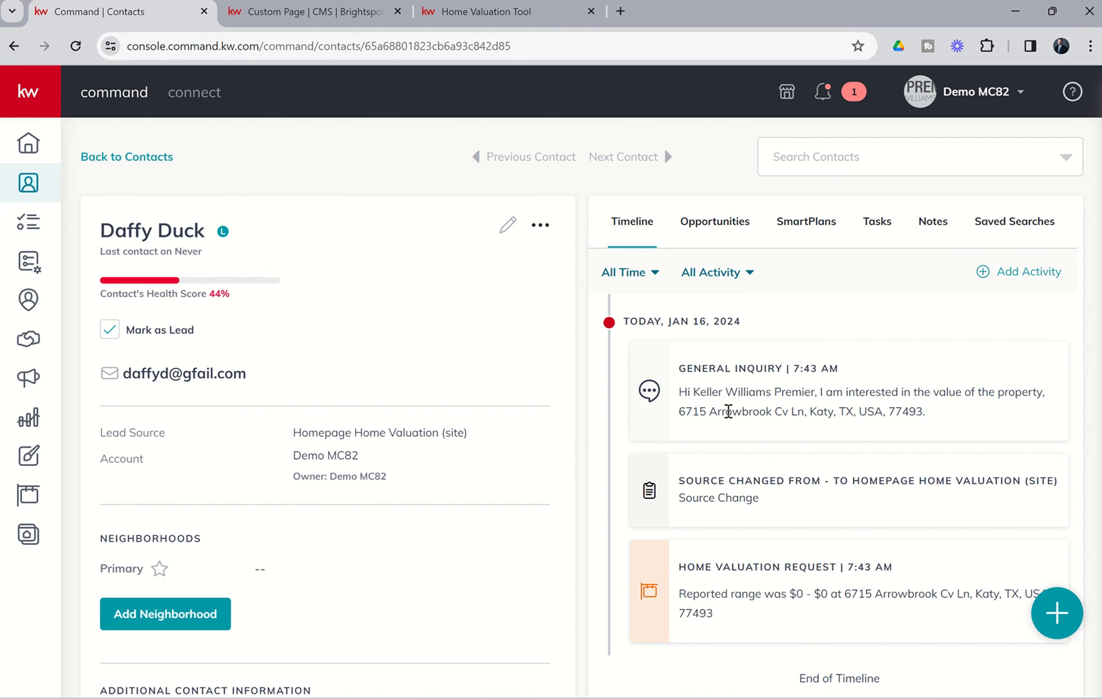
pyautogui.moveTo(786, 395)
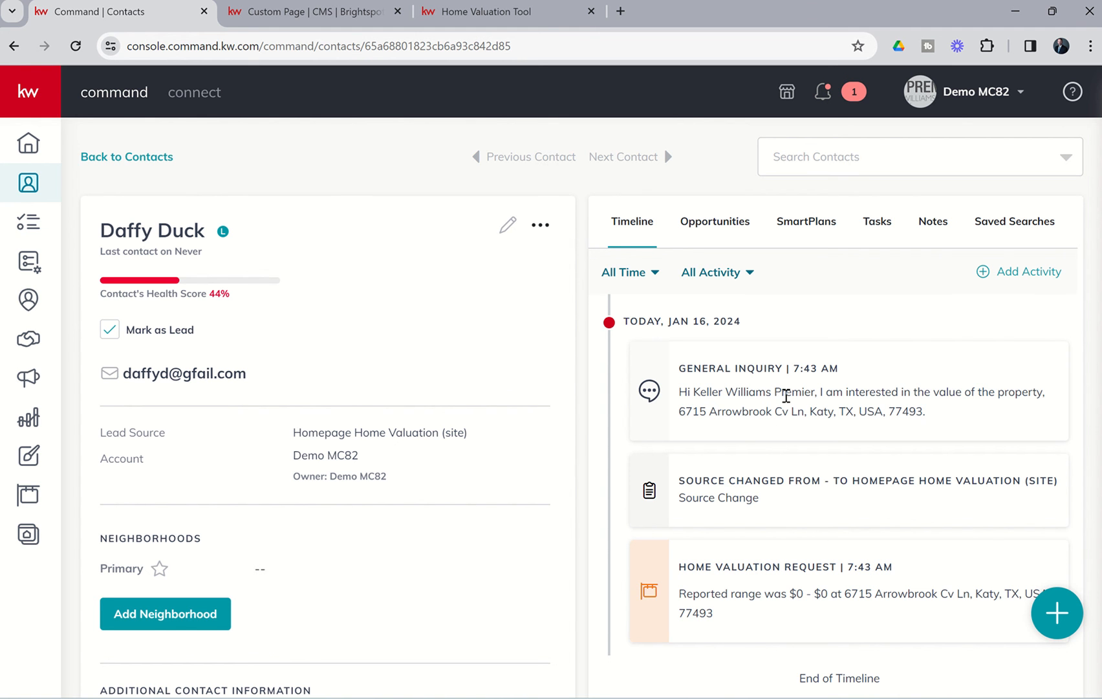
pyautogui.moveTo(755, 436)
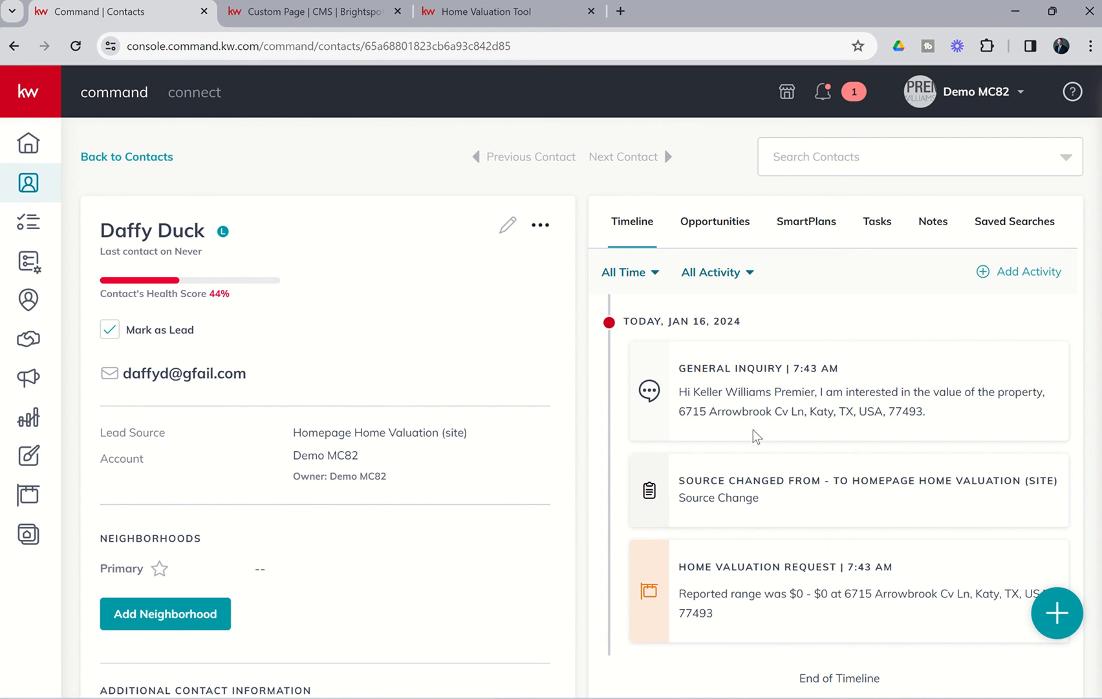
pyautogui.moveTo(851, 365)
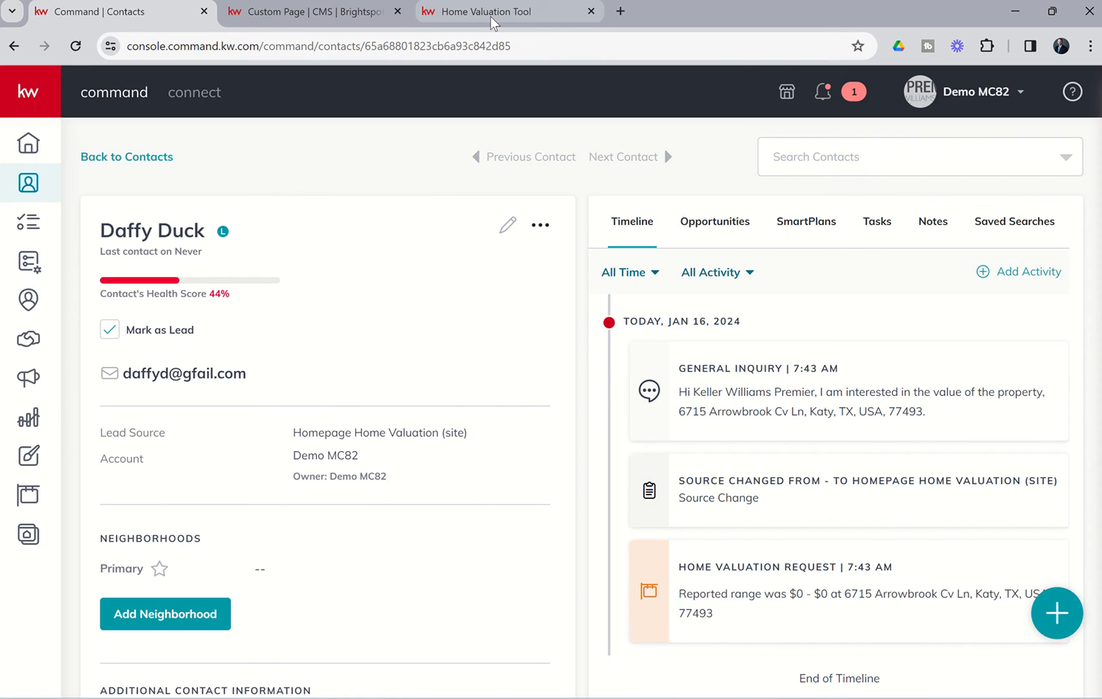
# - Switch to the Home Valuation Tool page still holding the Arrowbrook address
pyautogui.click(503, 11)
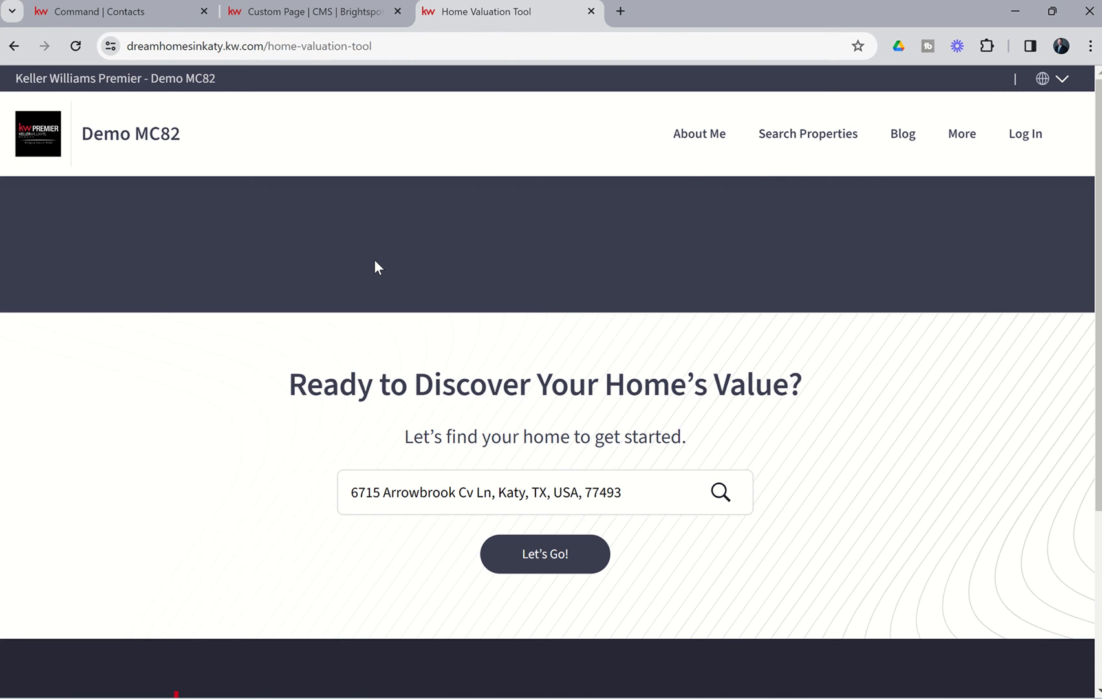
pyautogui.moveTo(317, 234)
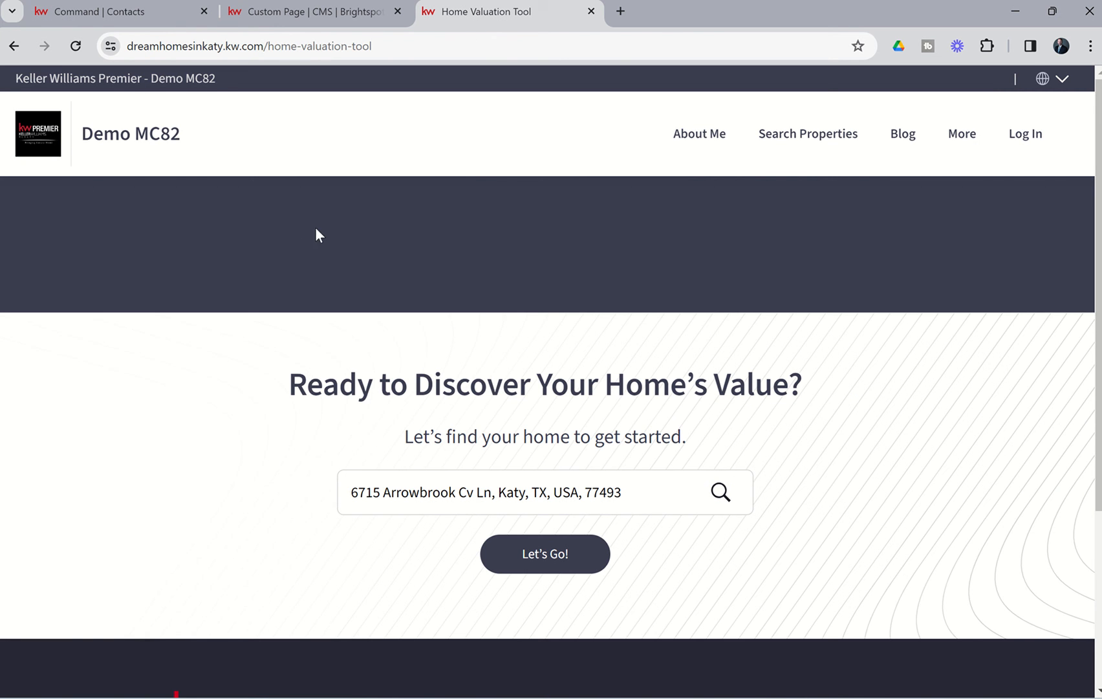
pyautogui.moveTo(390, 217)
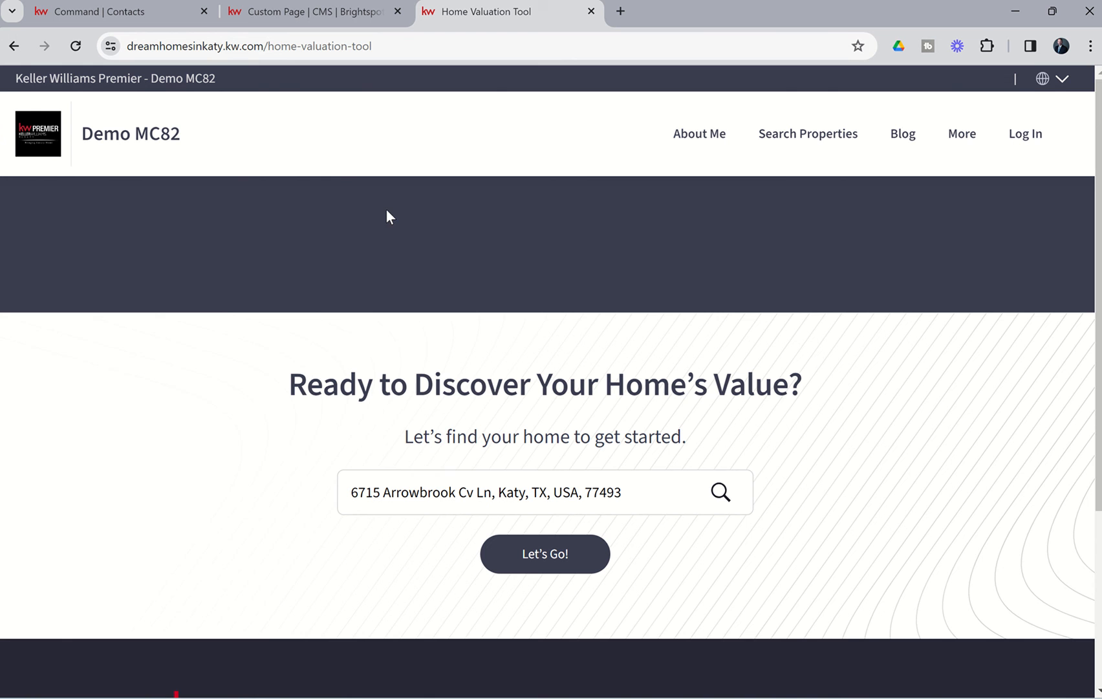
pyautogui.moveTo(343, 184)
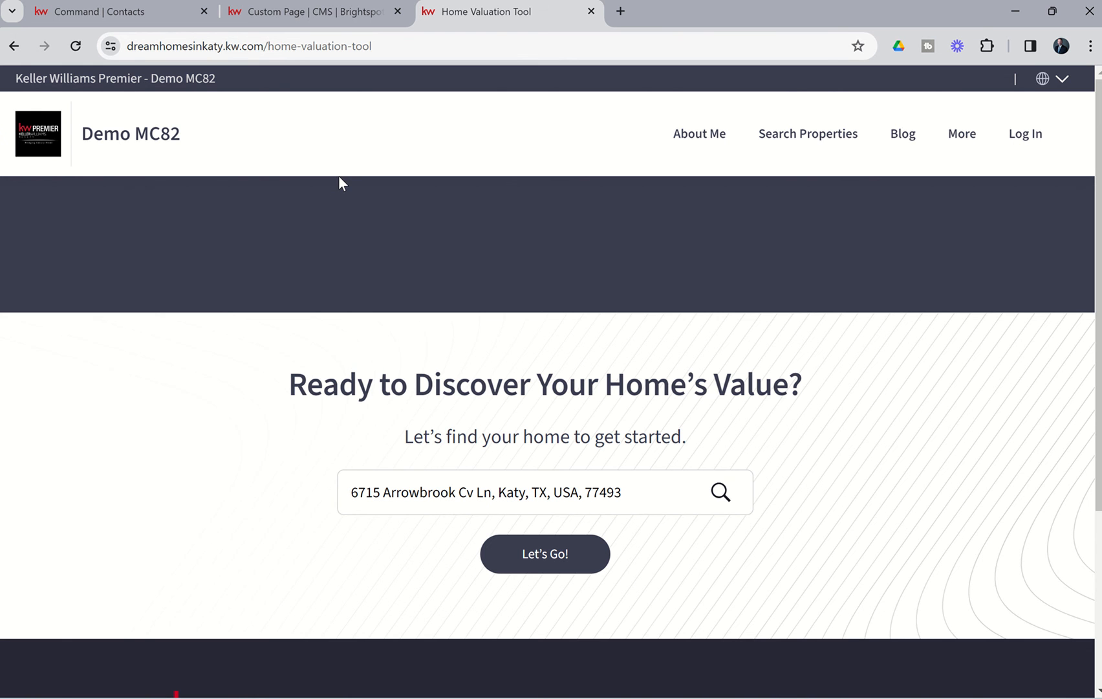
pyautogui.moveTo(338, 138)
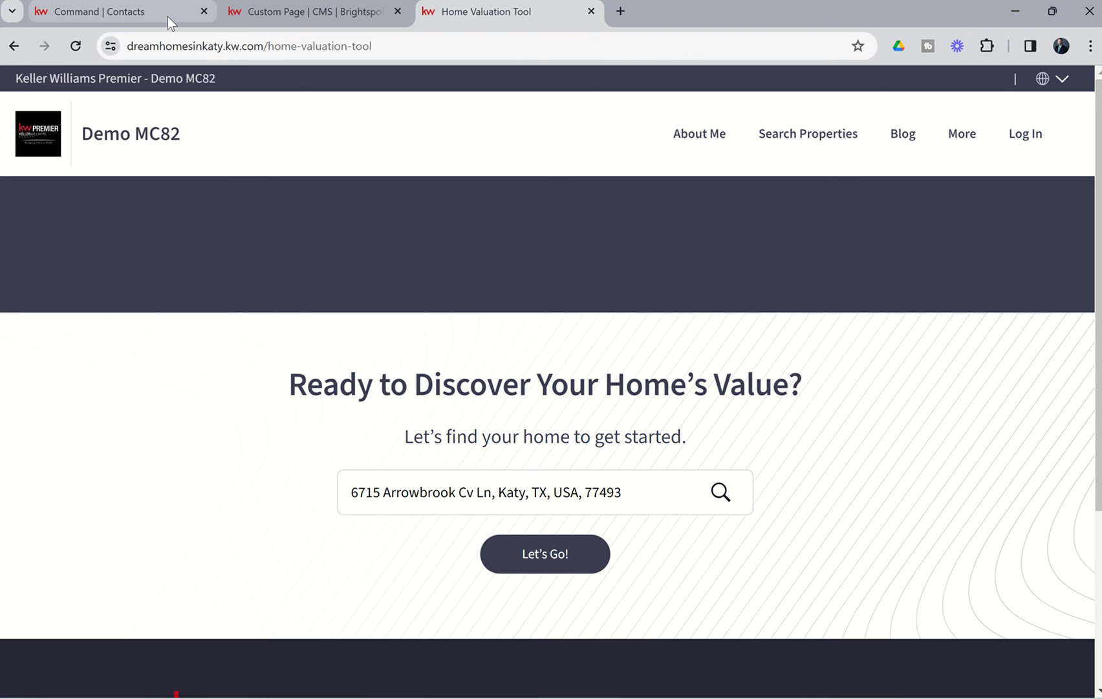
# - Return to the Command | Contacts tab showing Daffy Duck's valuation request timeline
pyautogui.click(105, 11)
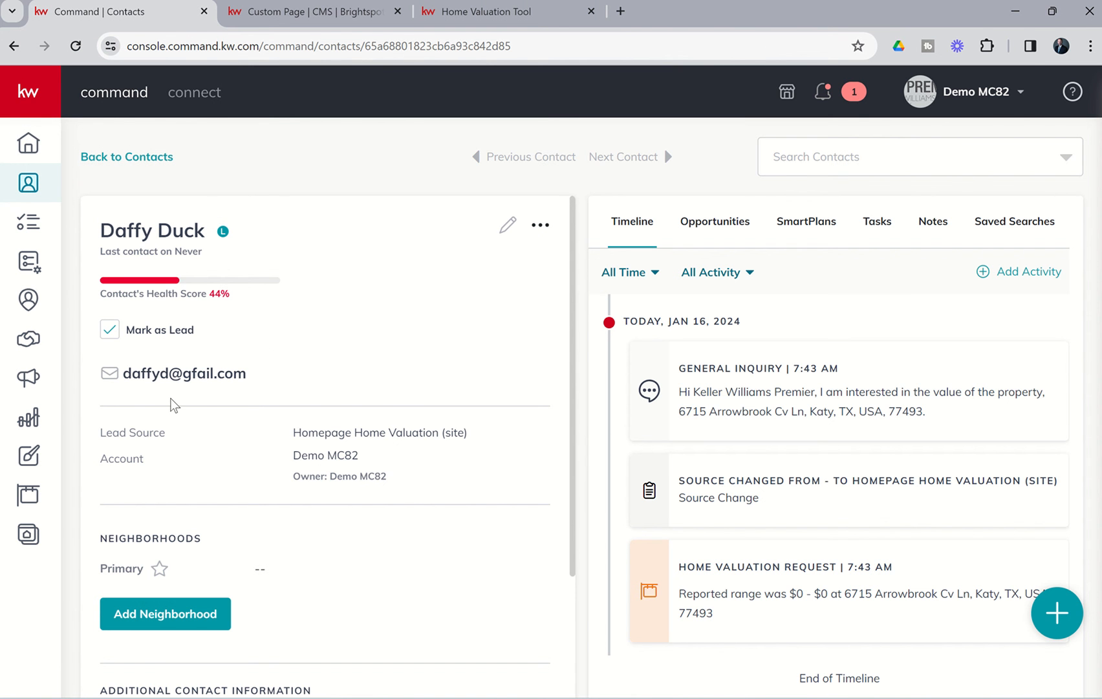
pyautogui.moveTo(826, 438)
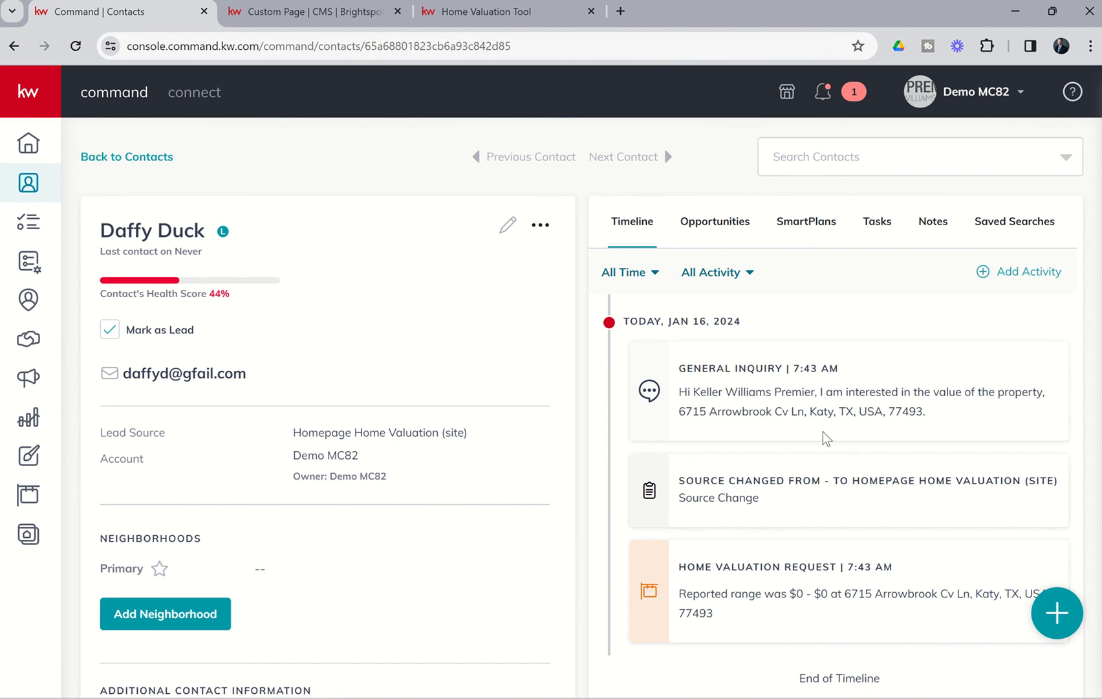
pyautogui.moveTo(800, 434)
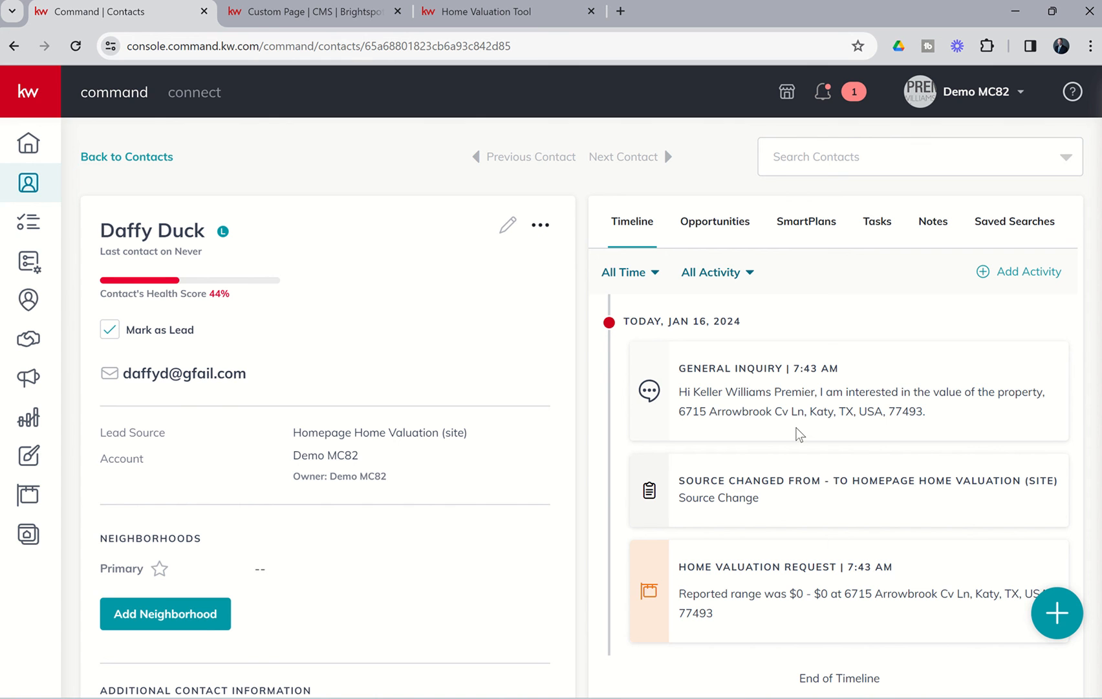